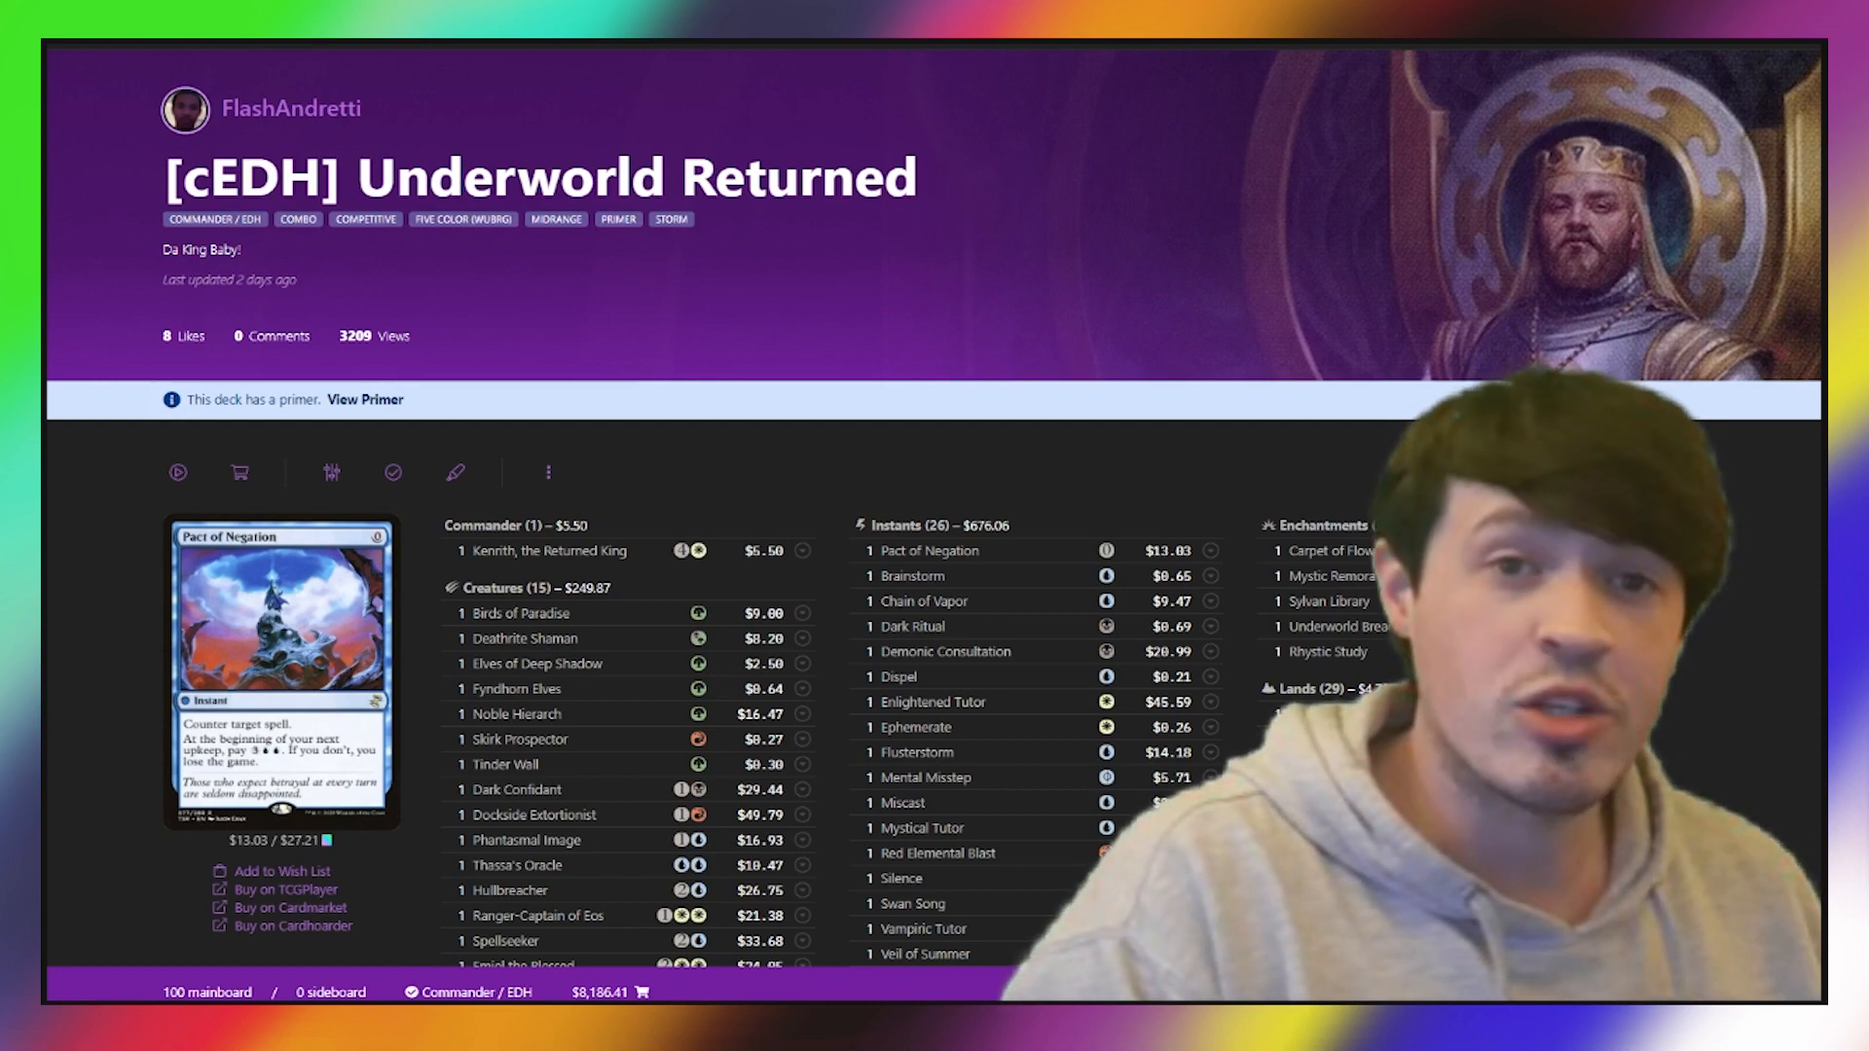
Scroll down through the Underworld Returned decklist reviewing it card by card before moving to iKraum's Citadel of Doom.
scroll(down, 3)
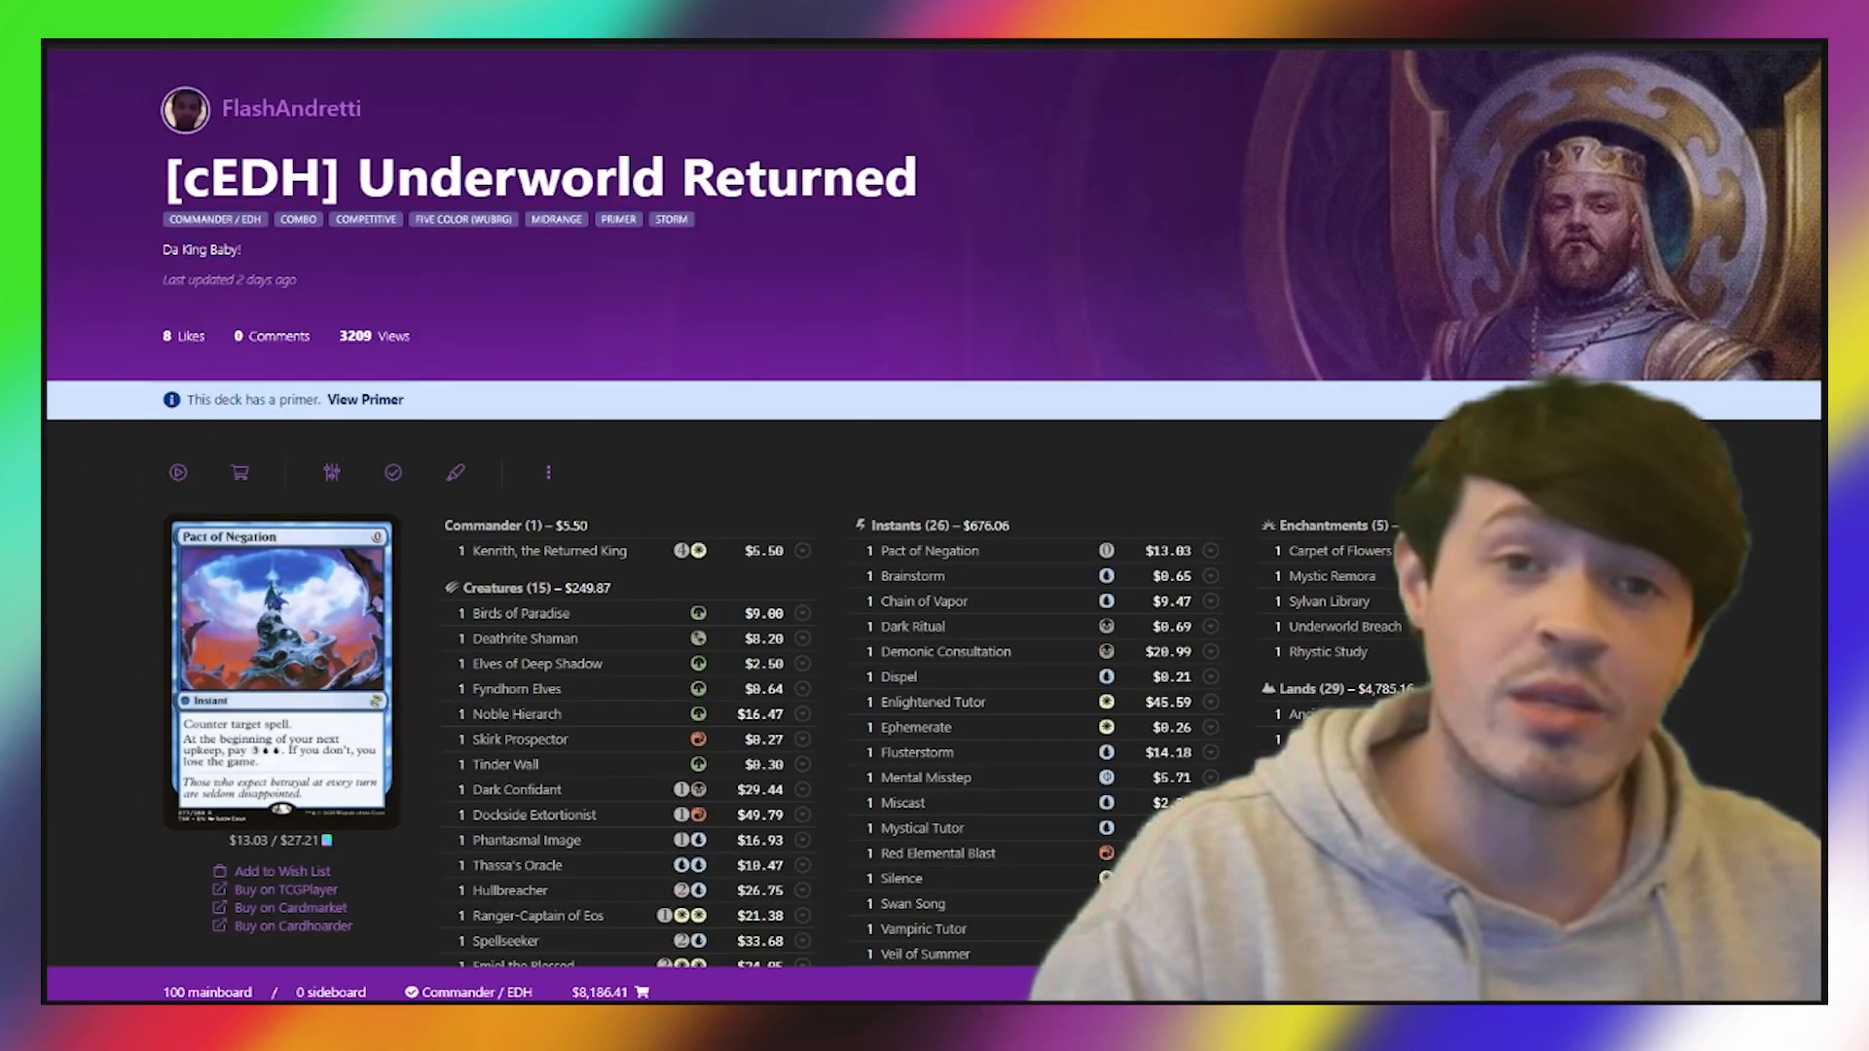
scroll(down, 3)
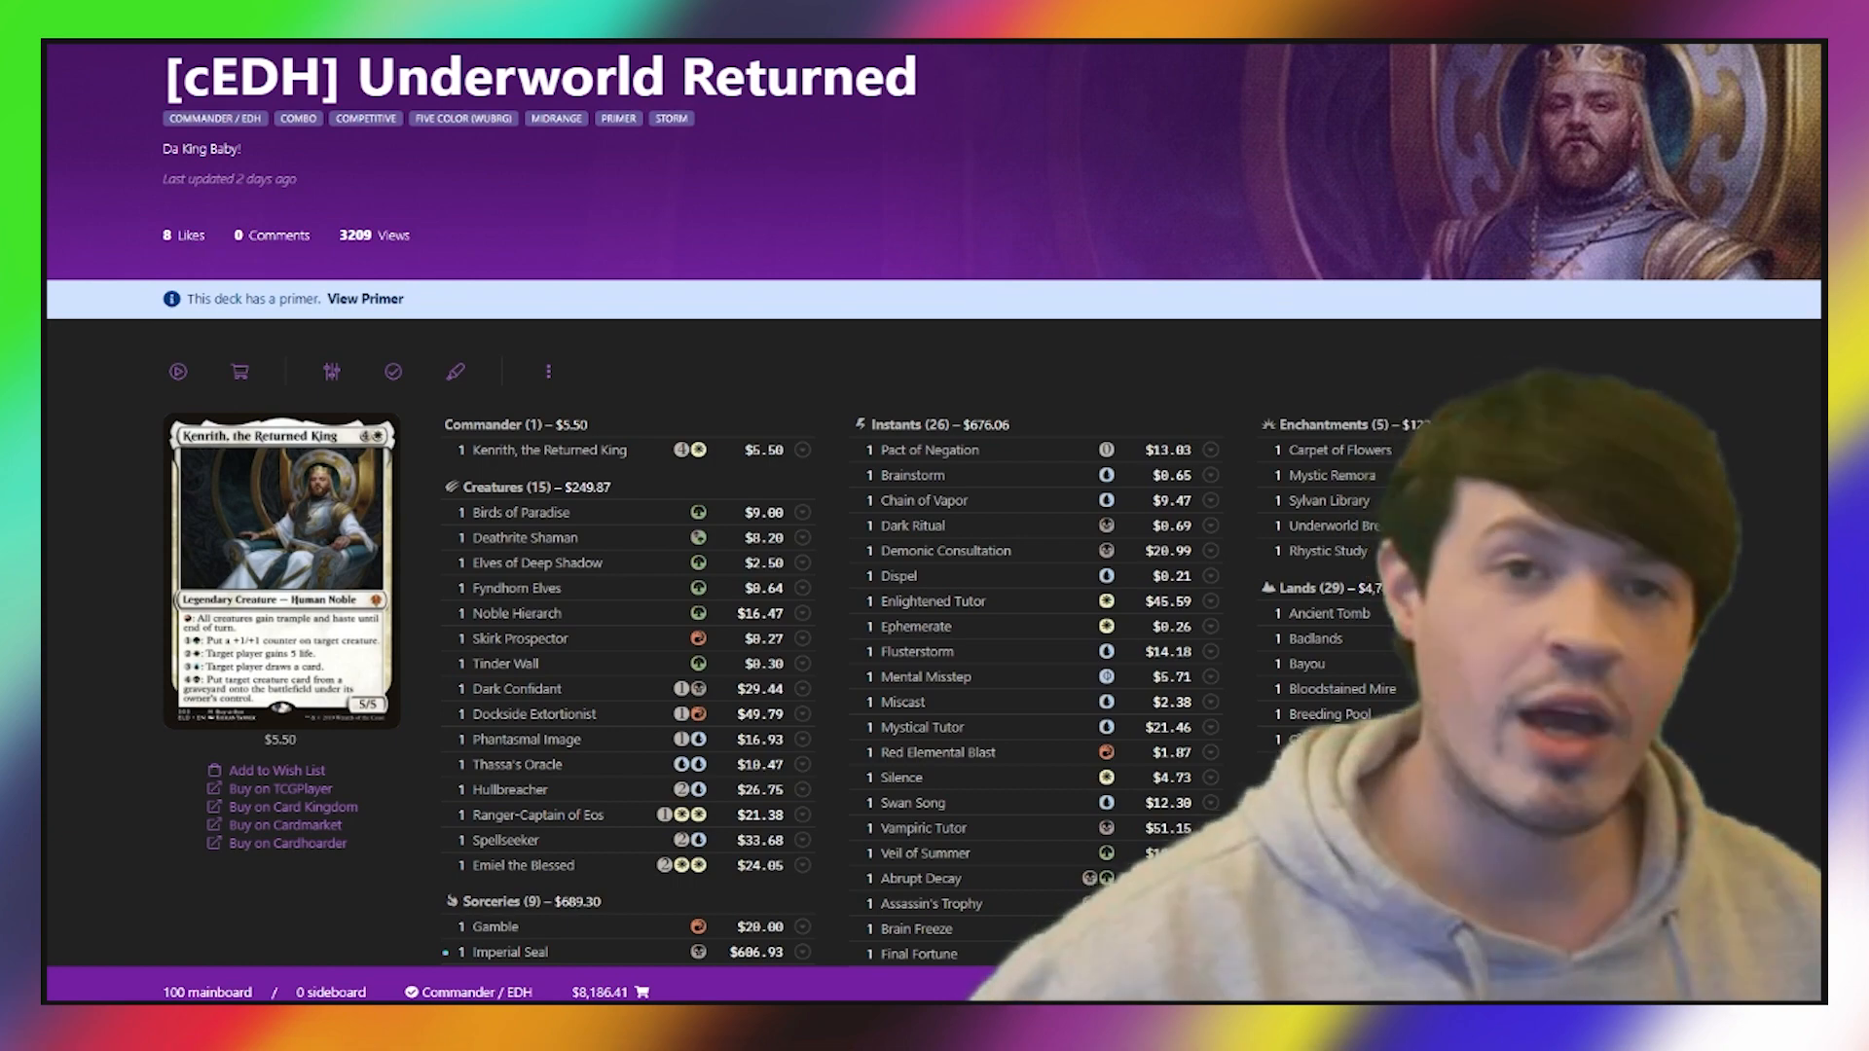
scroll(down, 3)
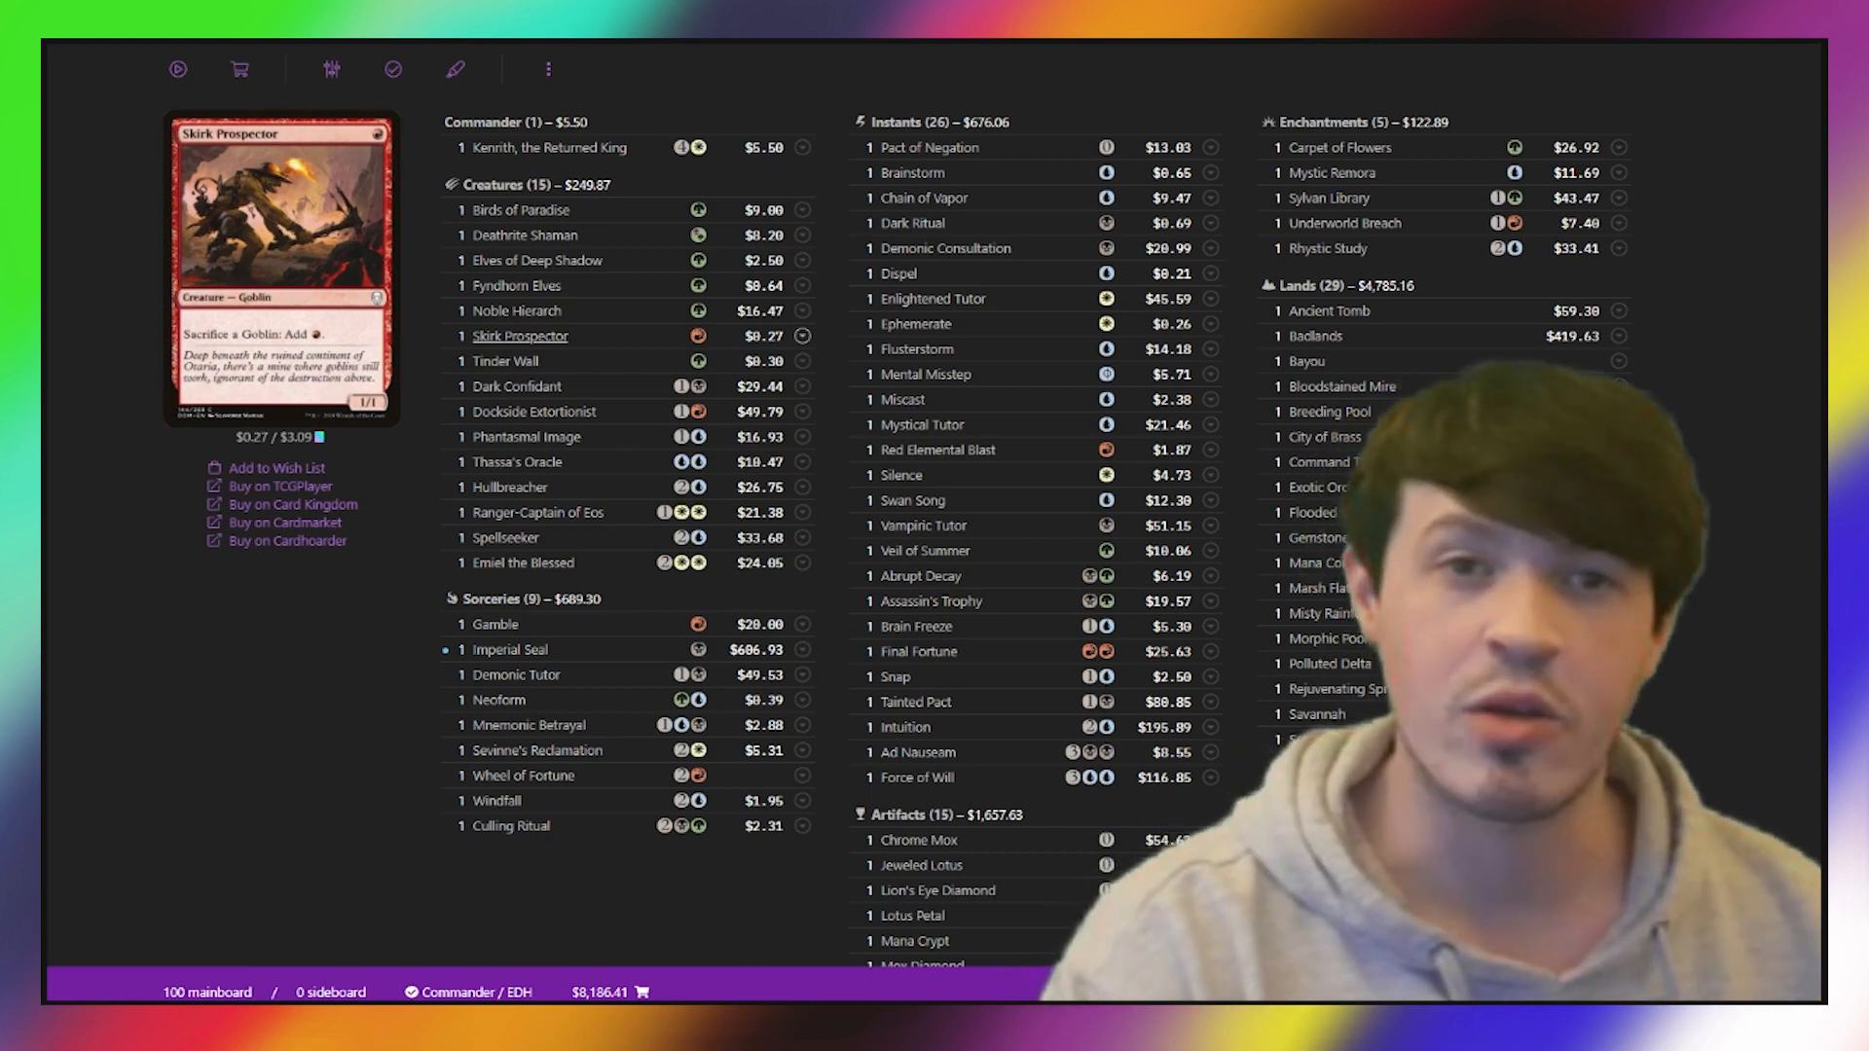
scroll(down, 3)
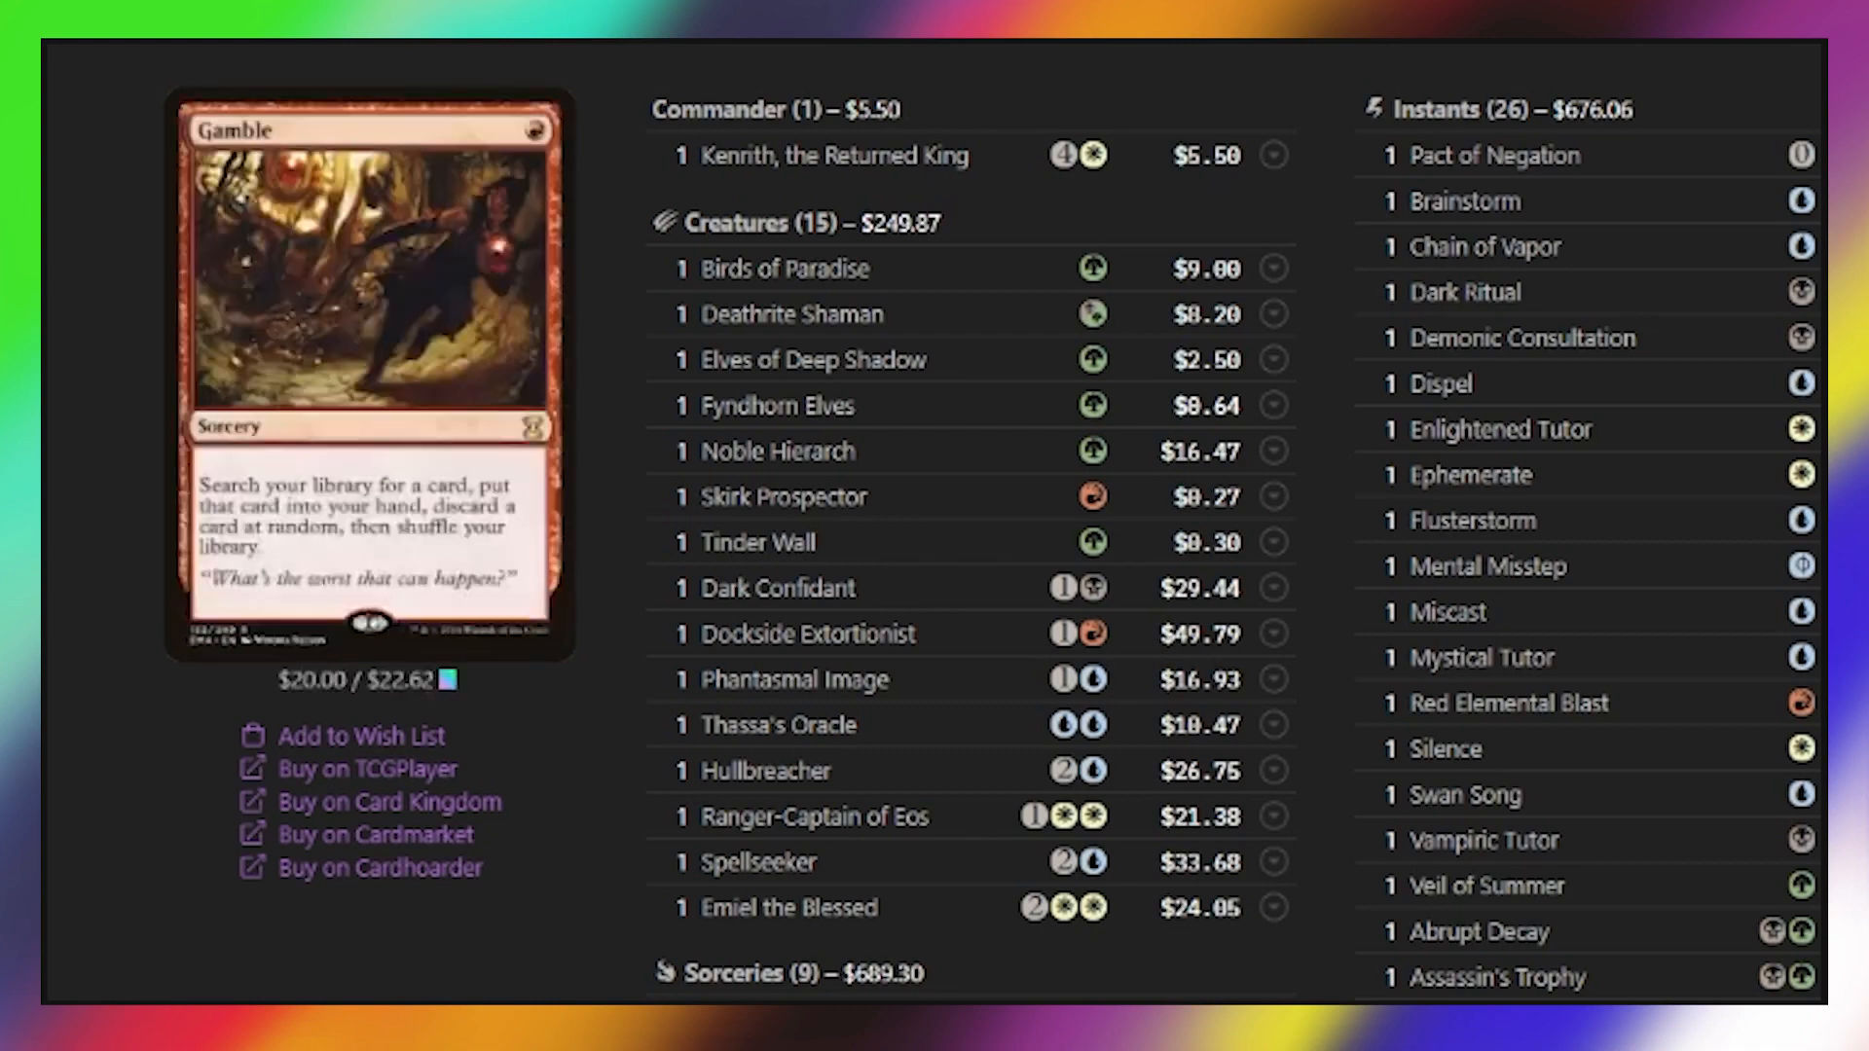
scroll(down, 3)
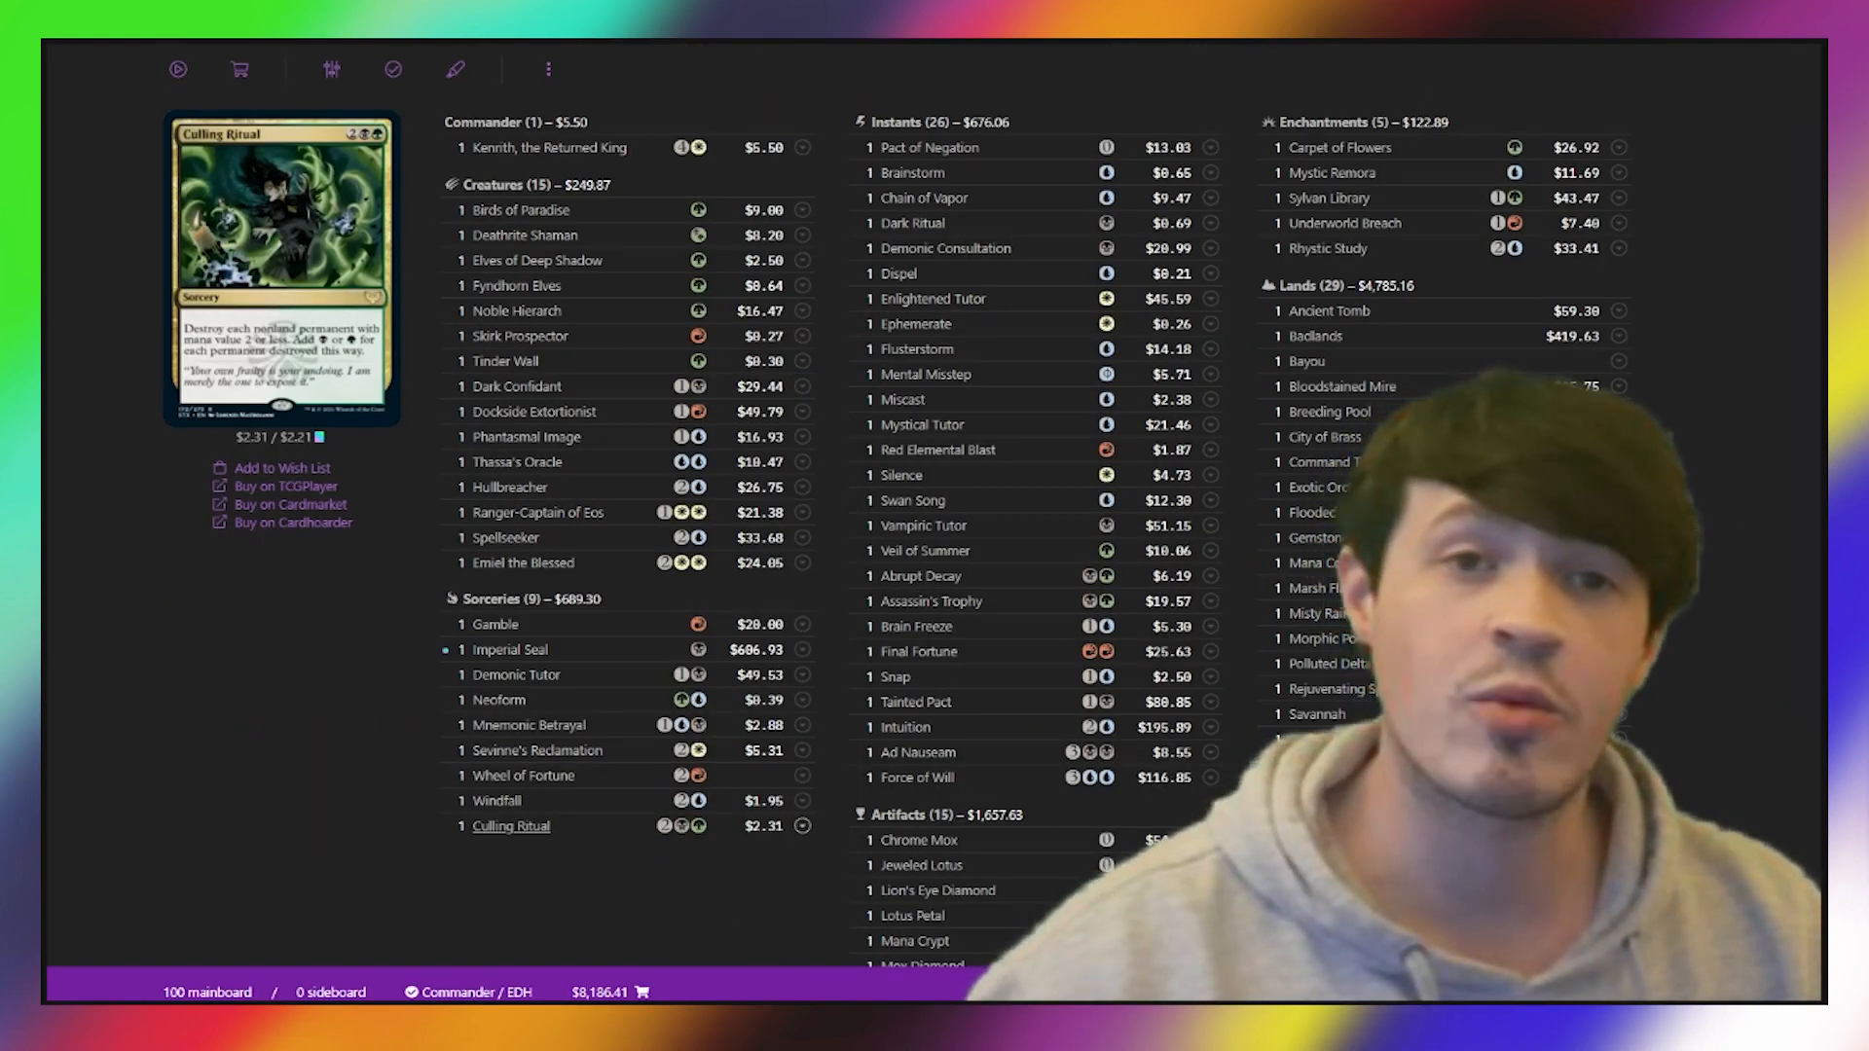
scroll(down, 3)
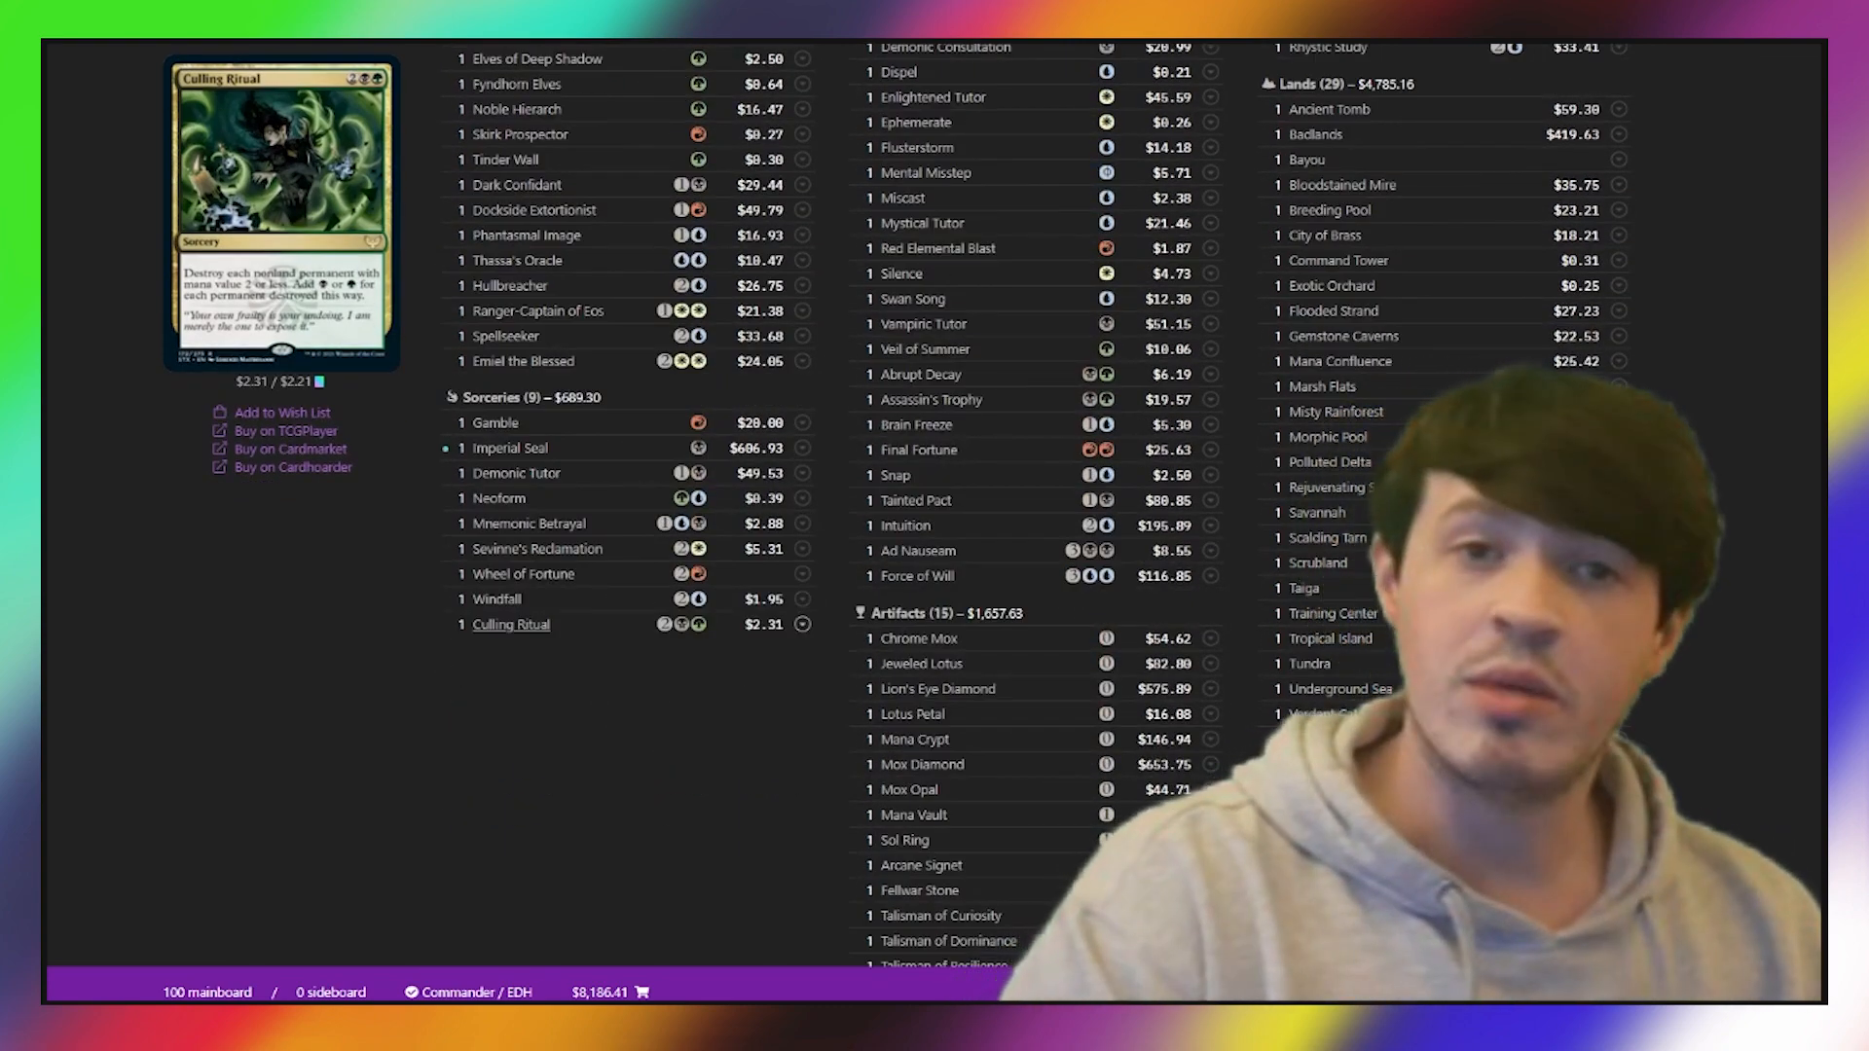
scroll(down, 3)
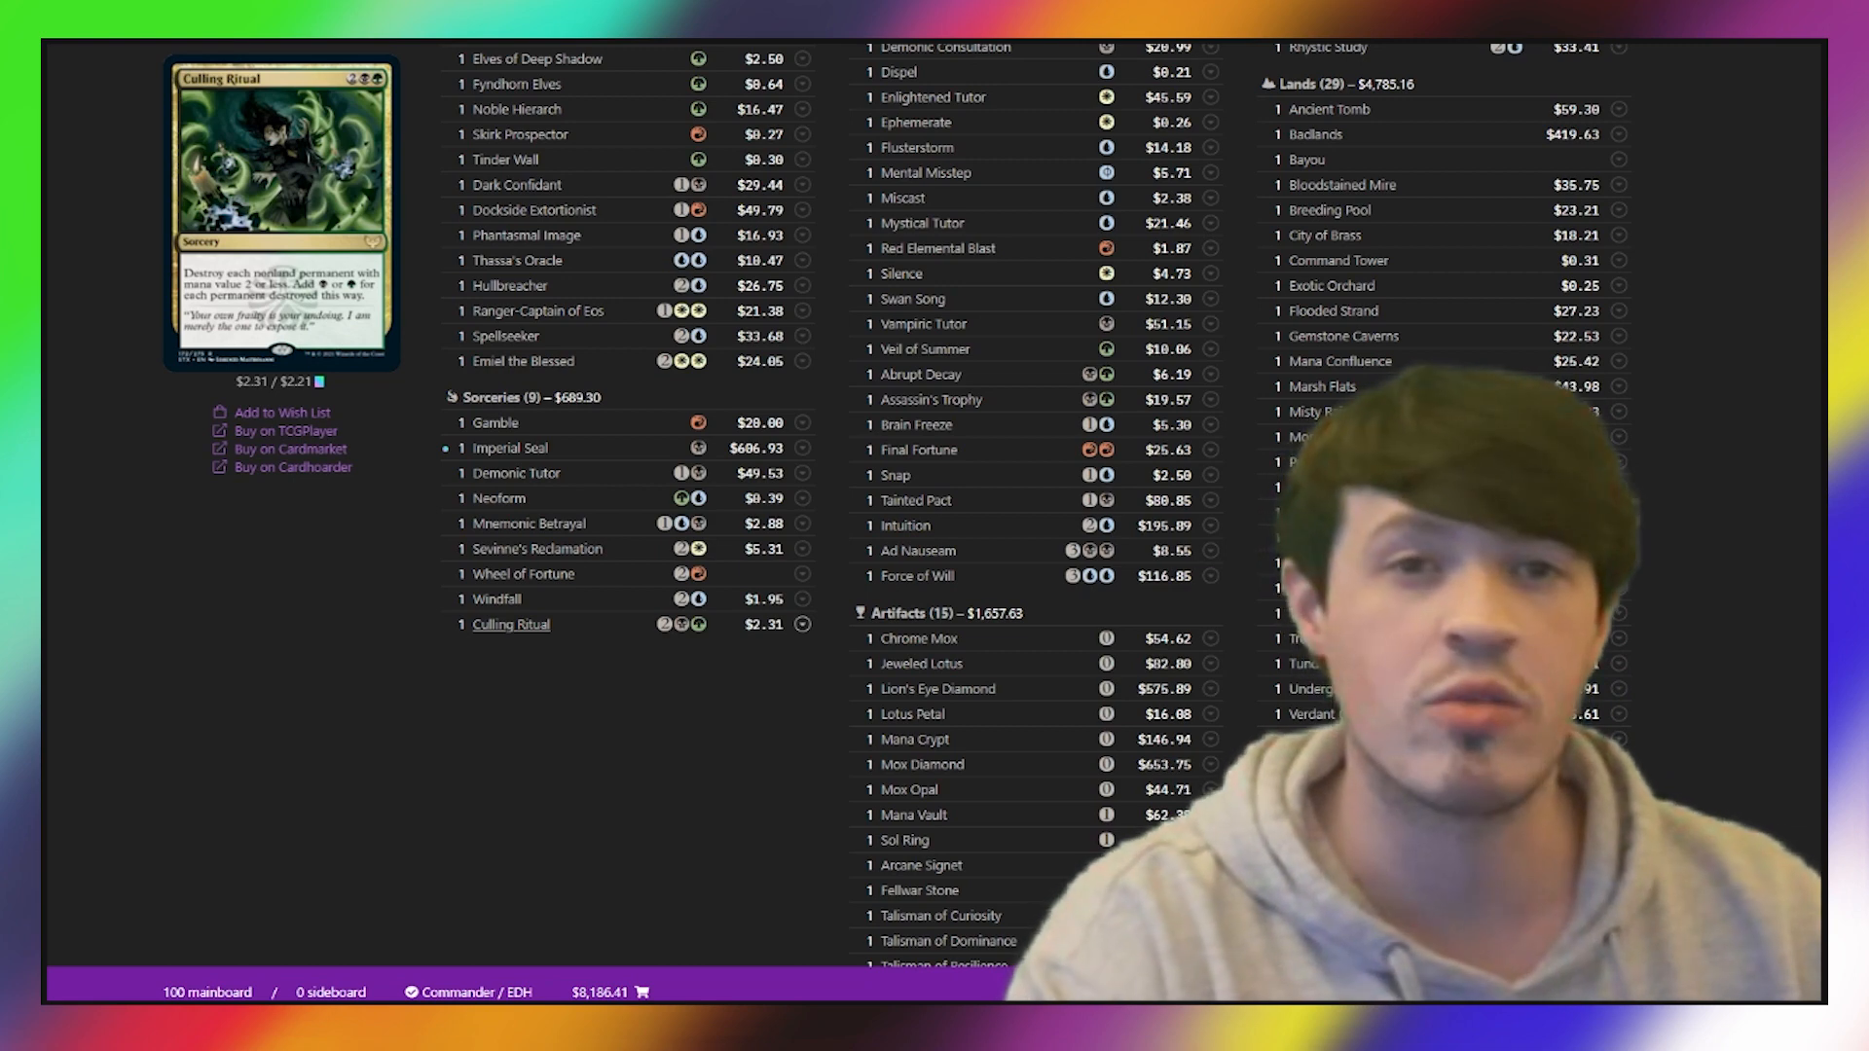
scroll(down, 3)
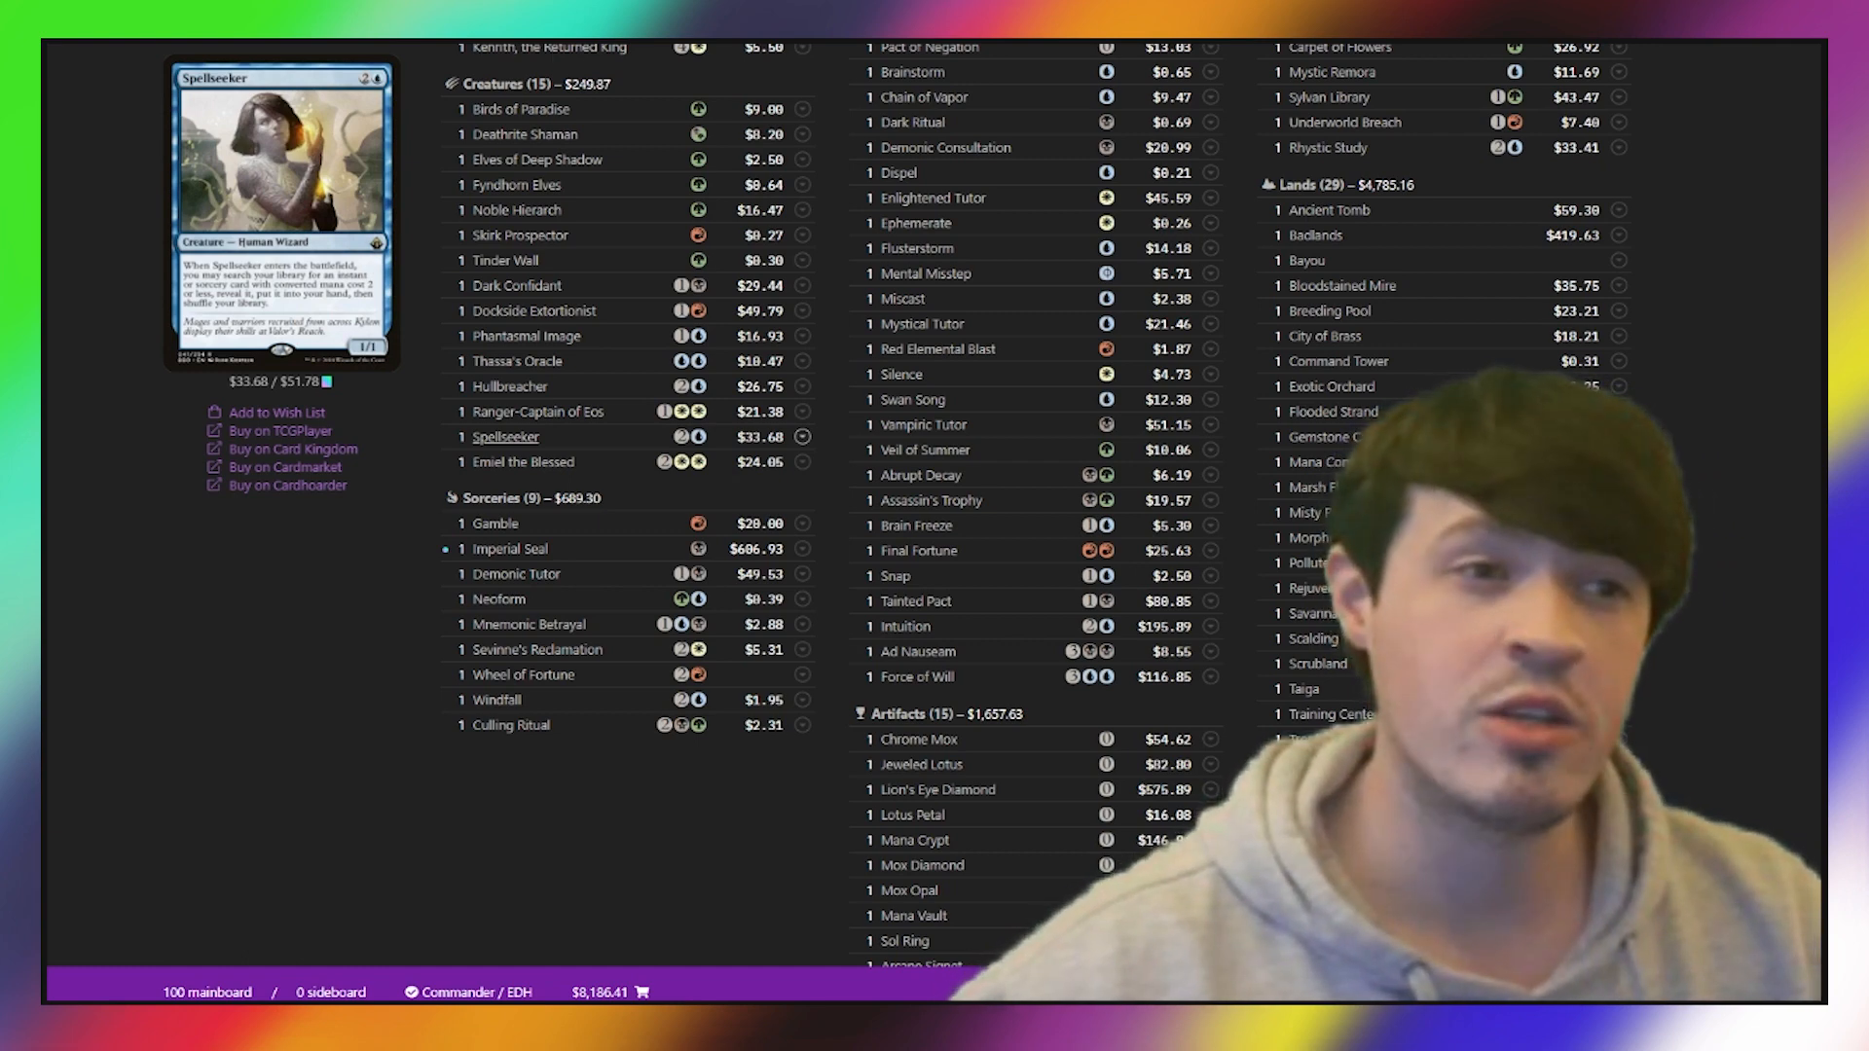
mouse_move(915, 222)
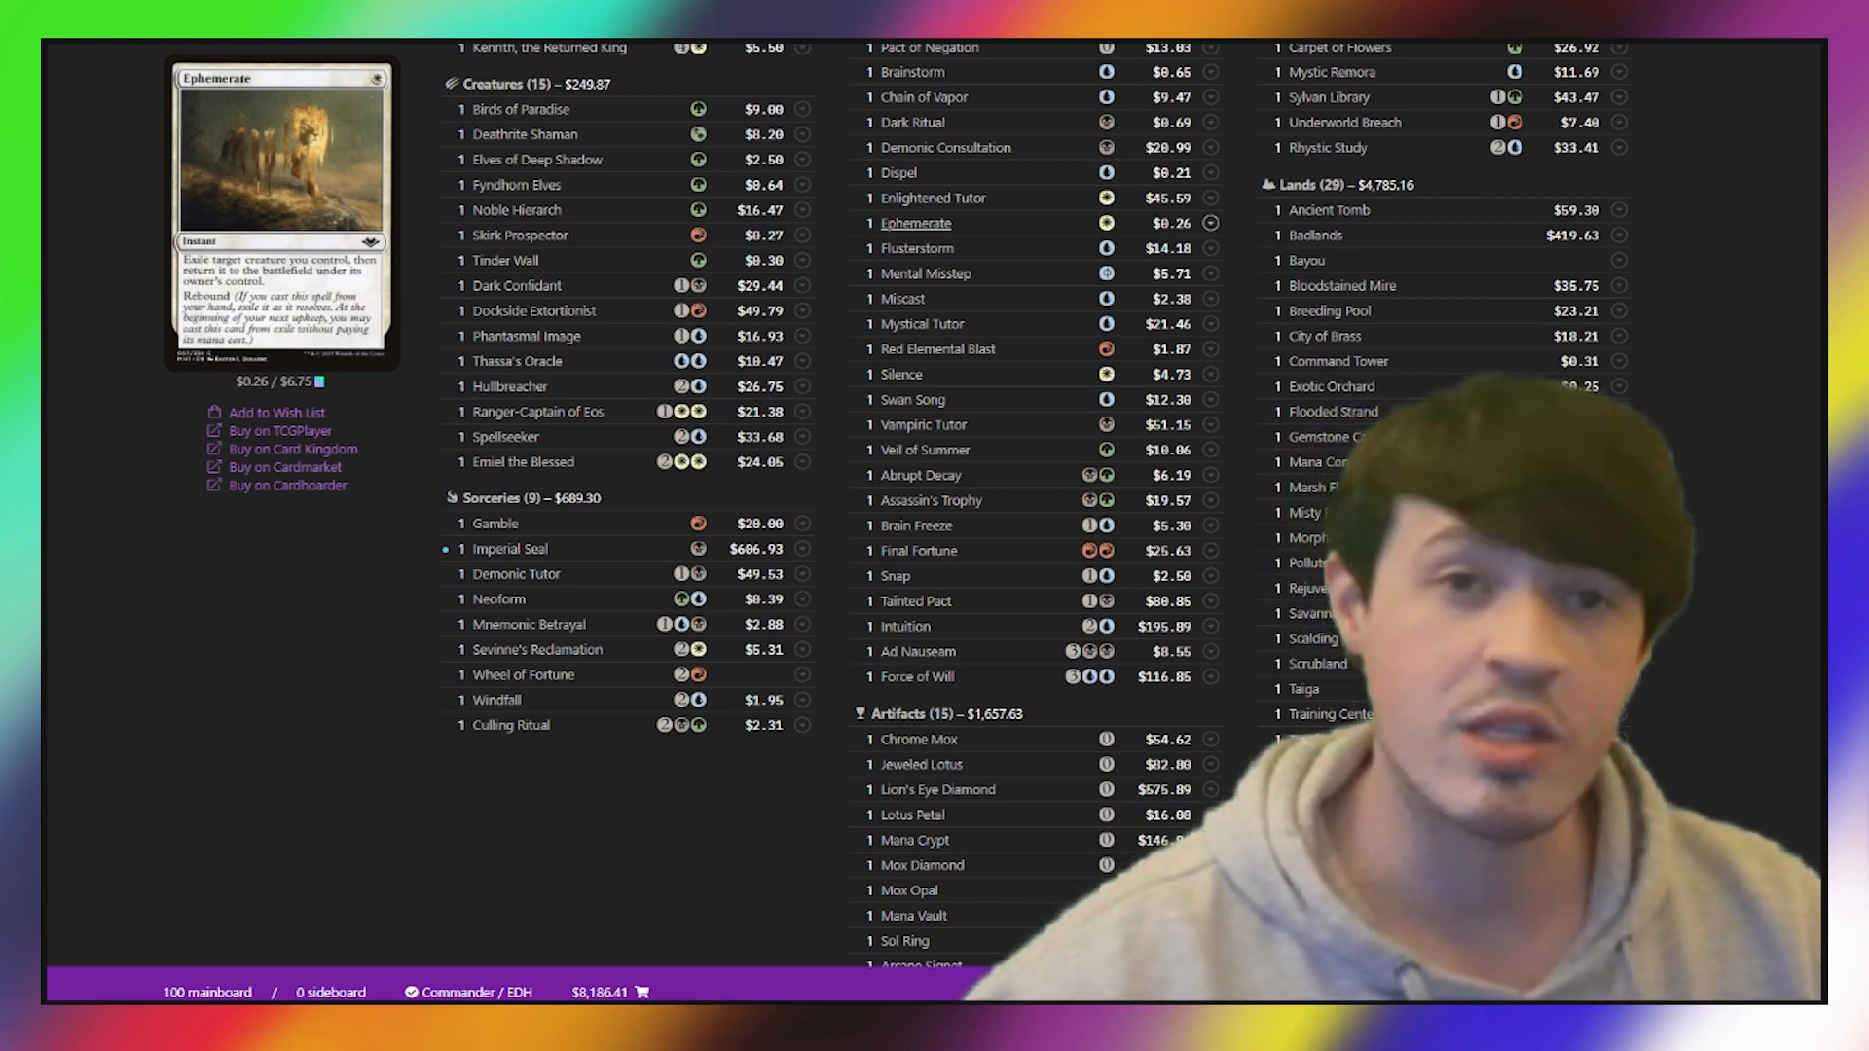
scroll(down, 3)
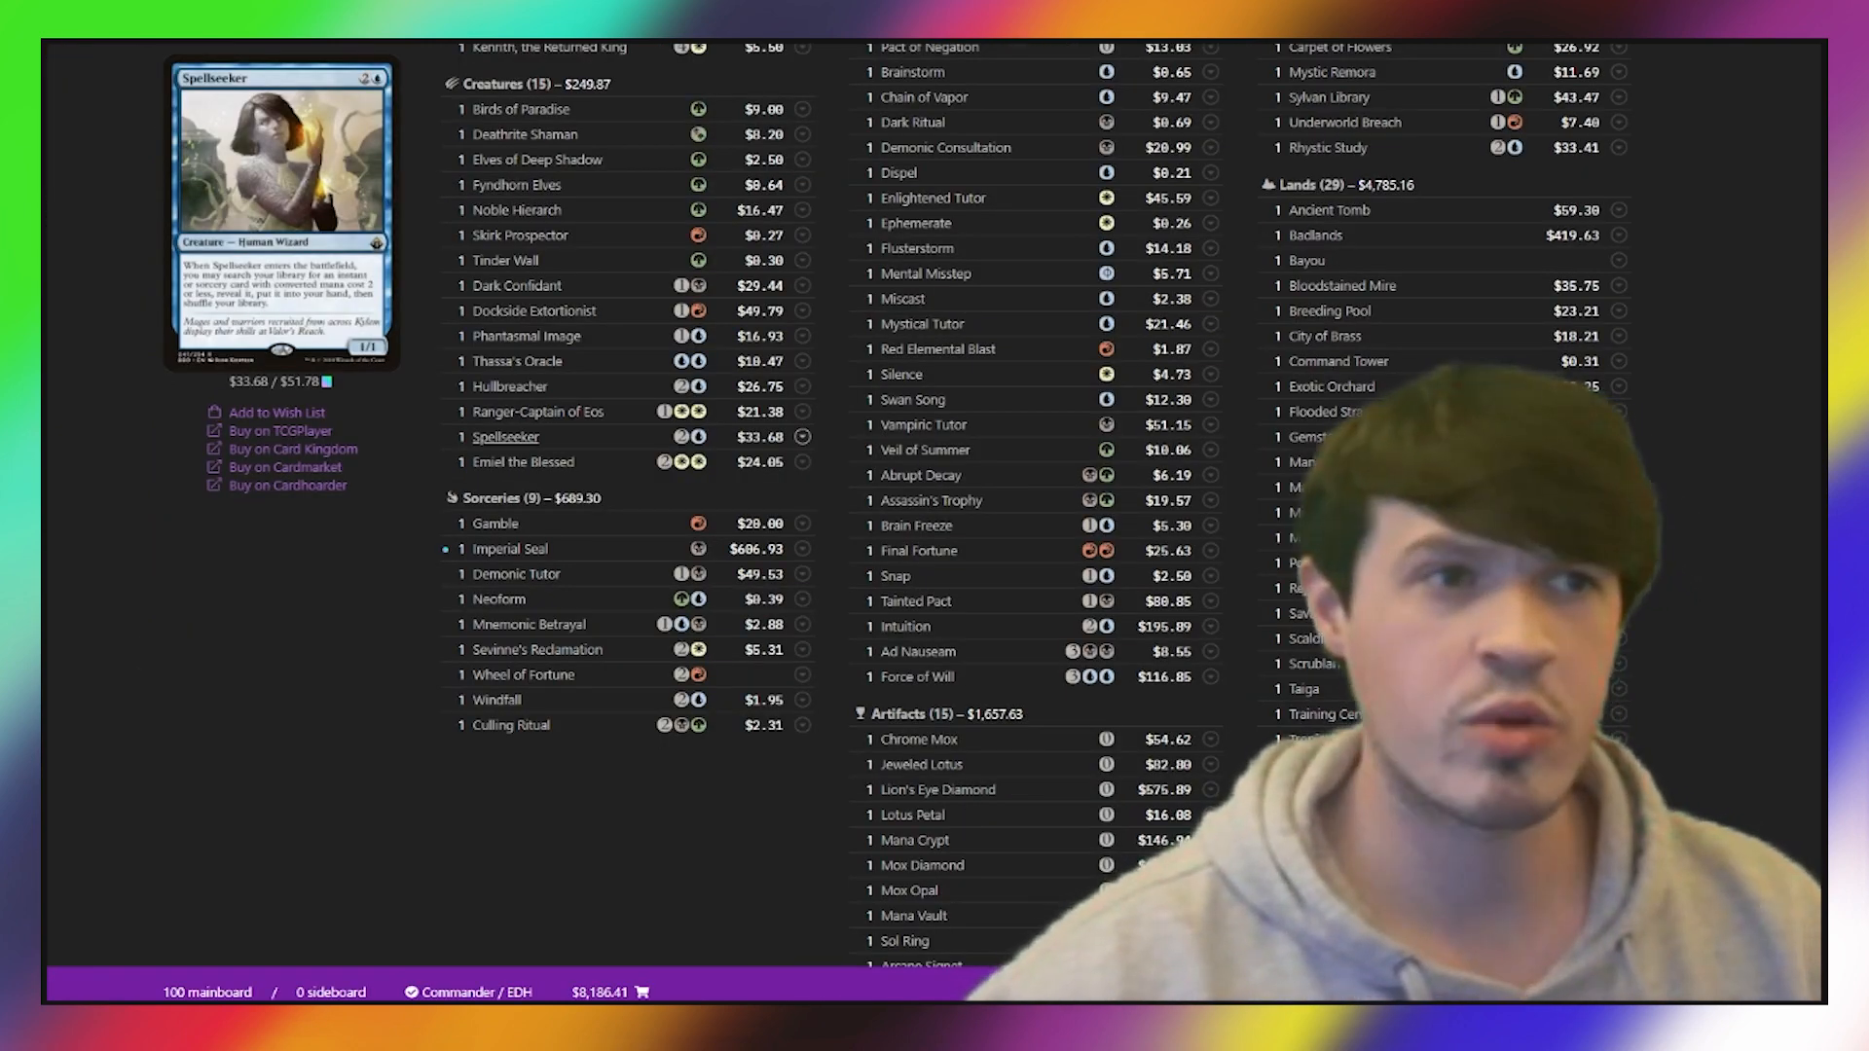
scroll(down, 3)
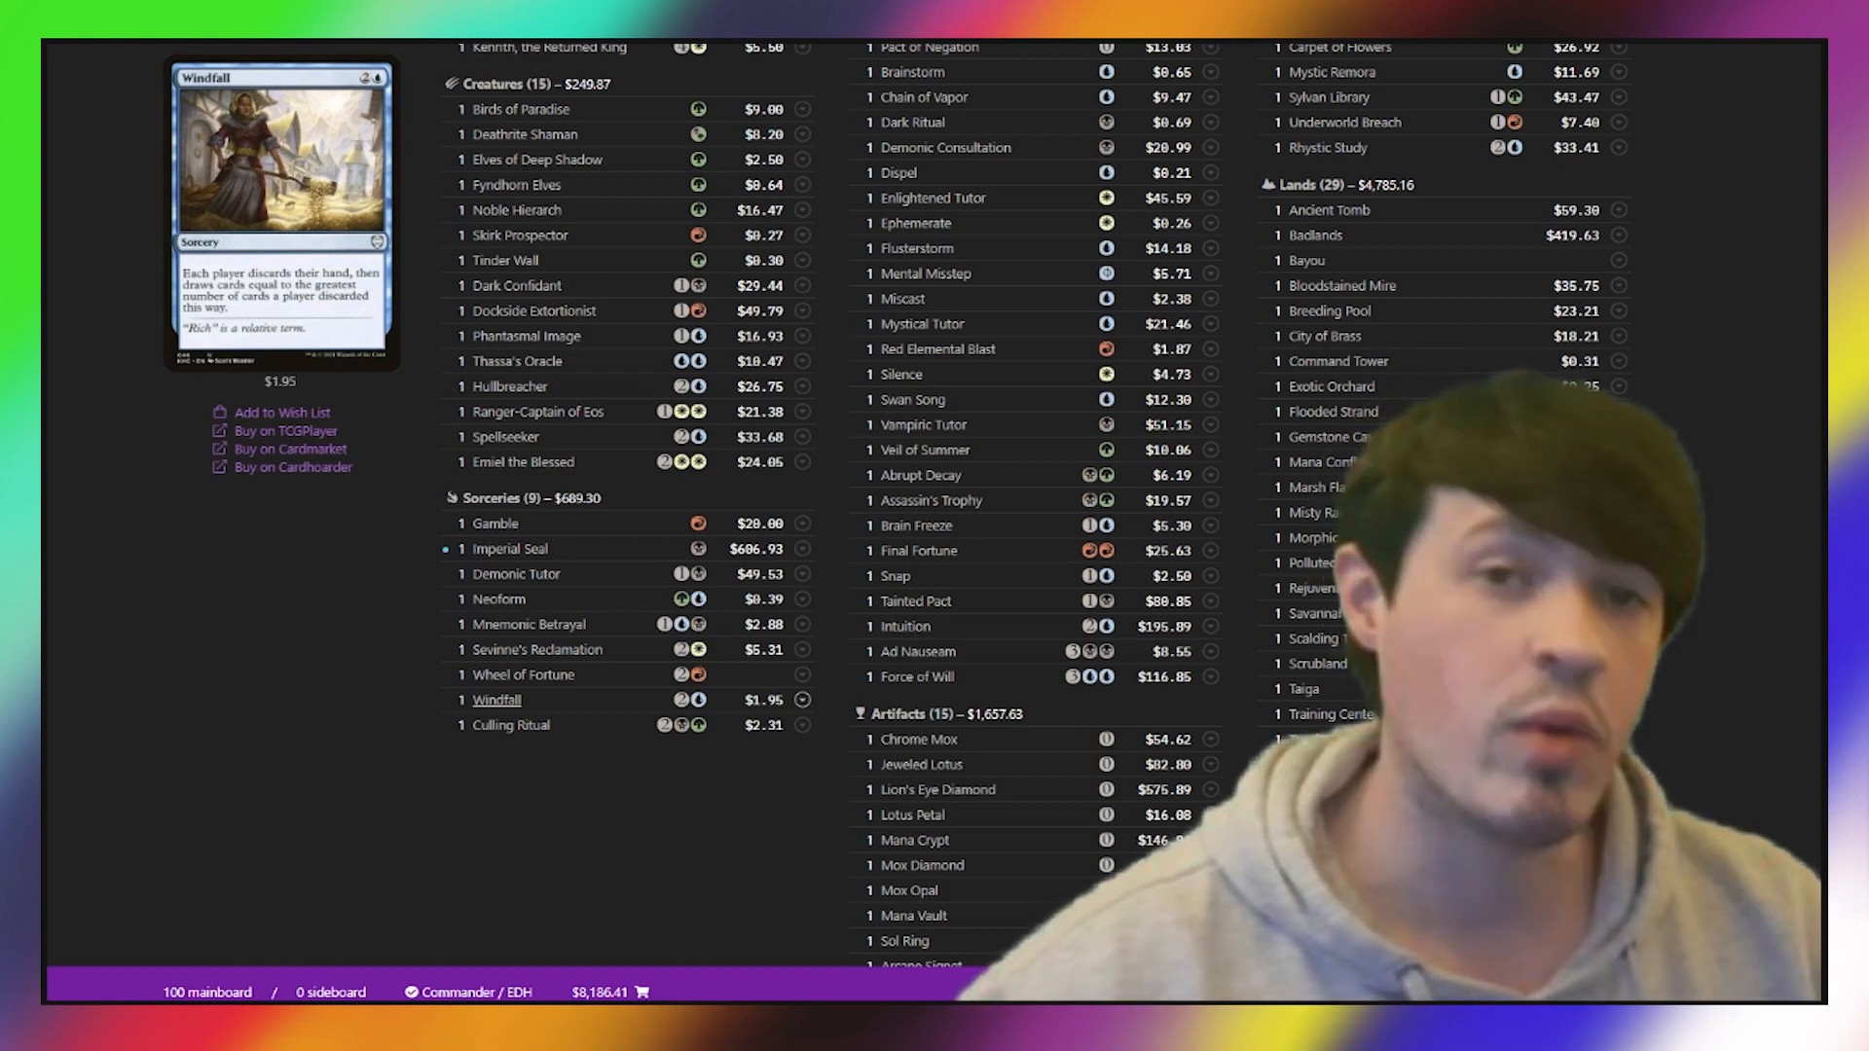
scroll(down, 3)
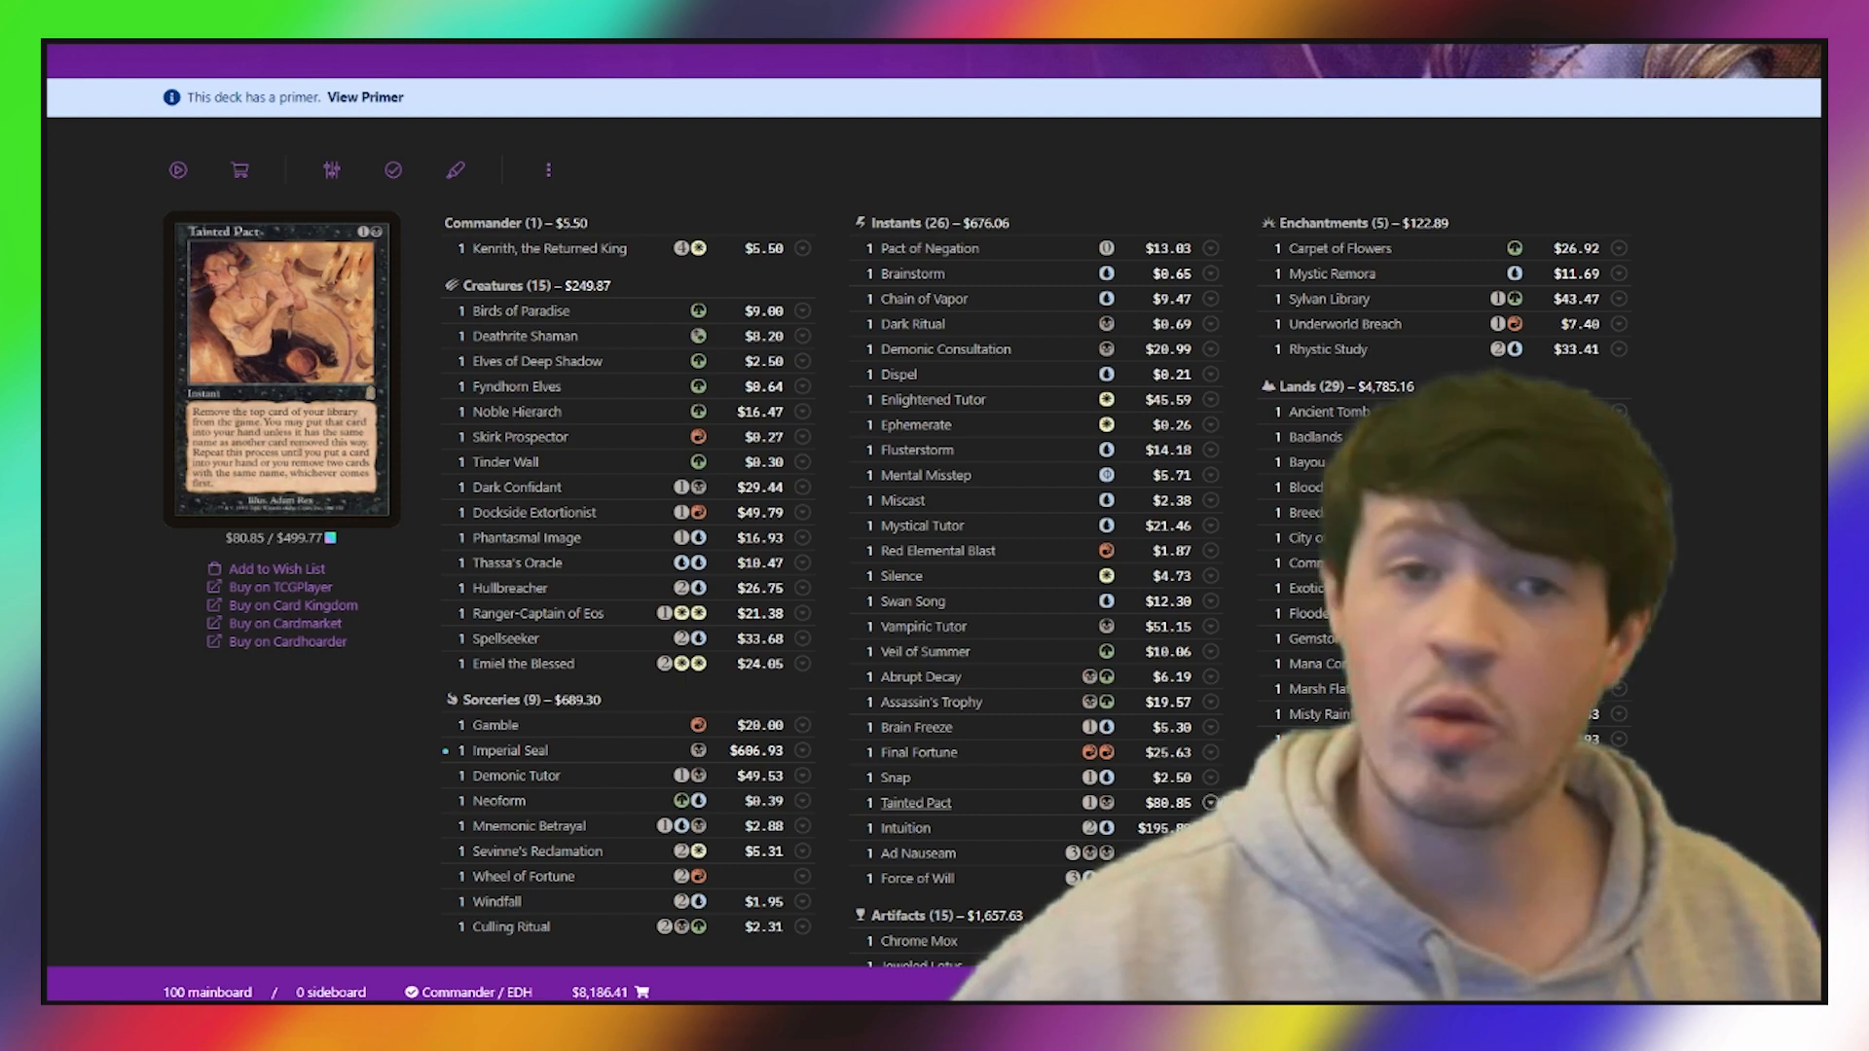
mouse_move(516, 563)
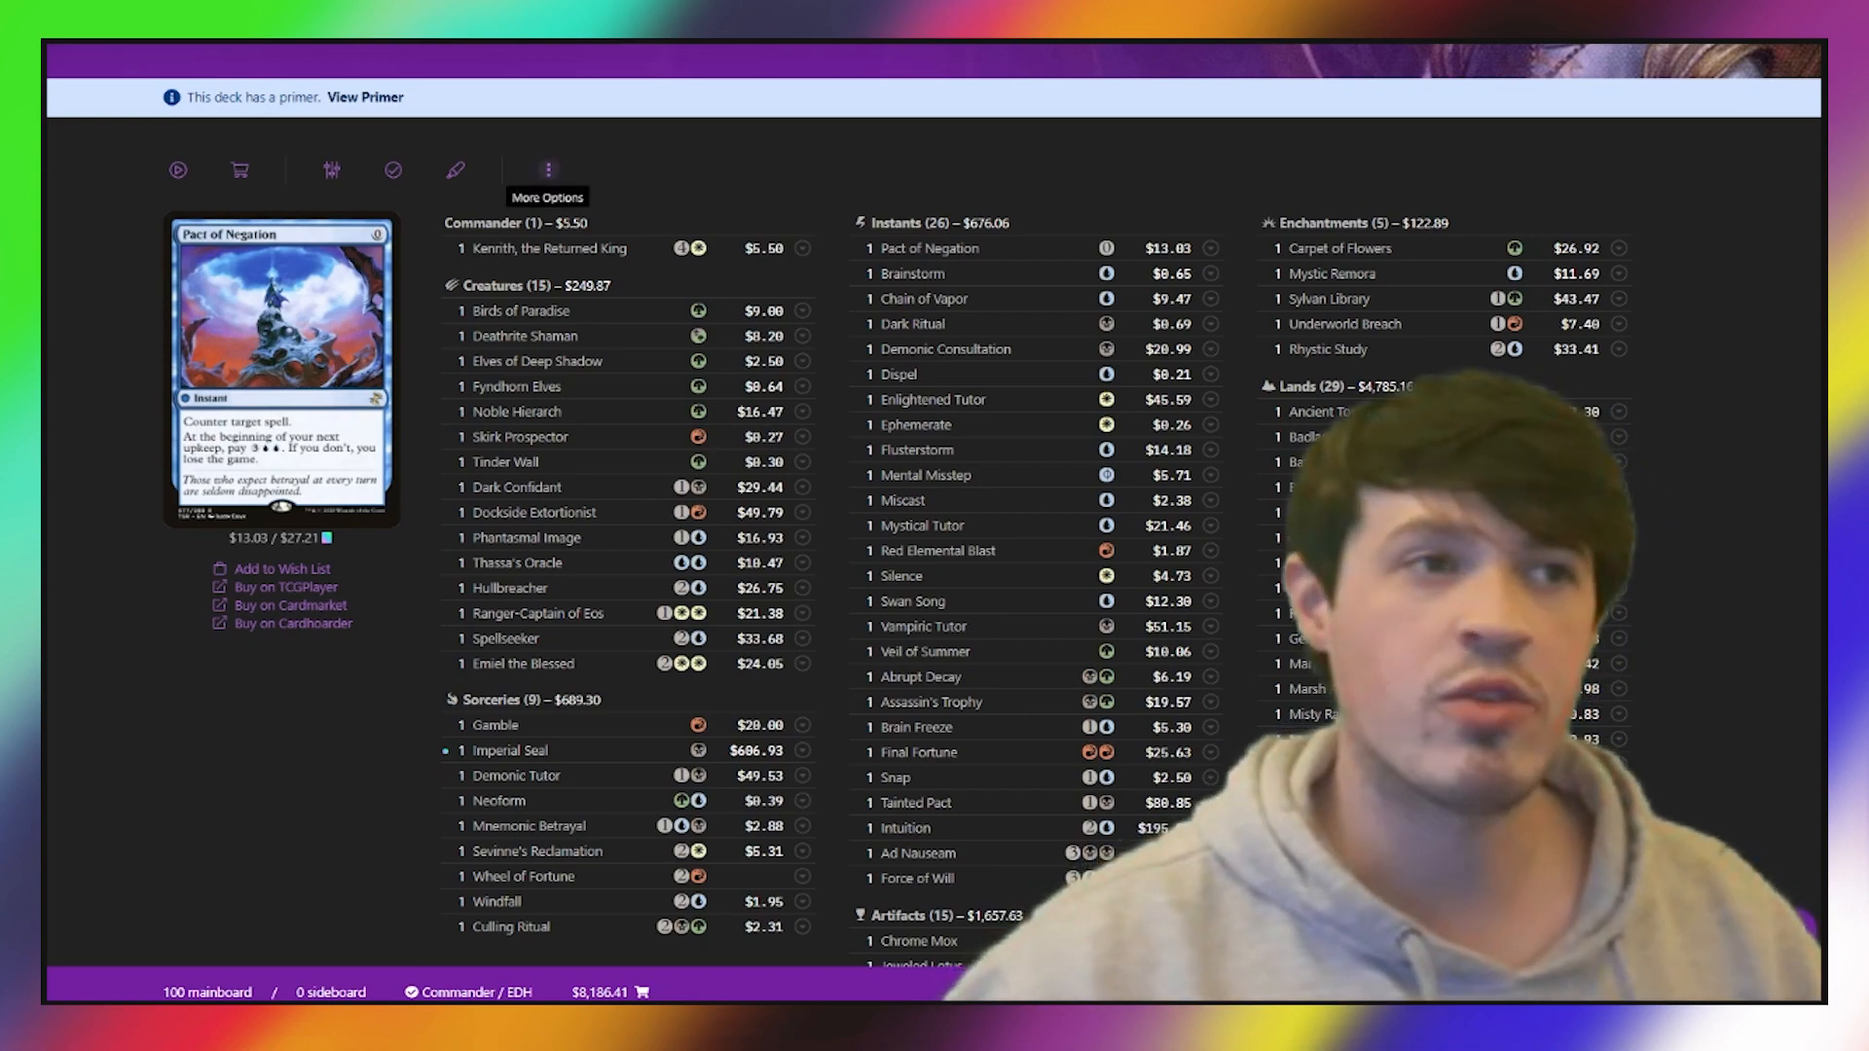
scroll(down, 3)
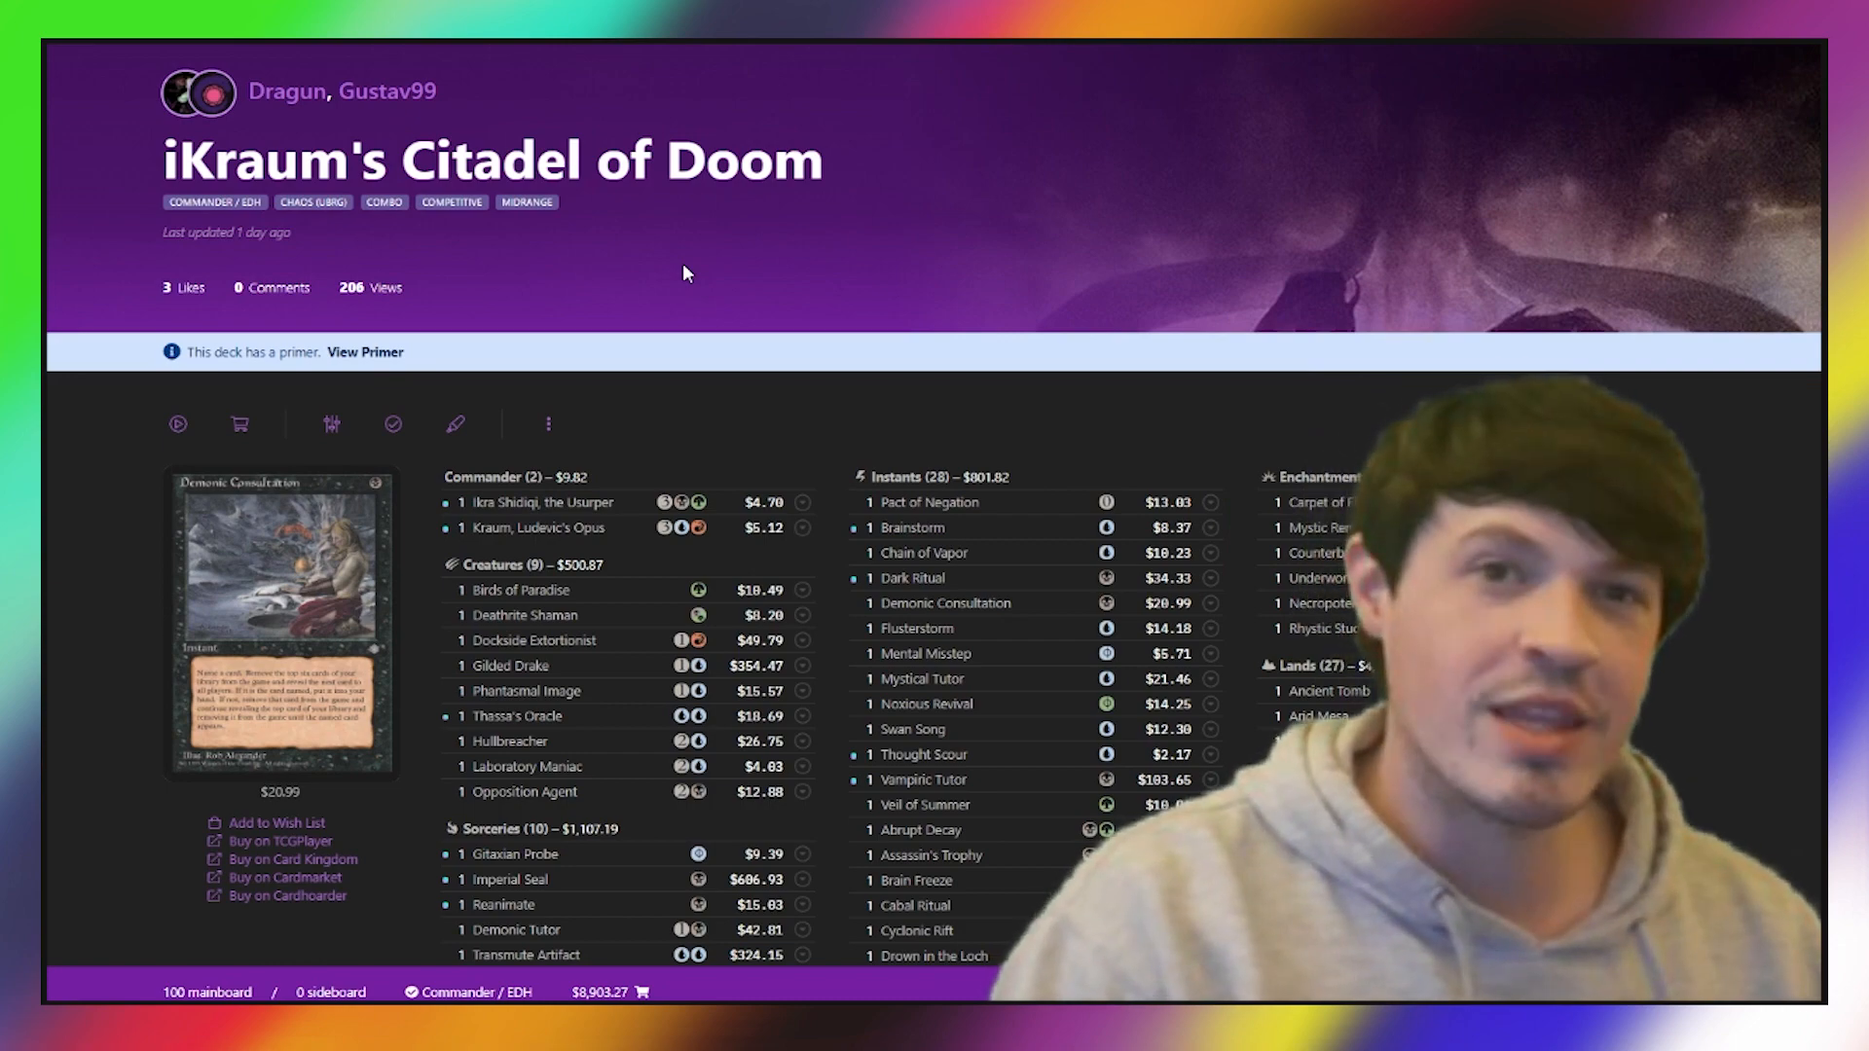
scroll(down, 3)
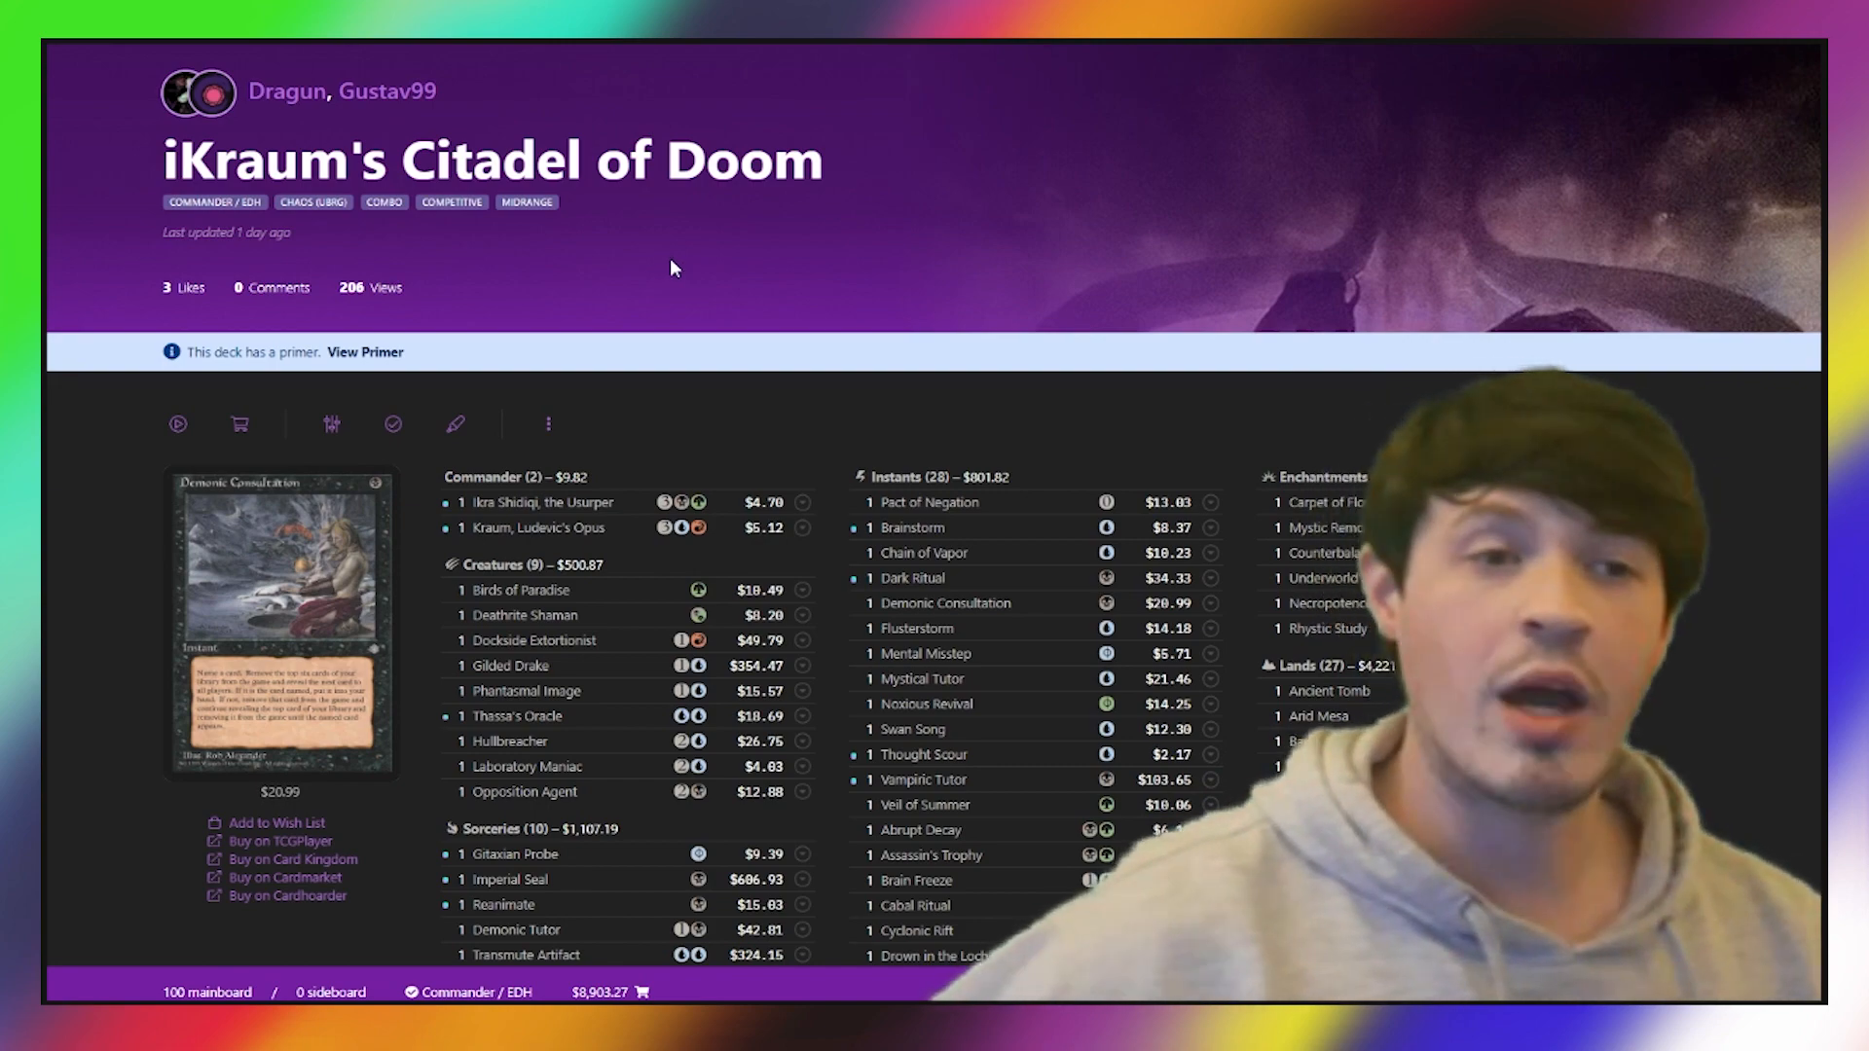
scroll(down, 3)
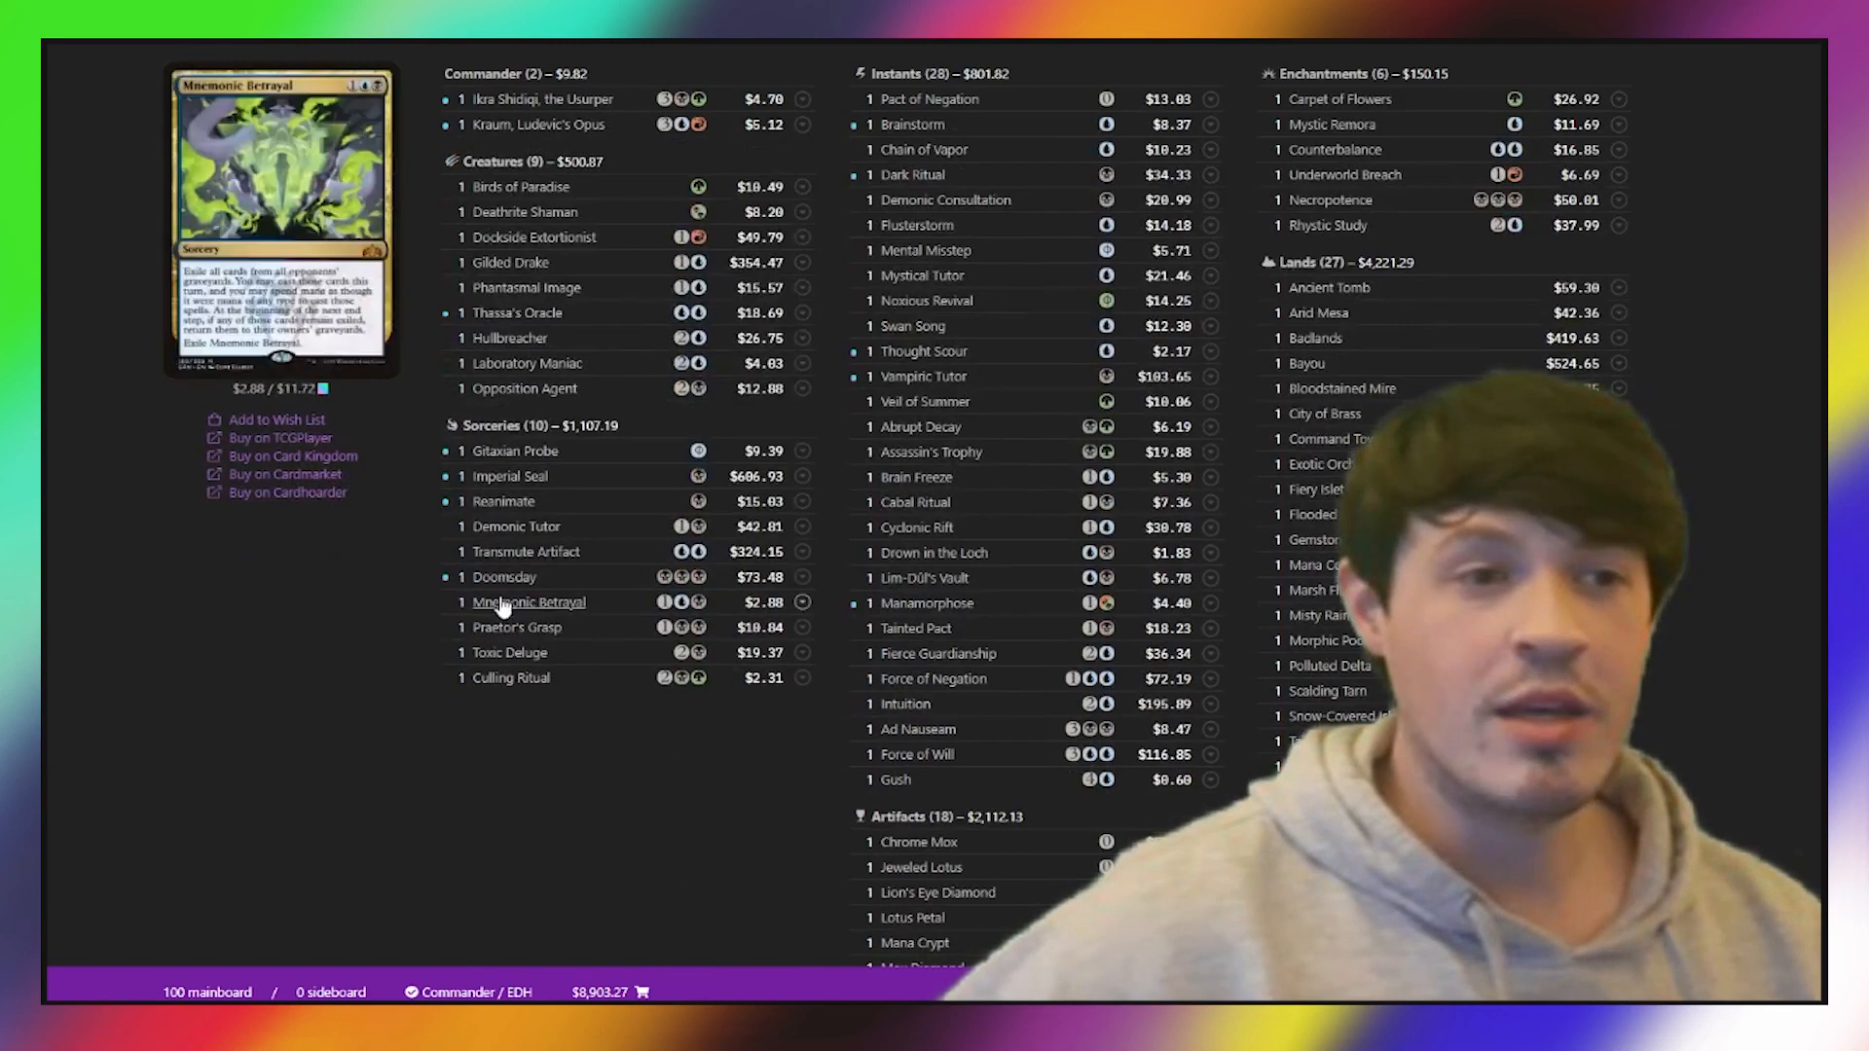
mouse_move(502, 576)
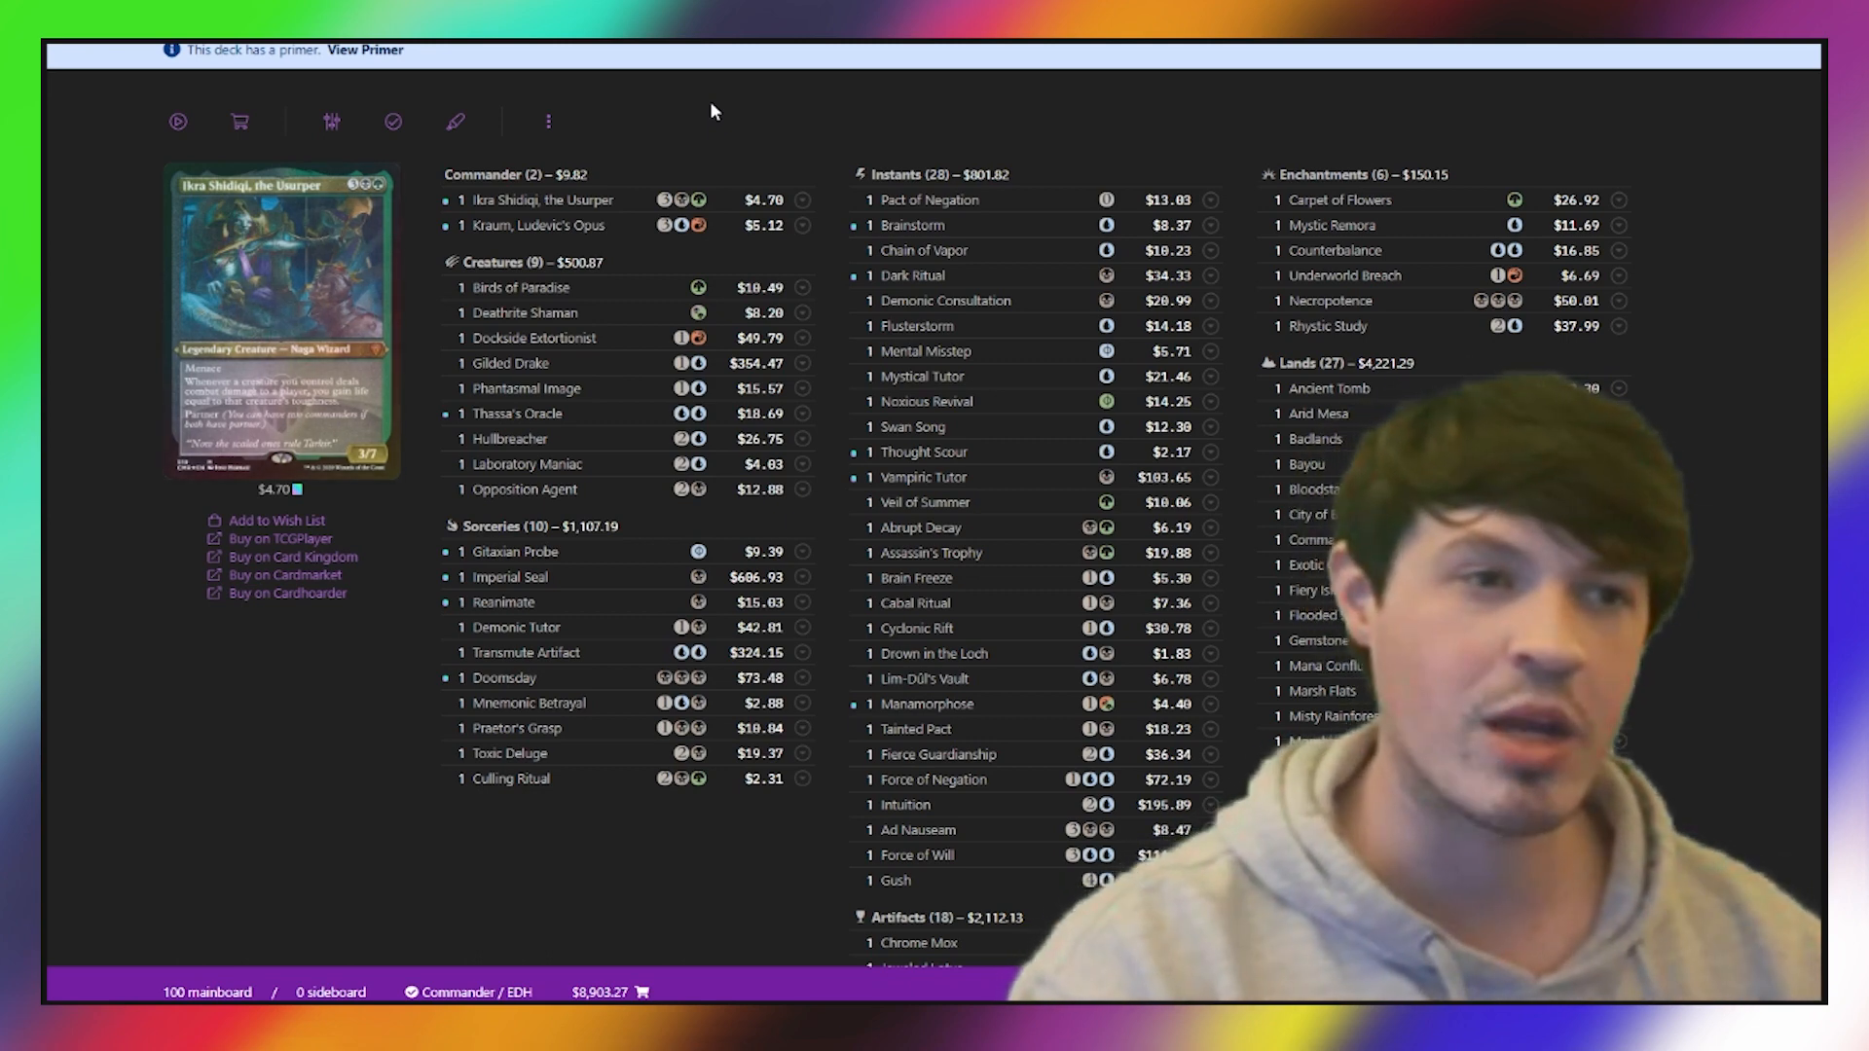
scroll(down, 3)
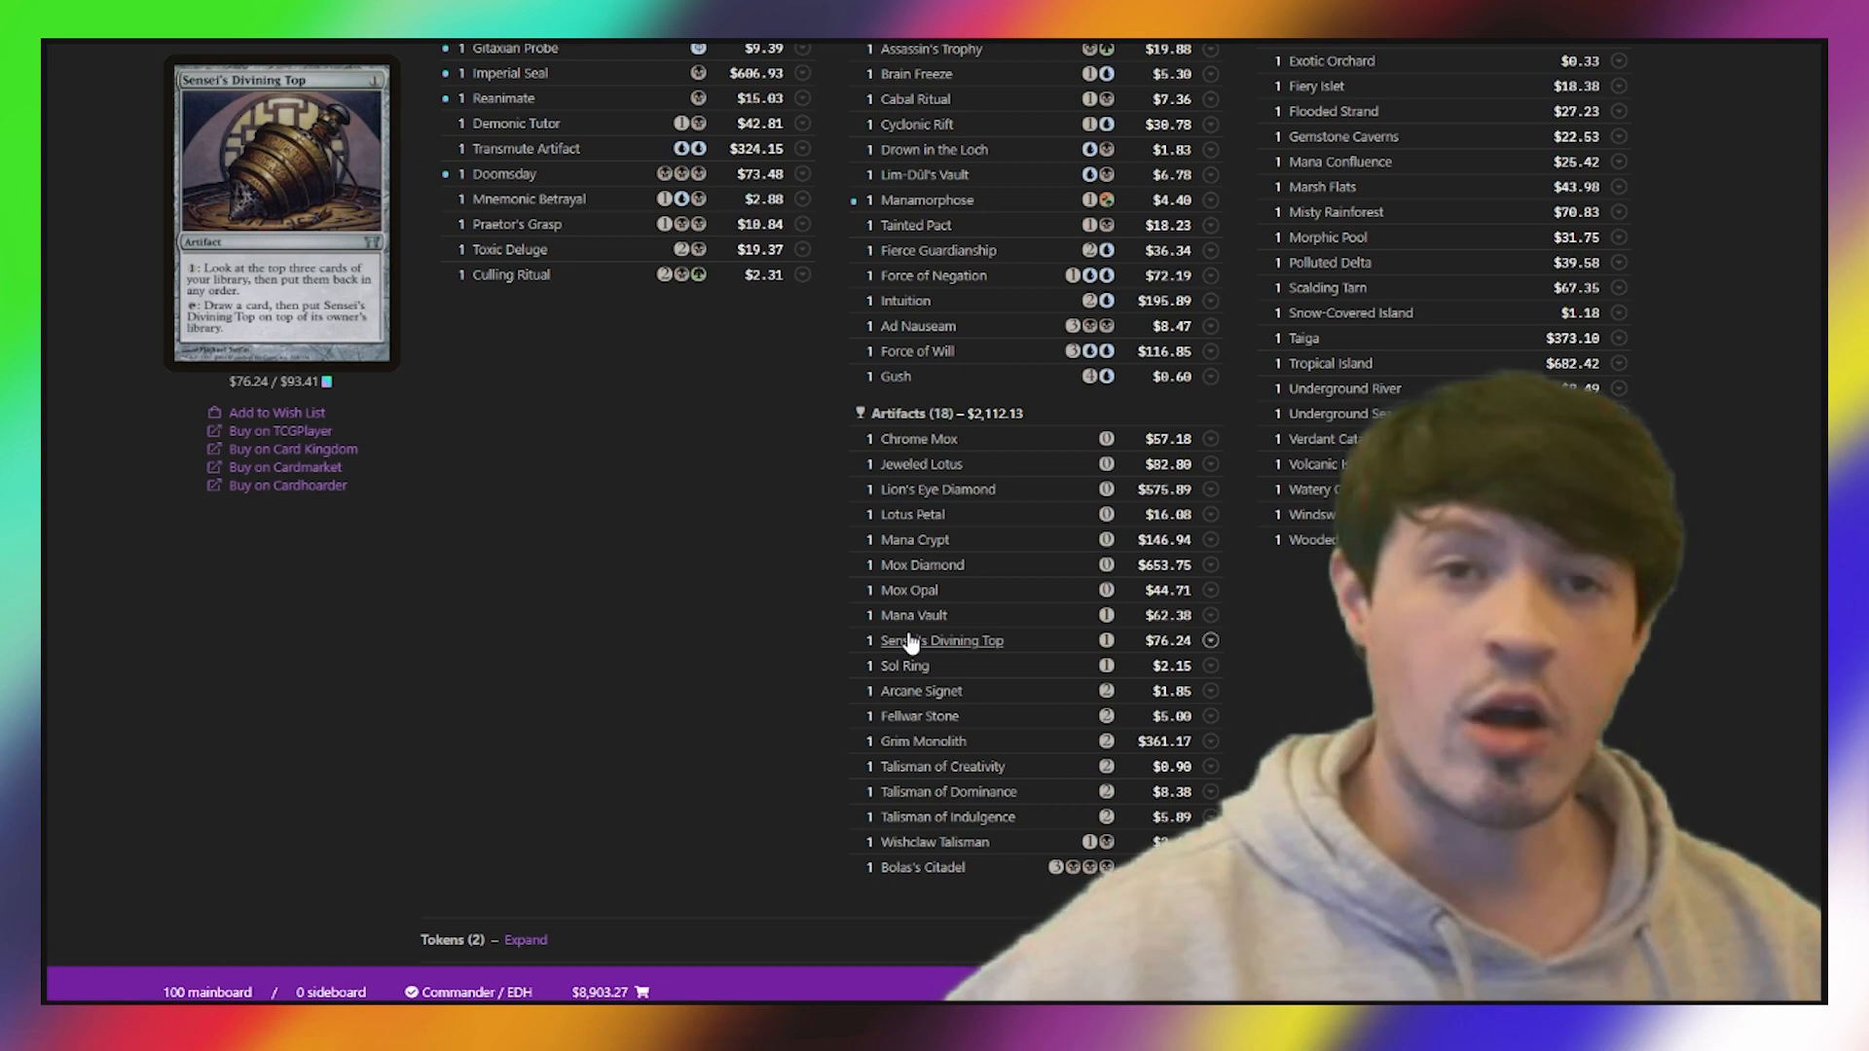
scroll(down, 3)
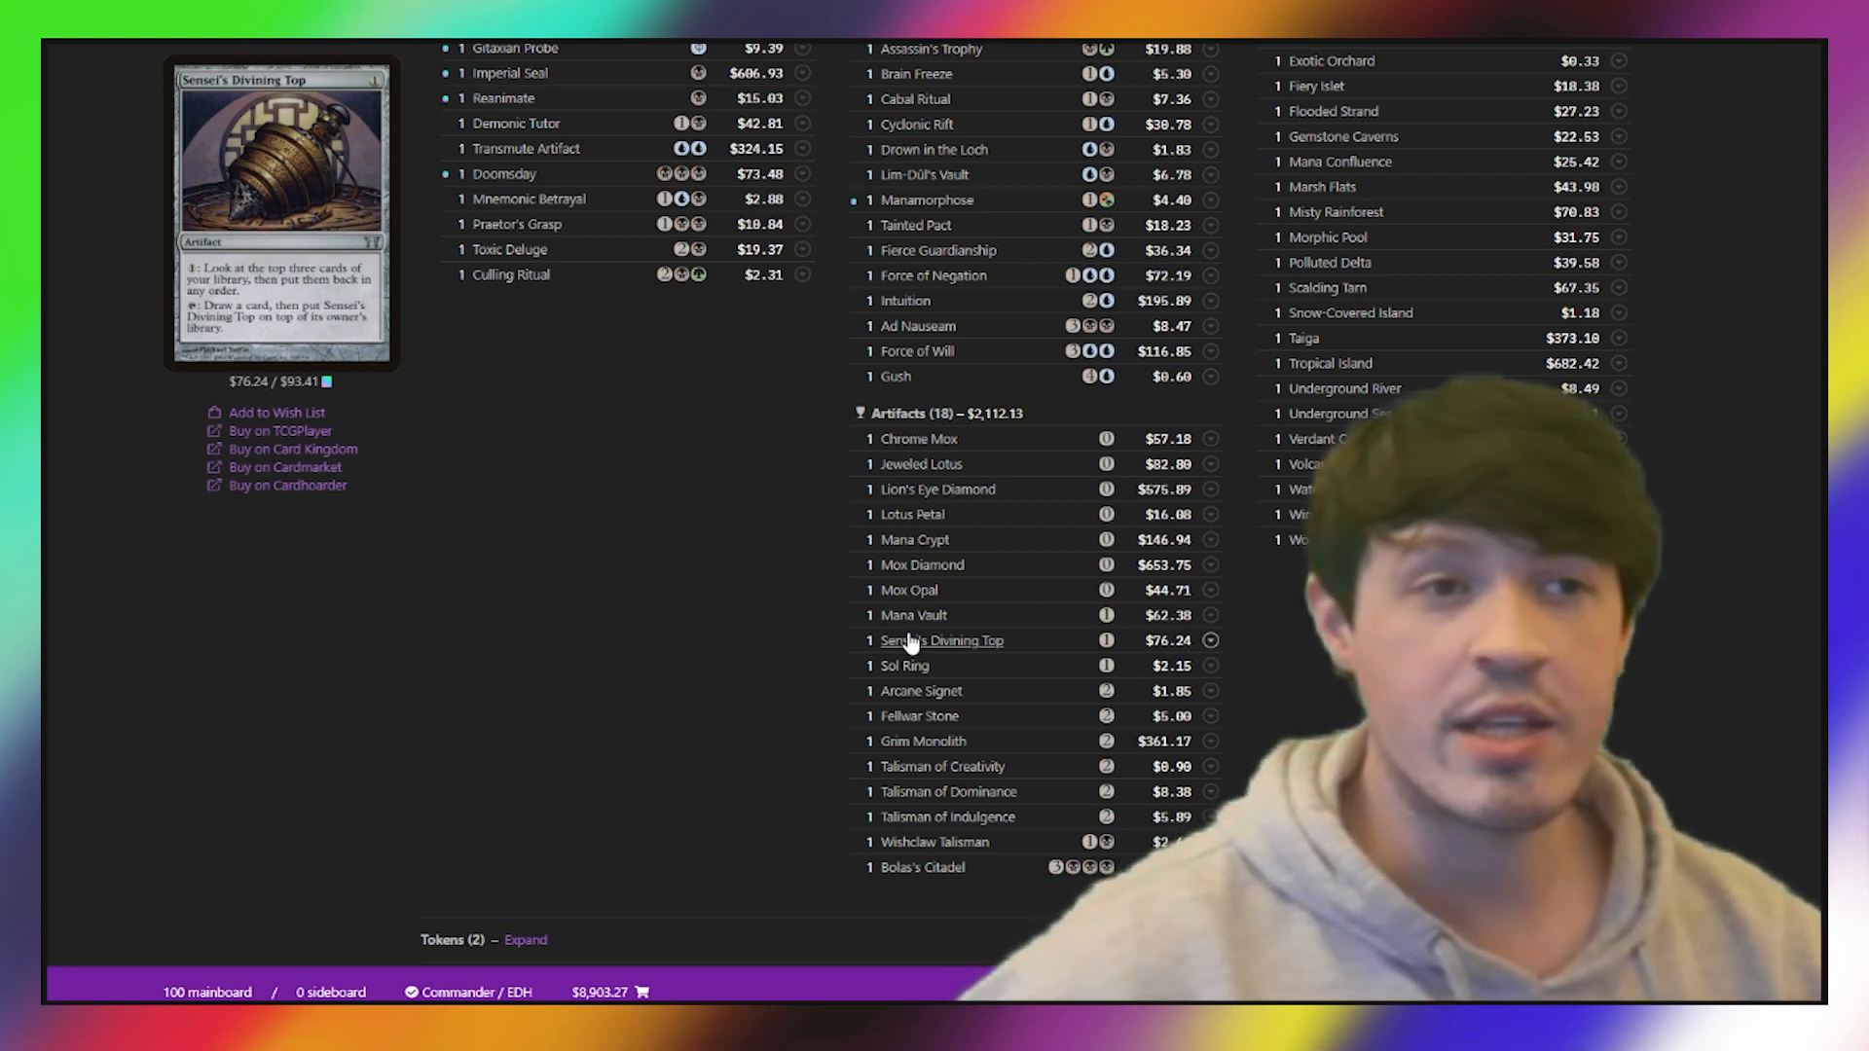
scroll(down, 3)
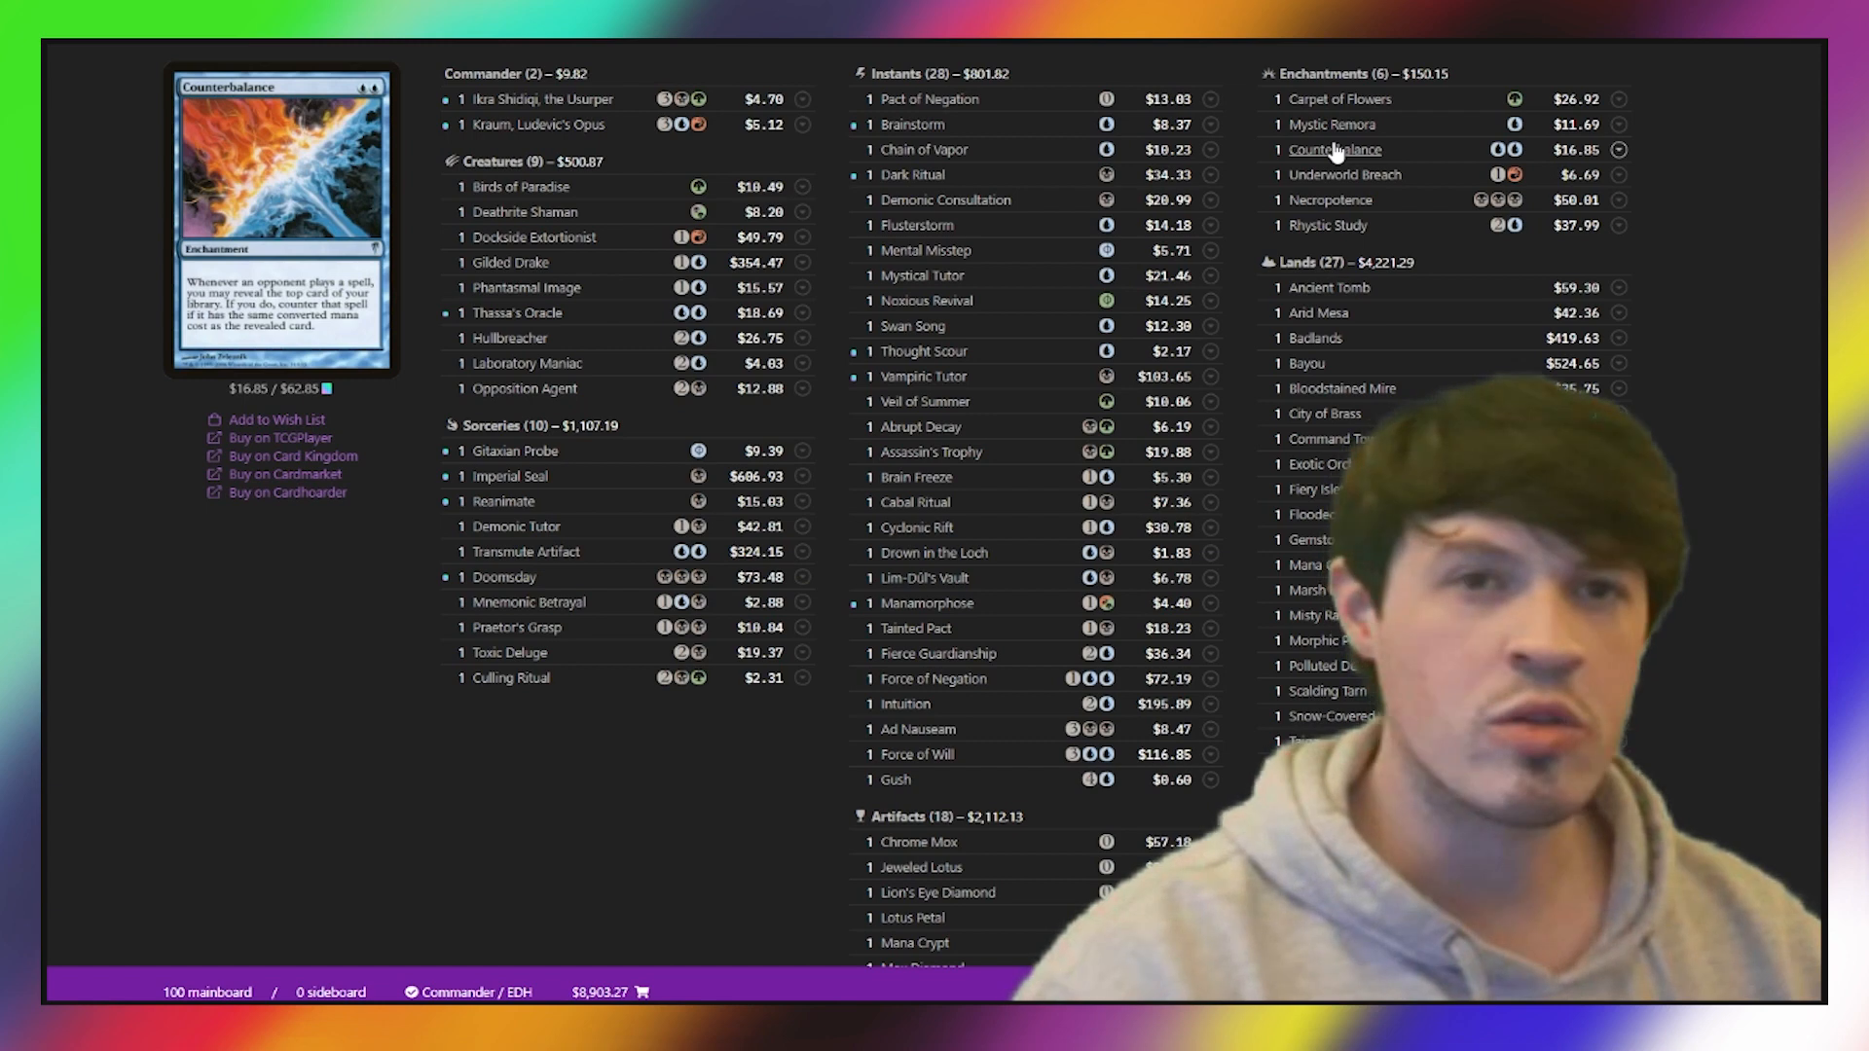
scroll(down, 3)
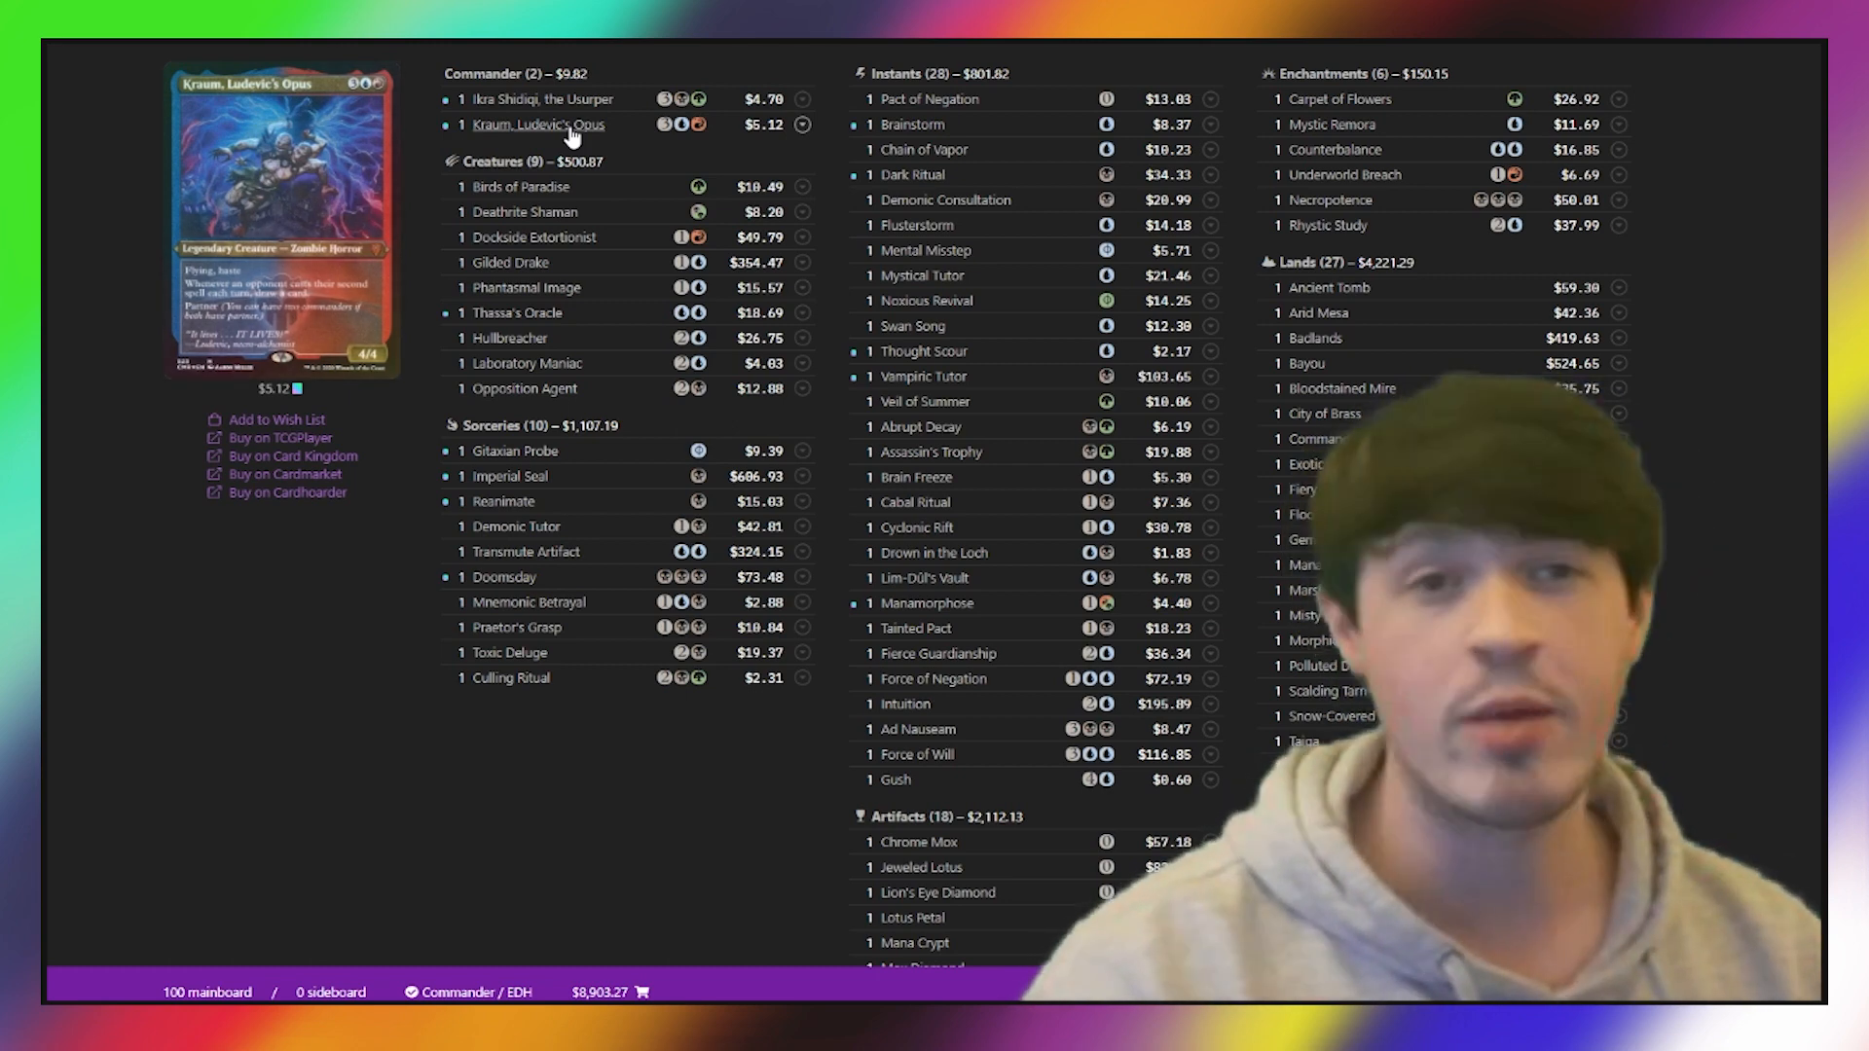
scroll(down, 3)
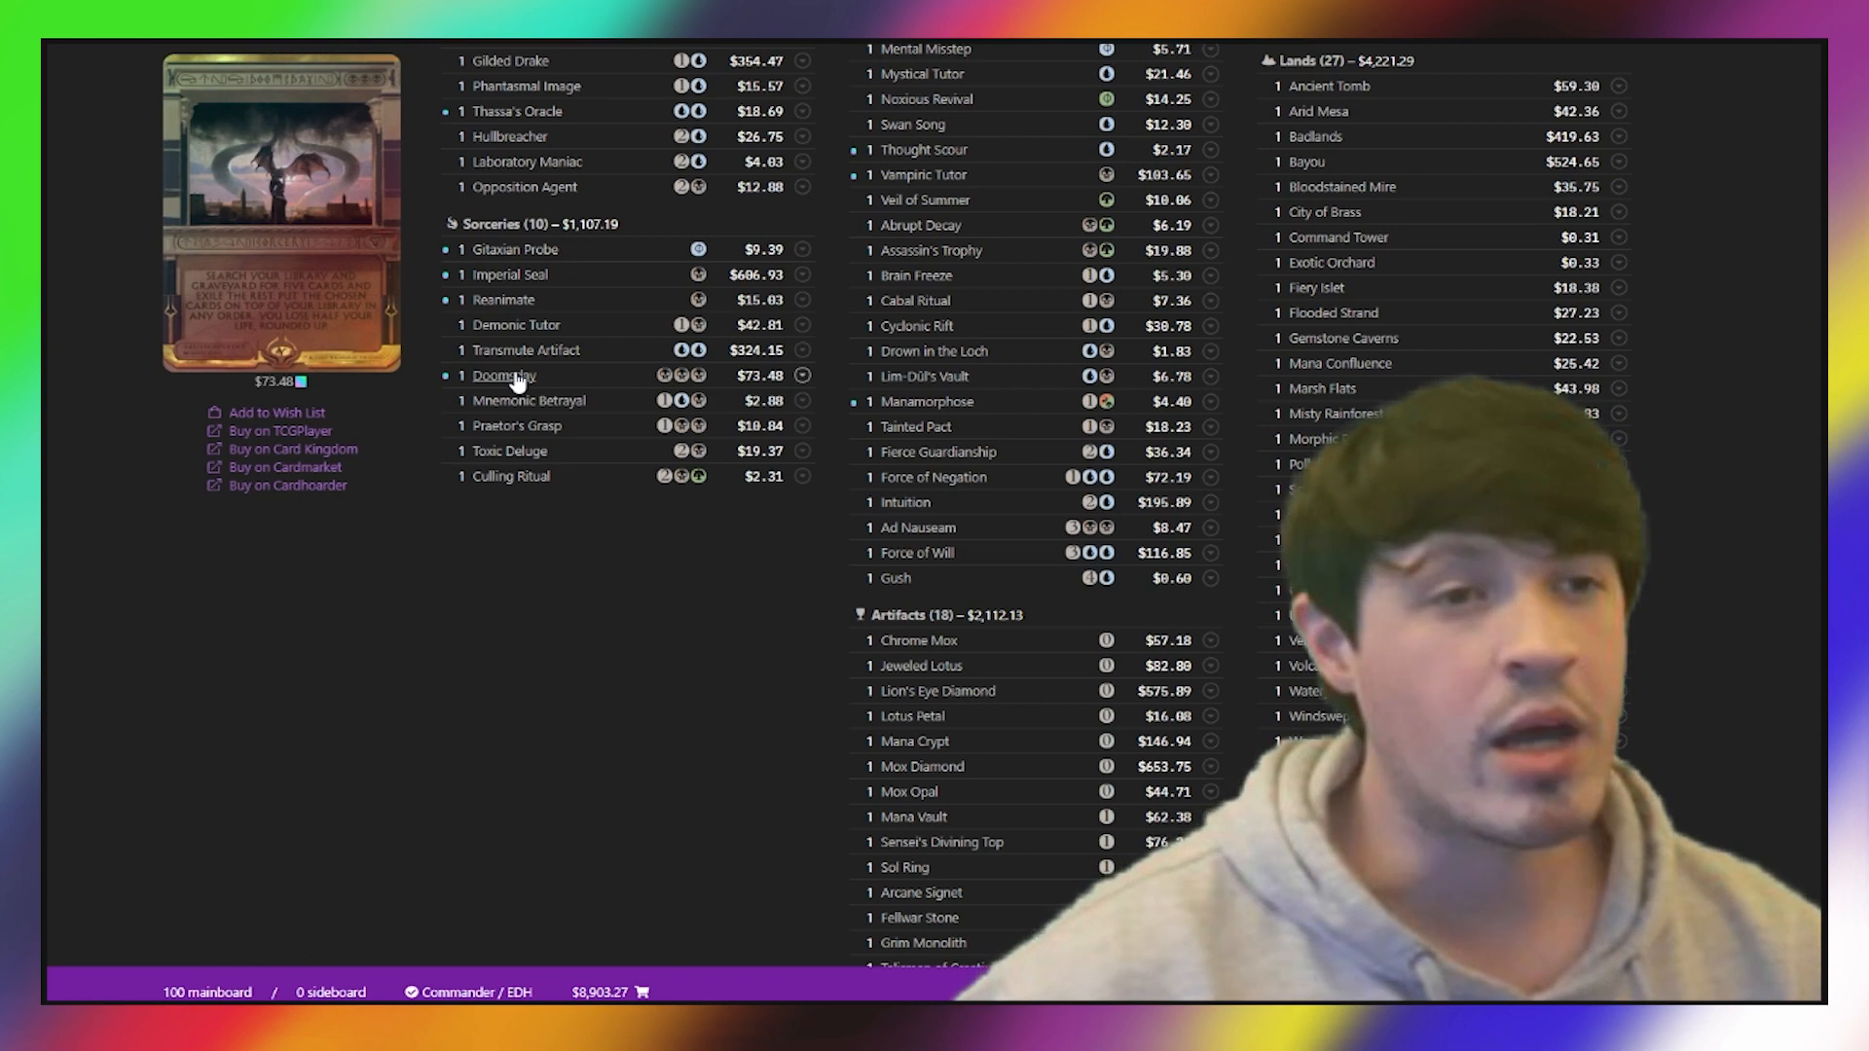
scroll(down, 3)
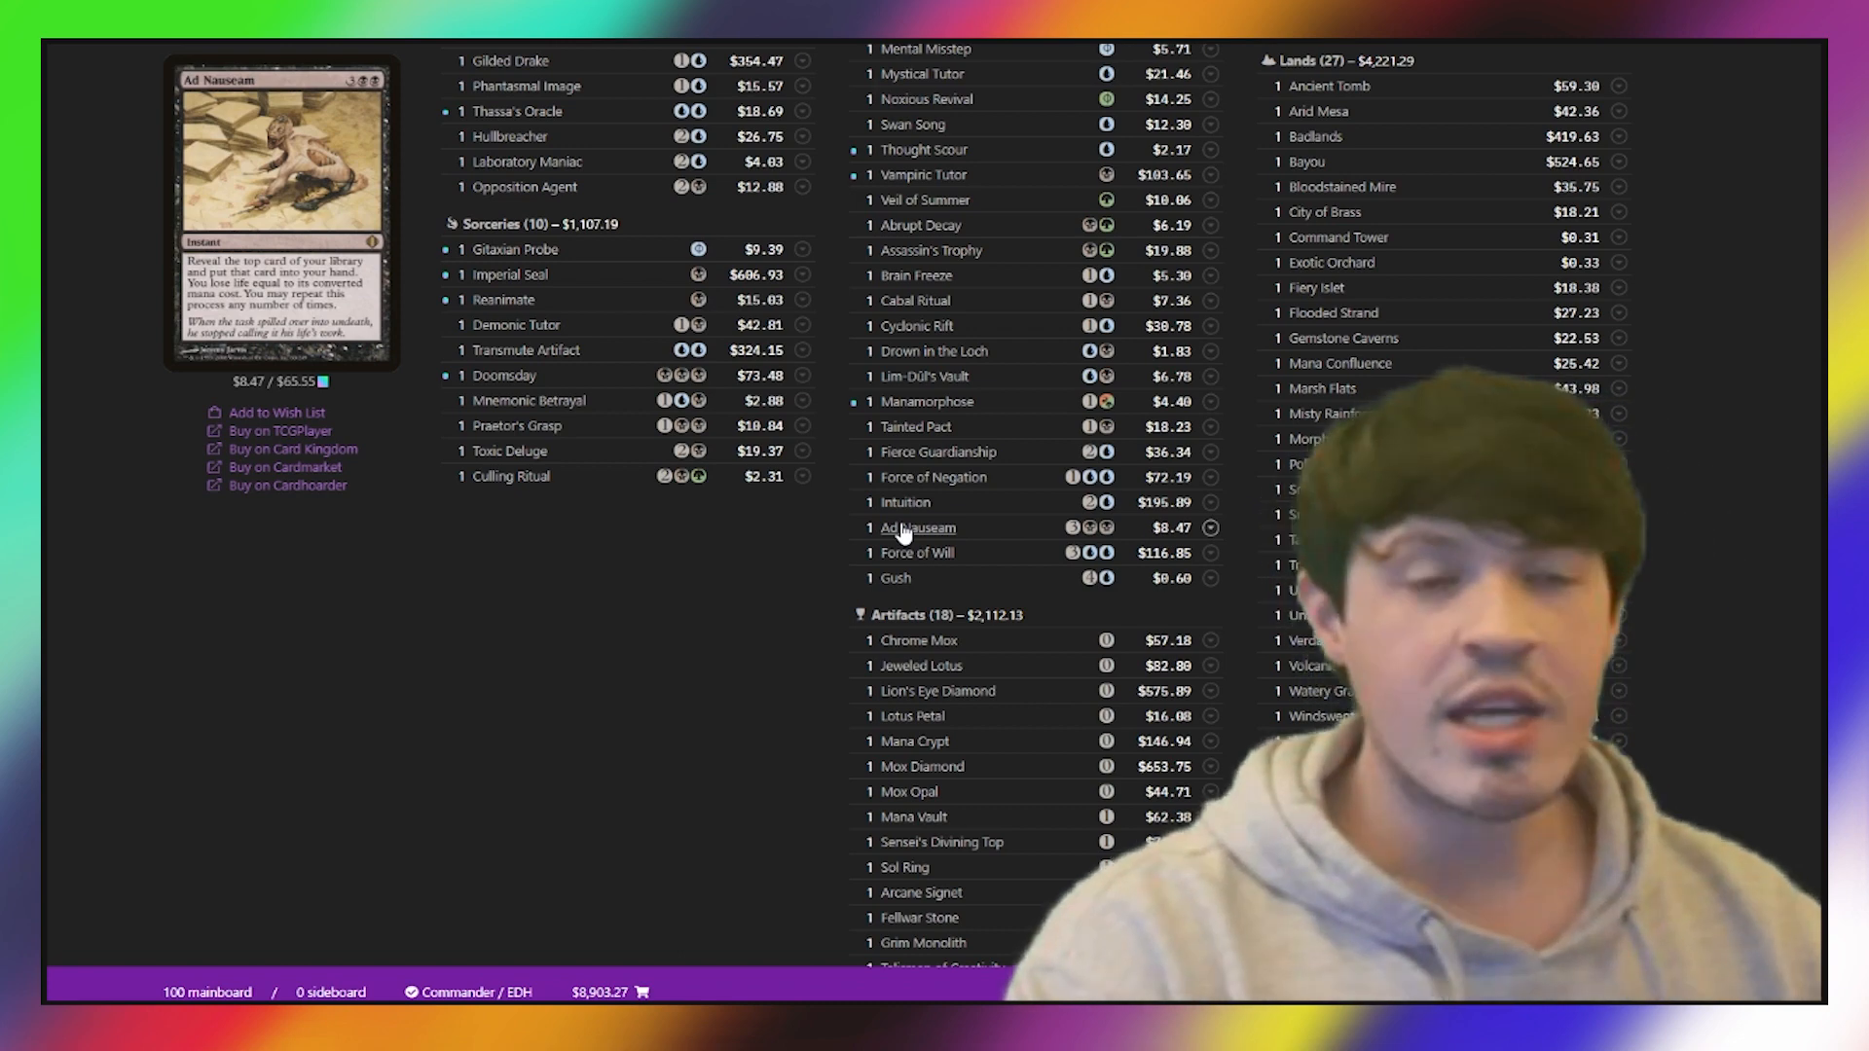
mouse_move(938, 451)
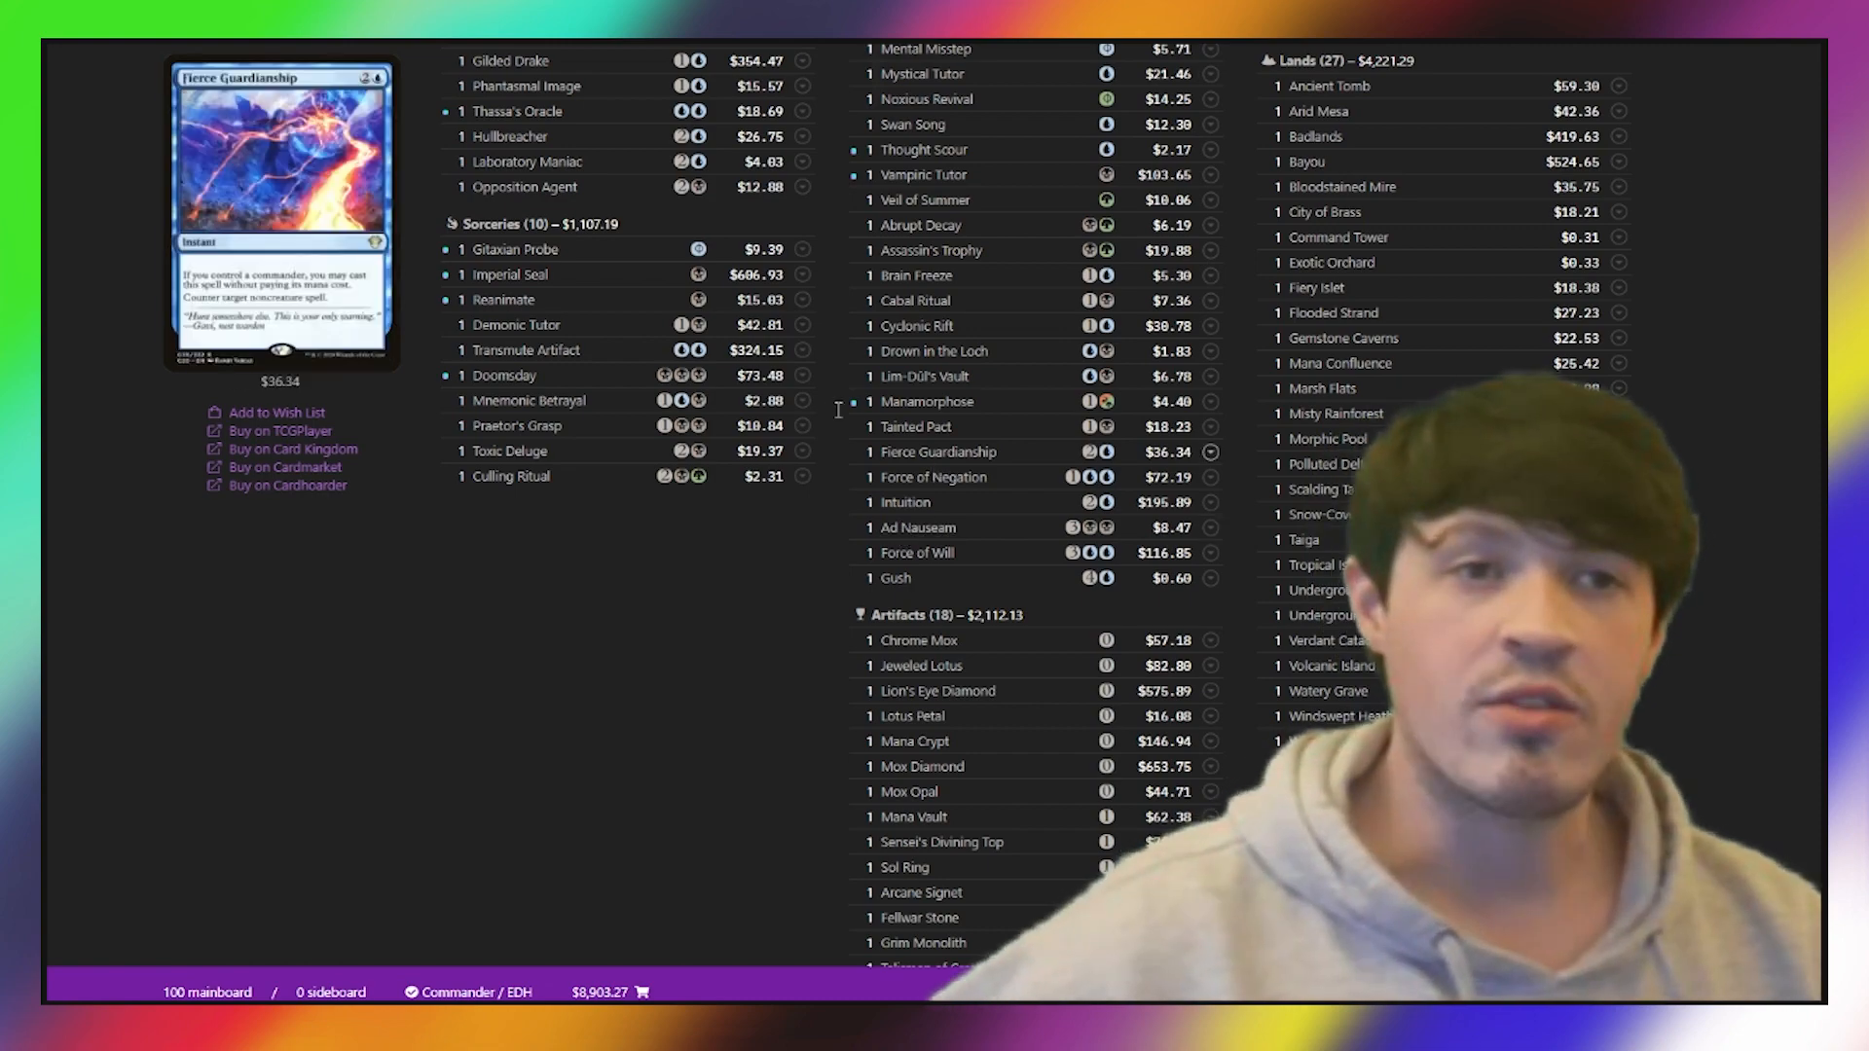
scroll(down, 3)
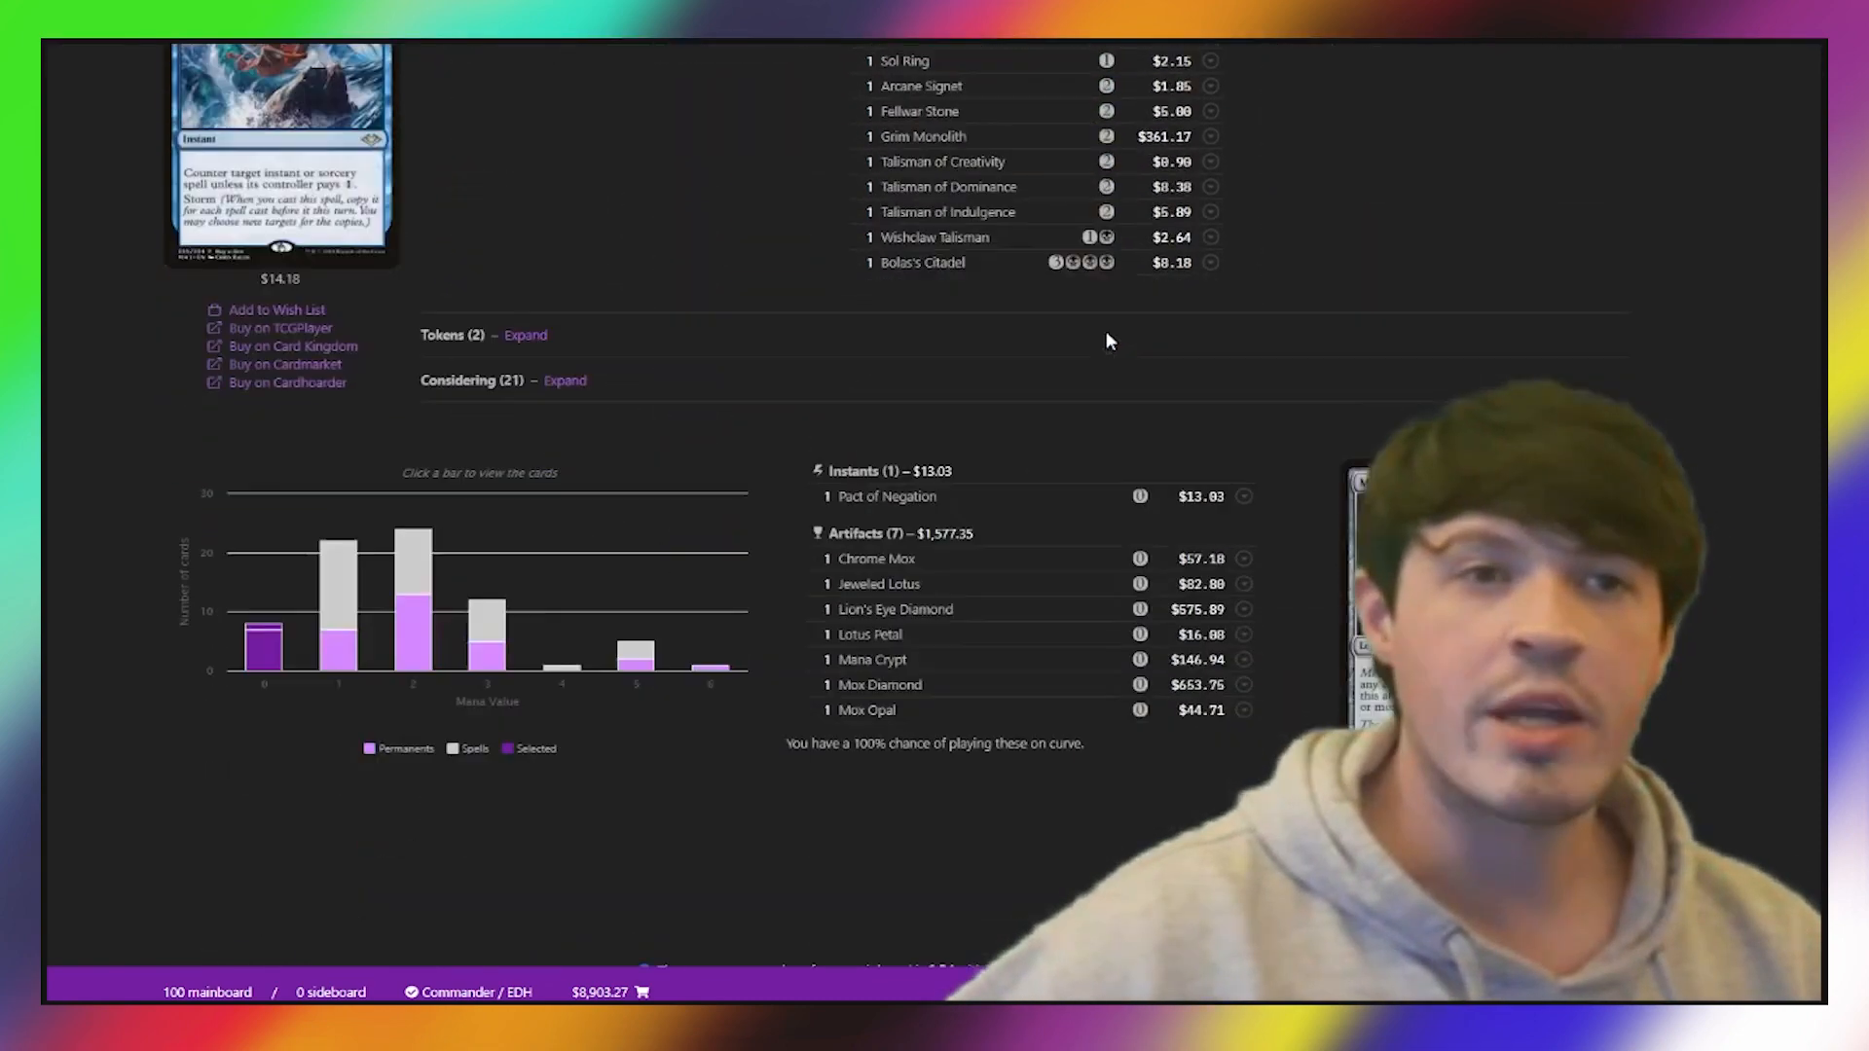
scroll(down, 3)
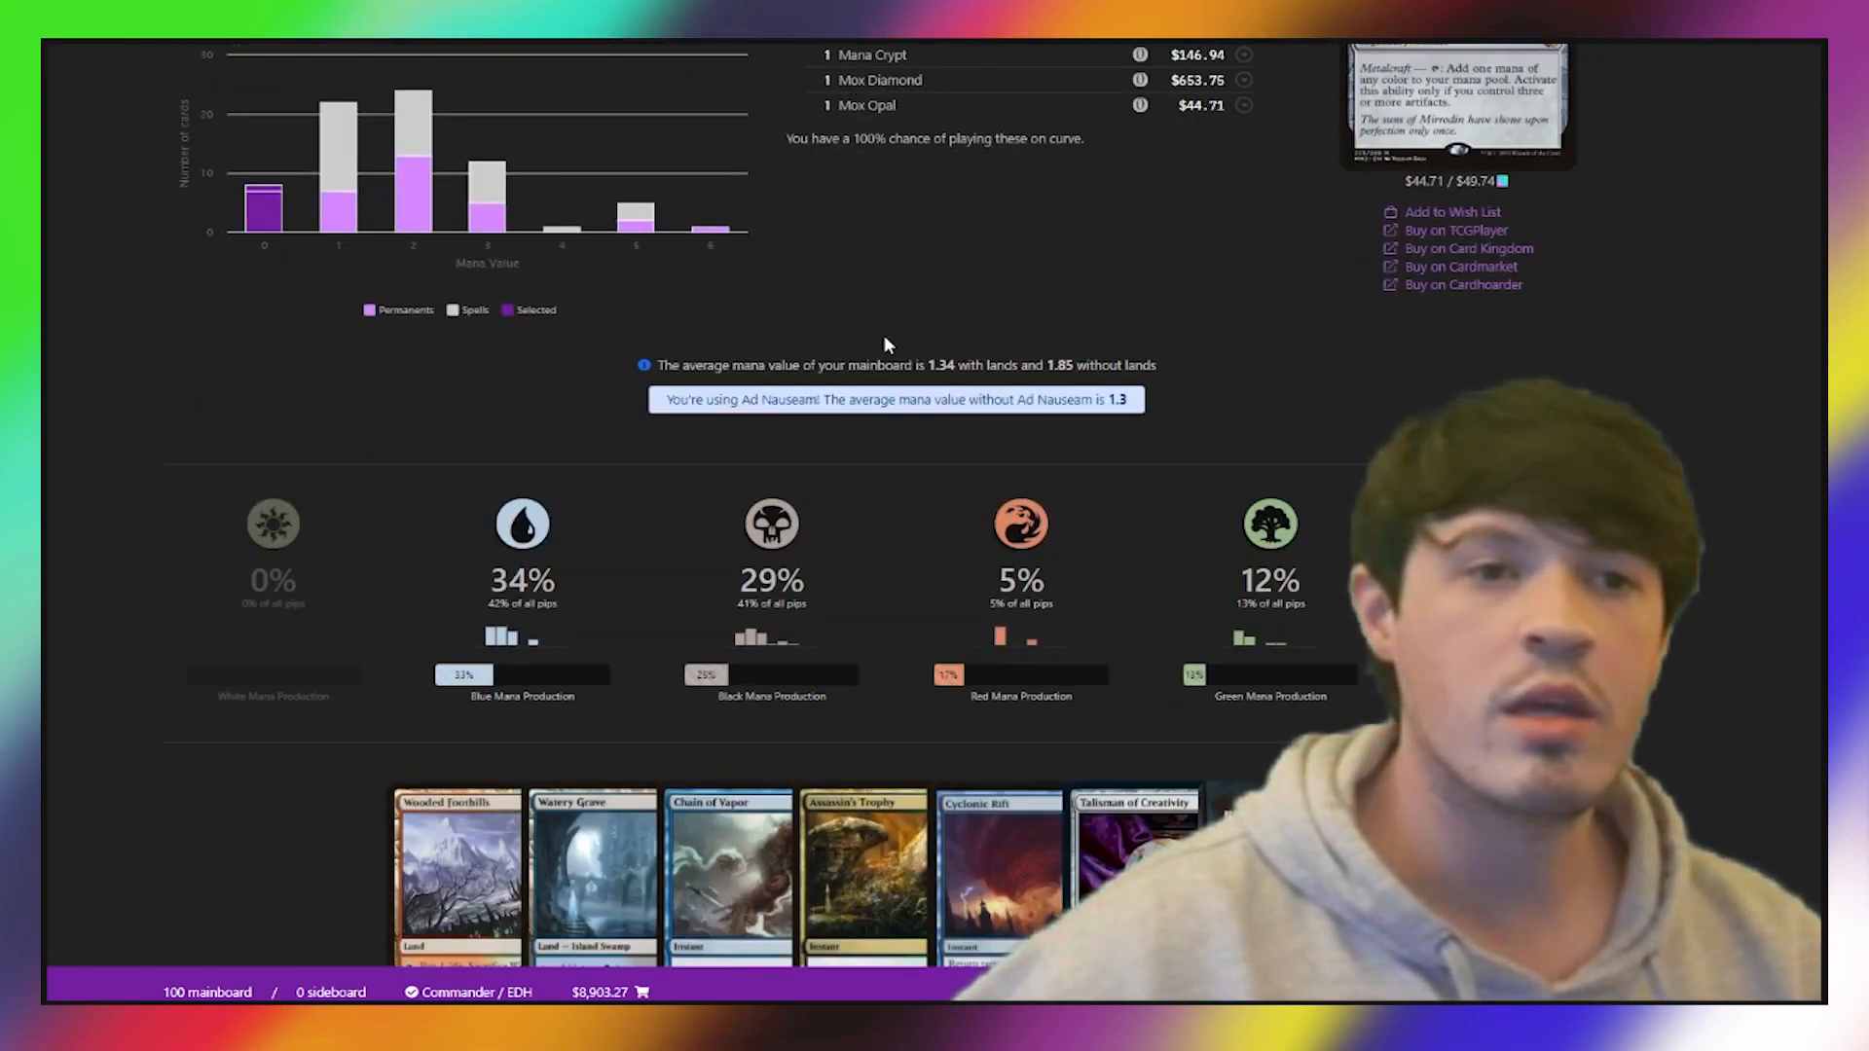
scroll(down, 3)
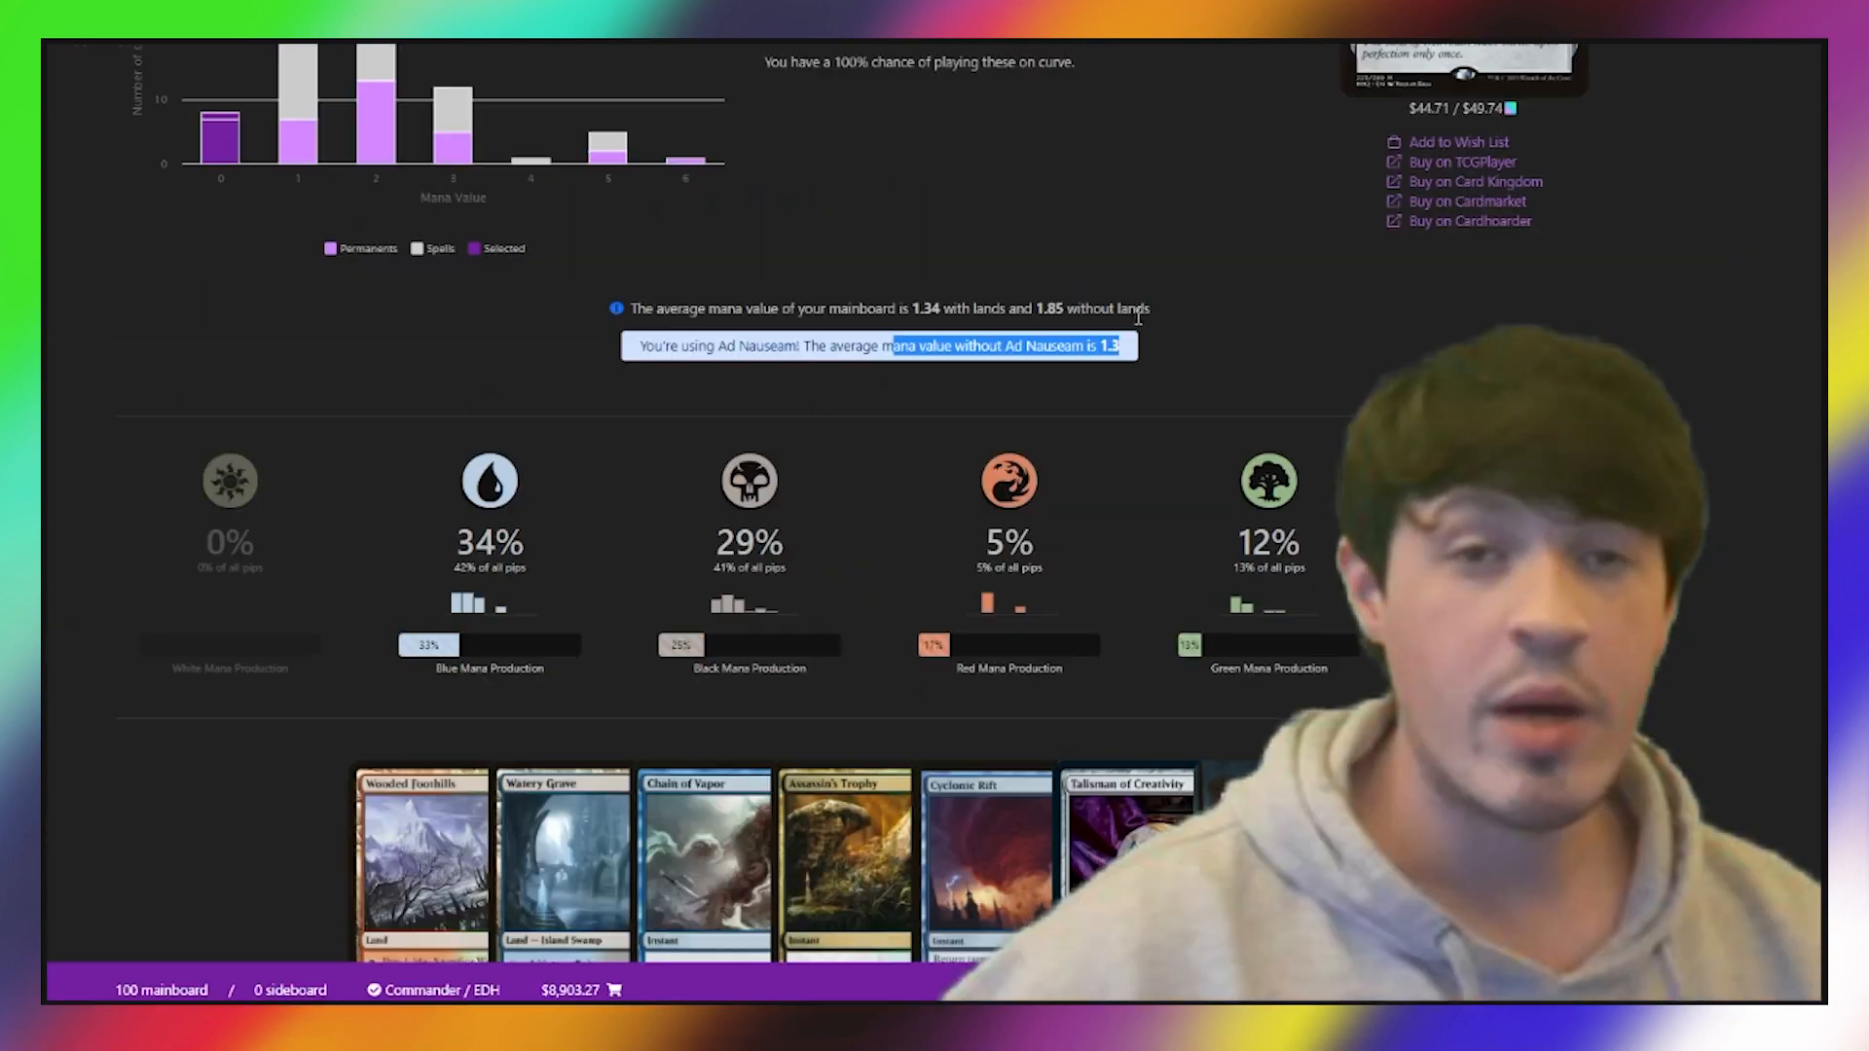
scroll(down, 3)
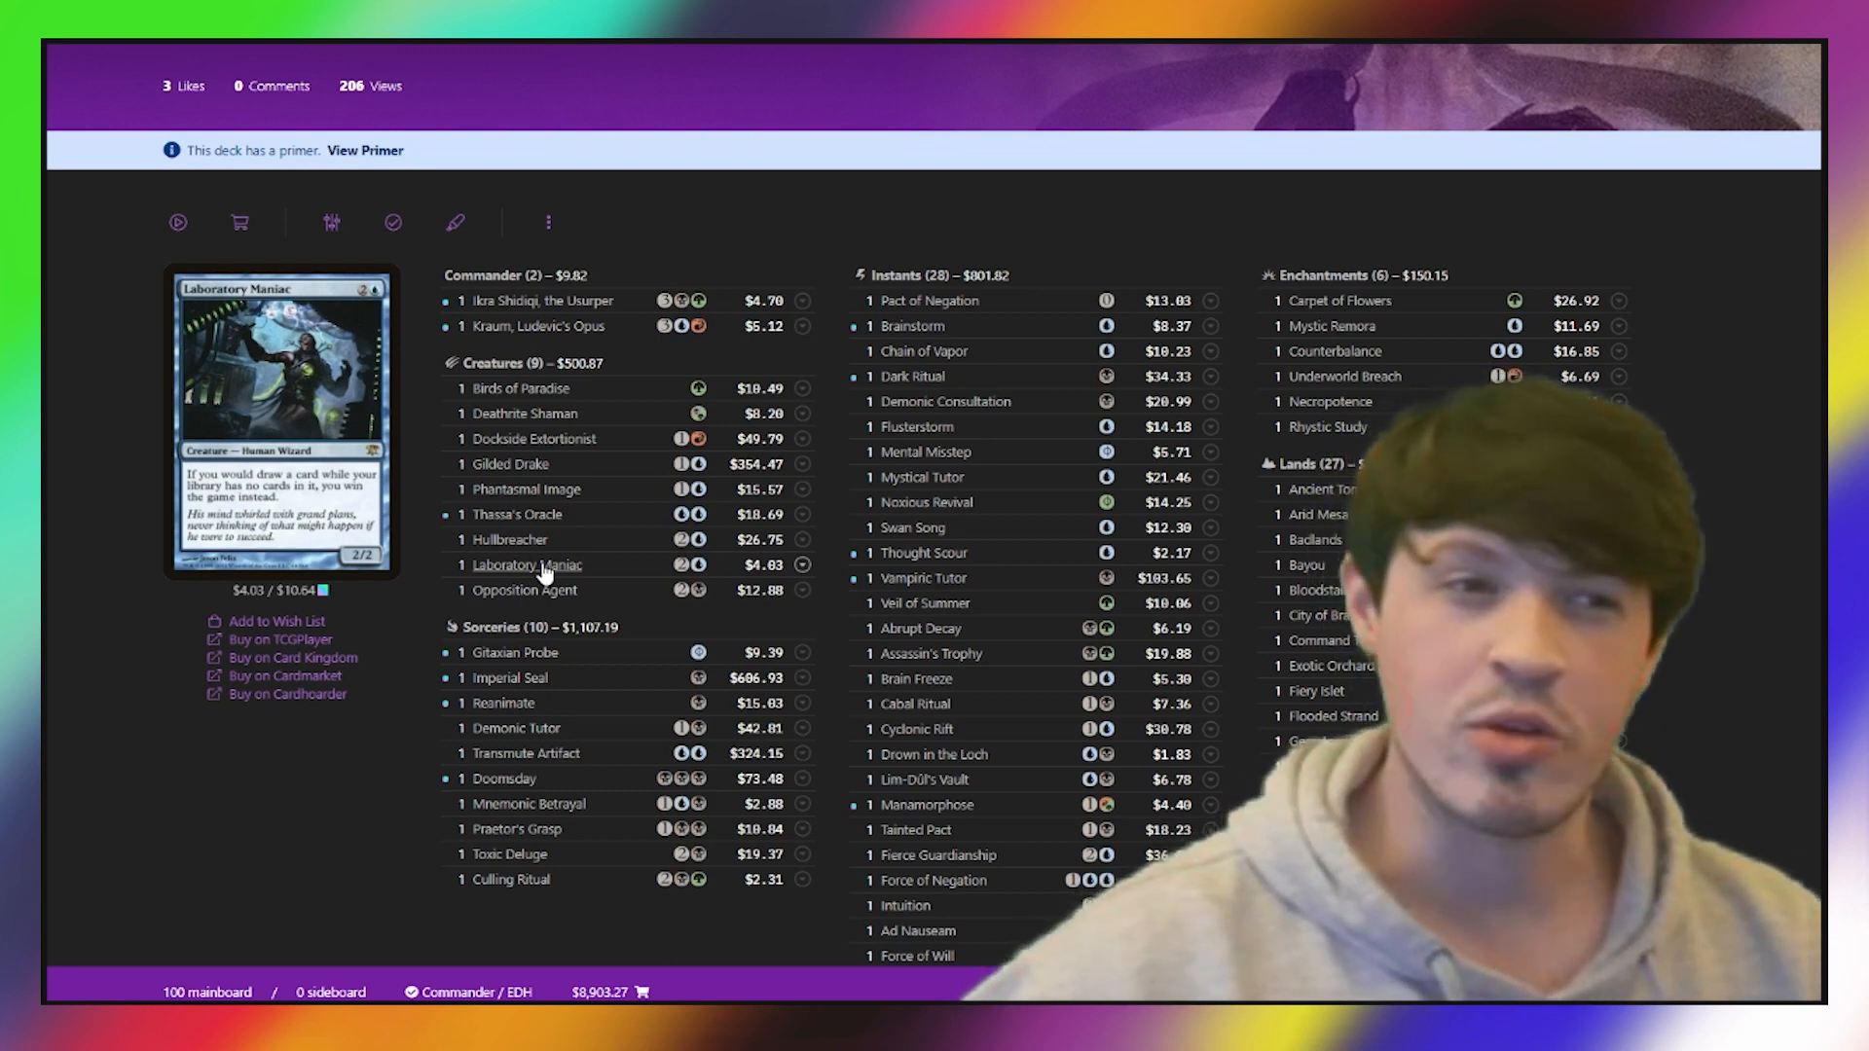
mouse_move(923, 553)
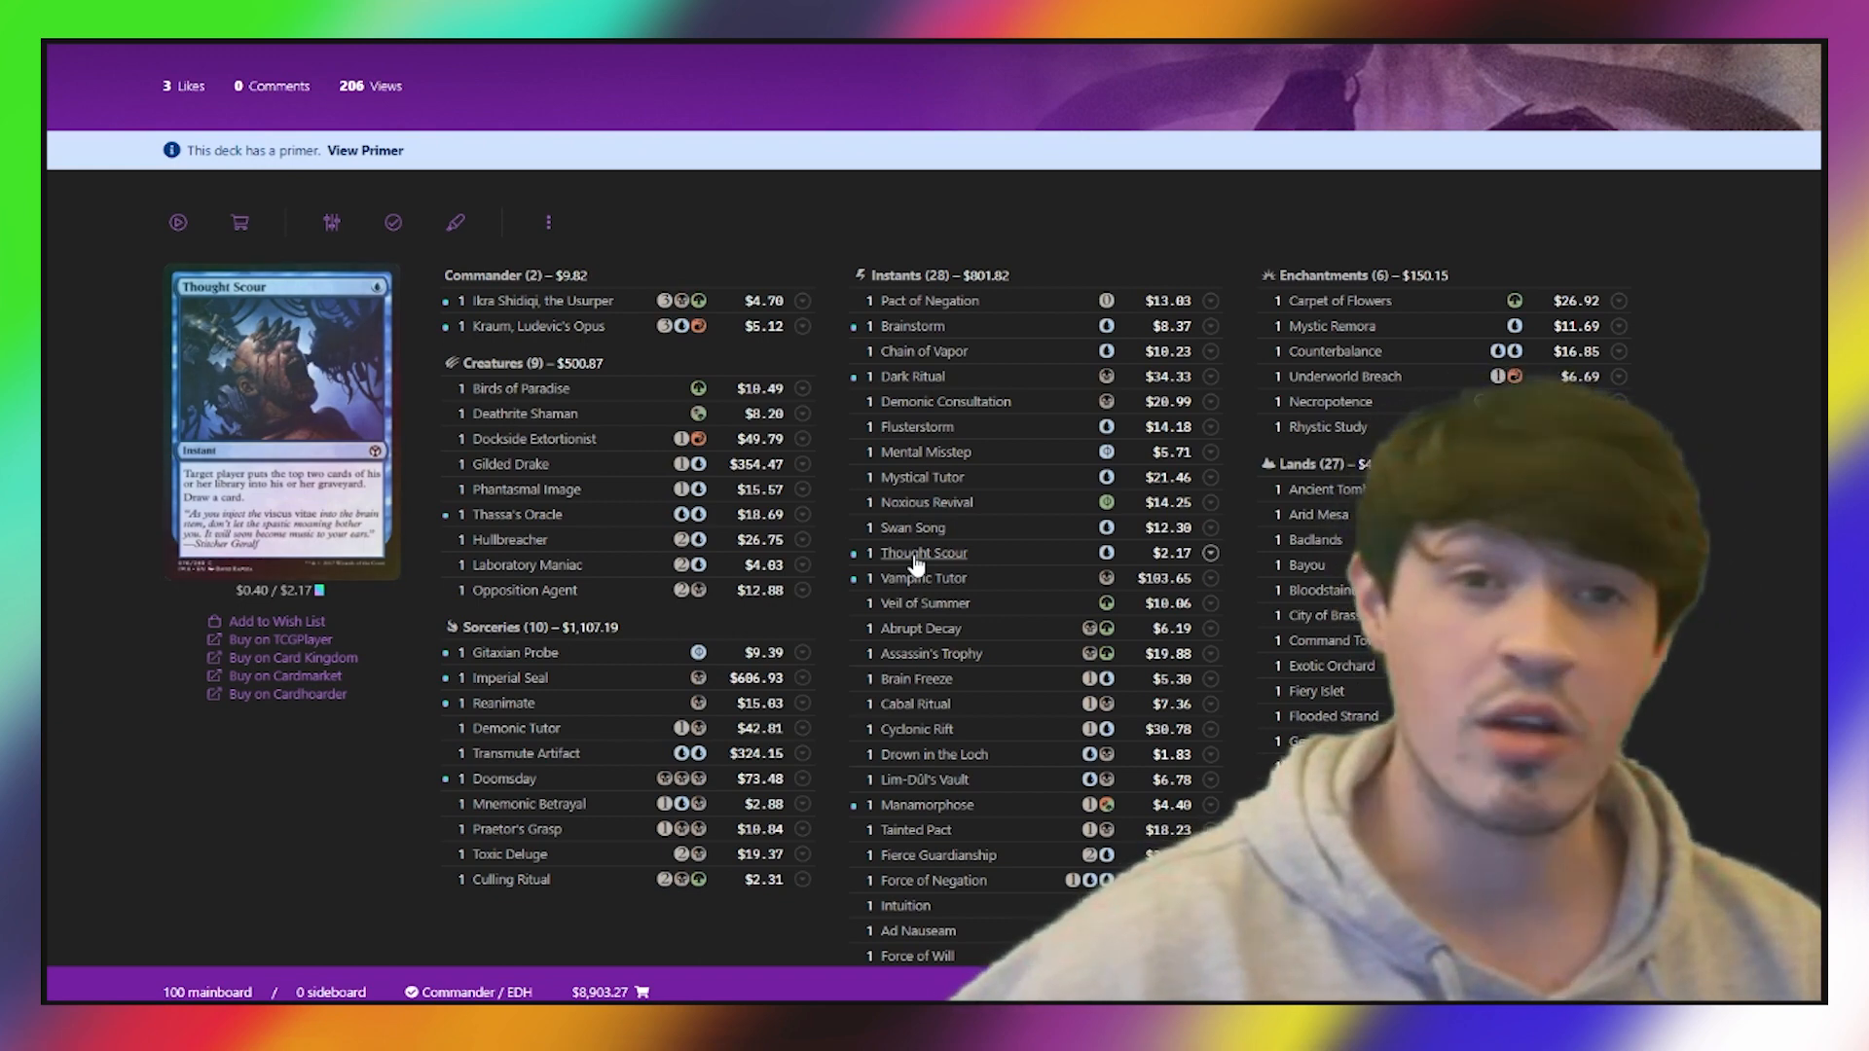
scroll(down, 3)
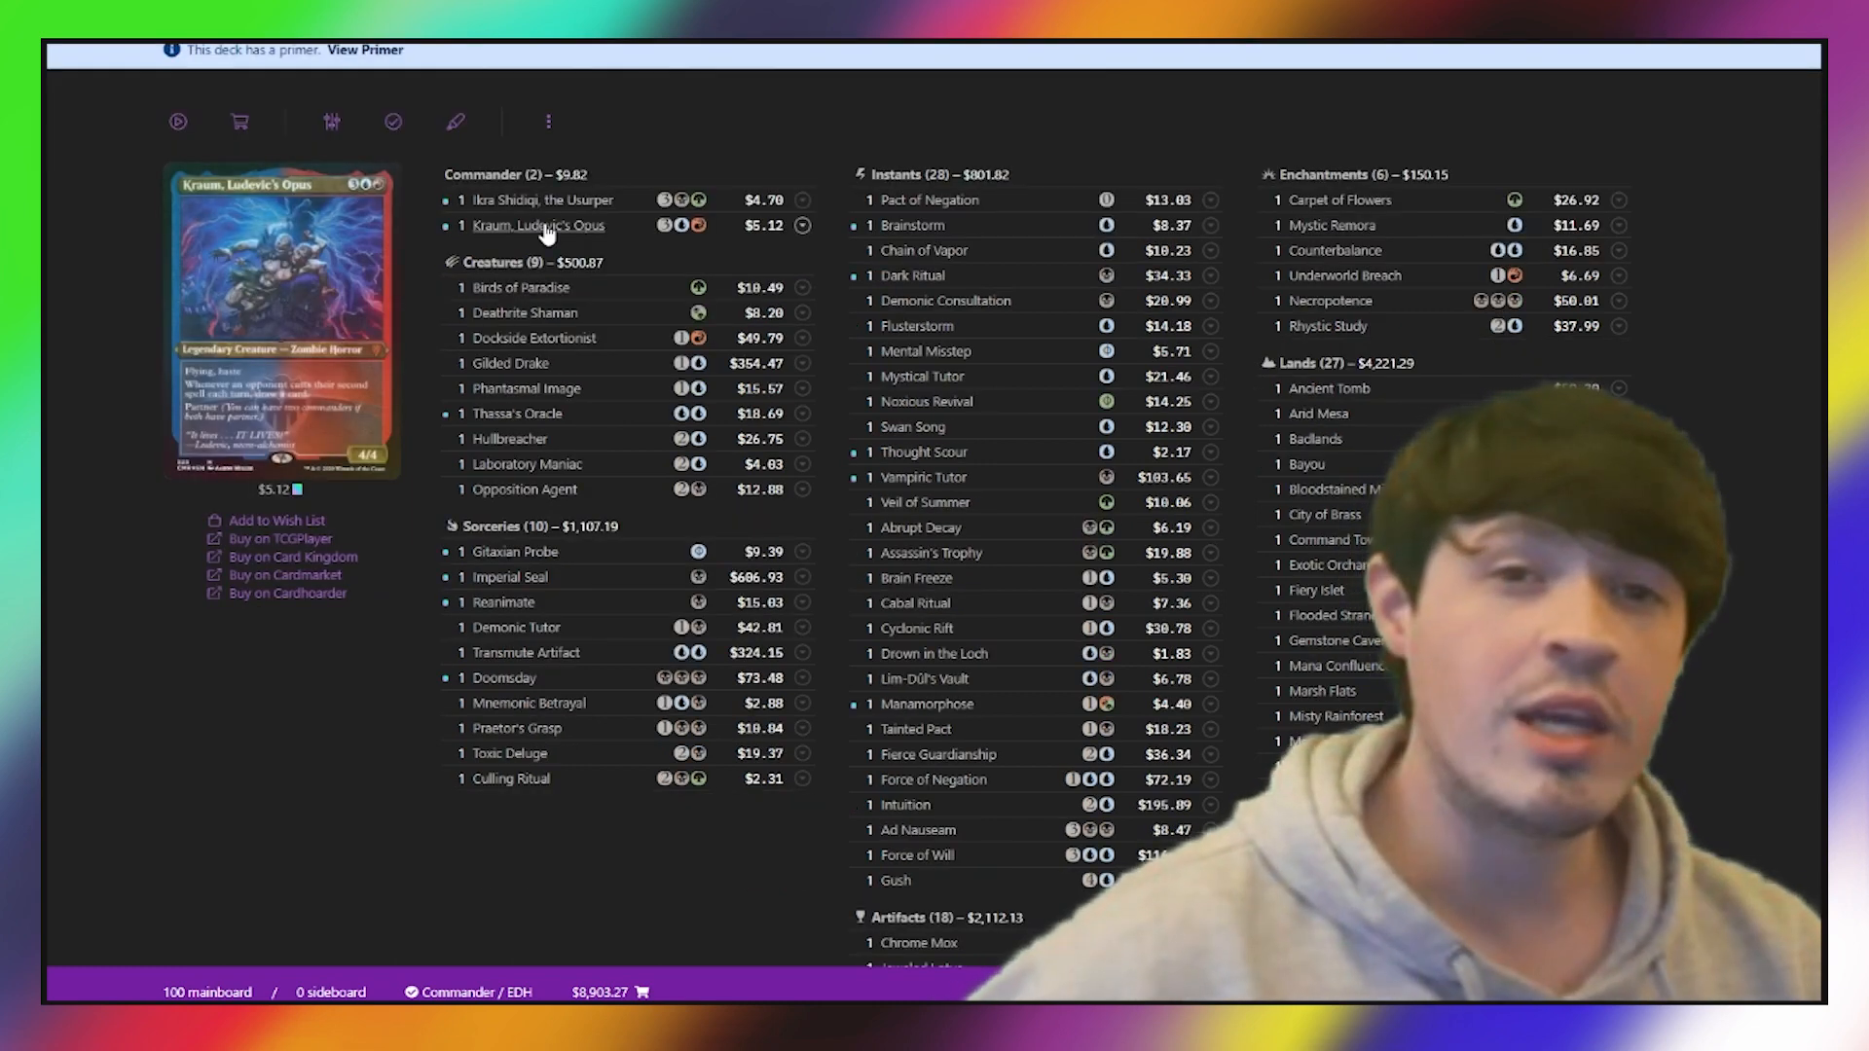
mouse_move(541, 198)
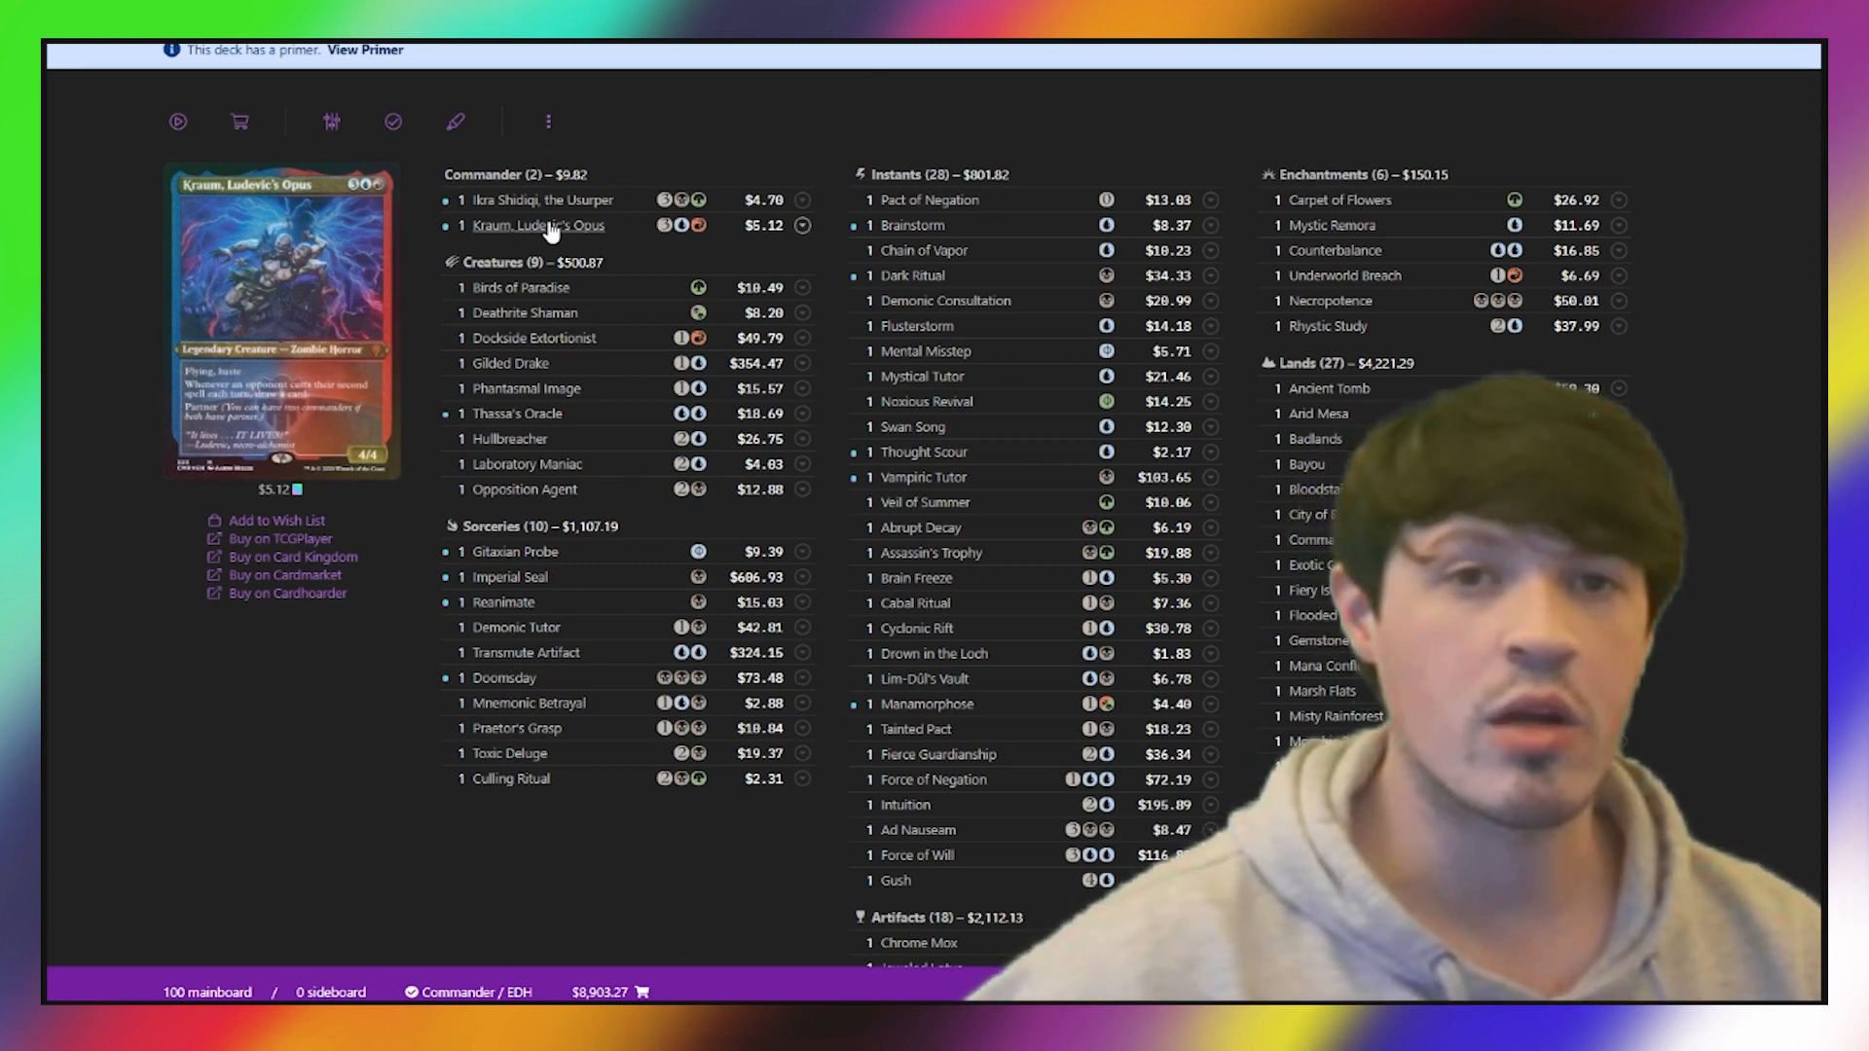
scroll(down, 3)
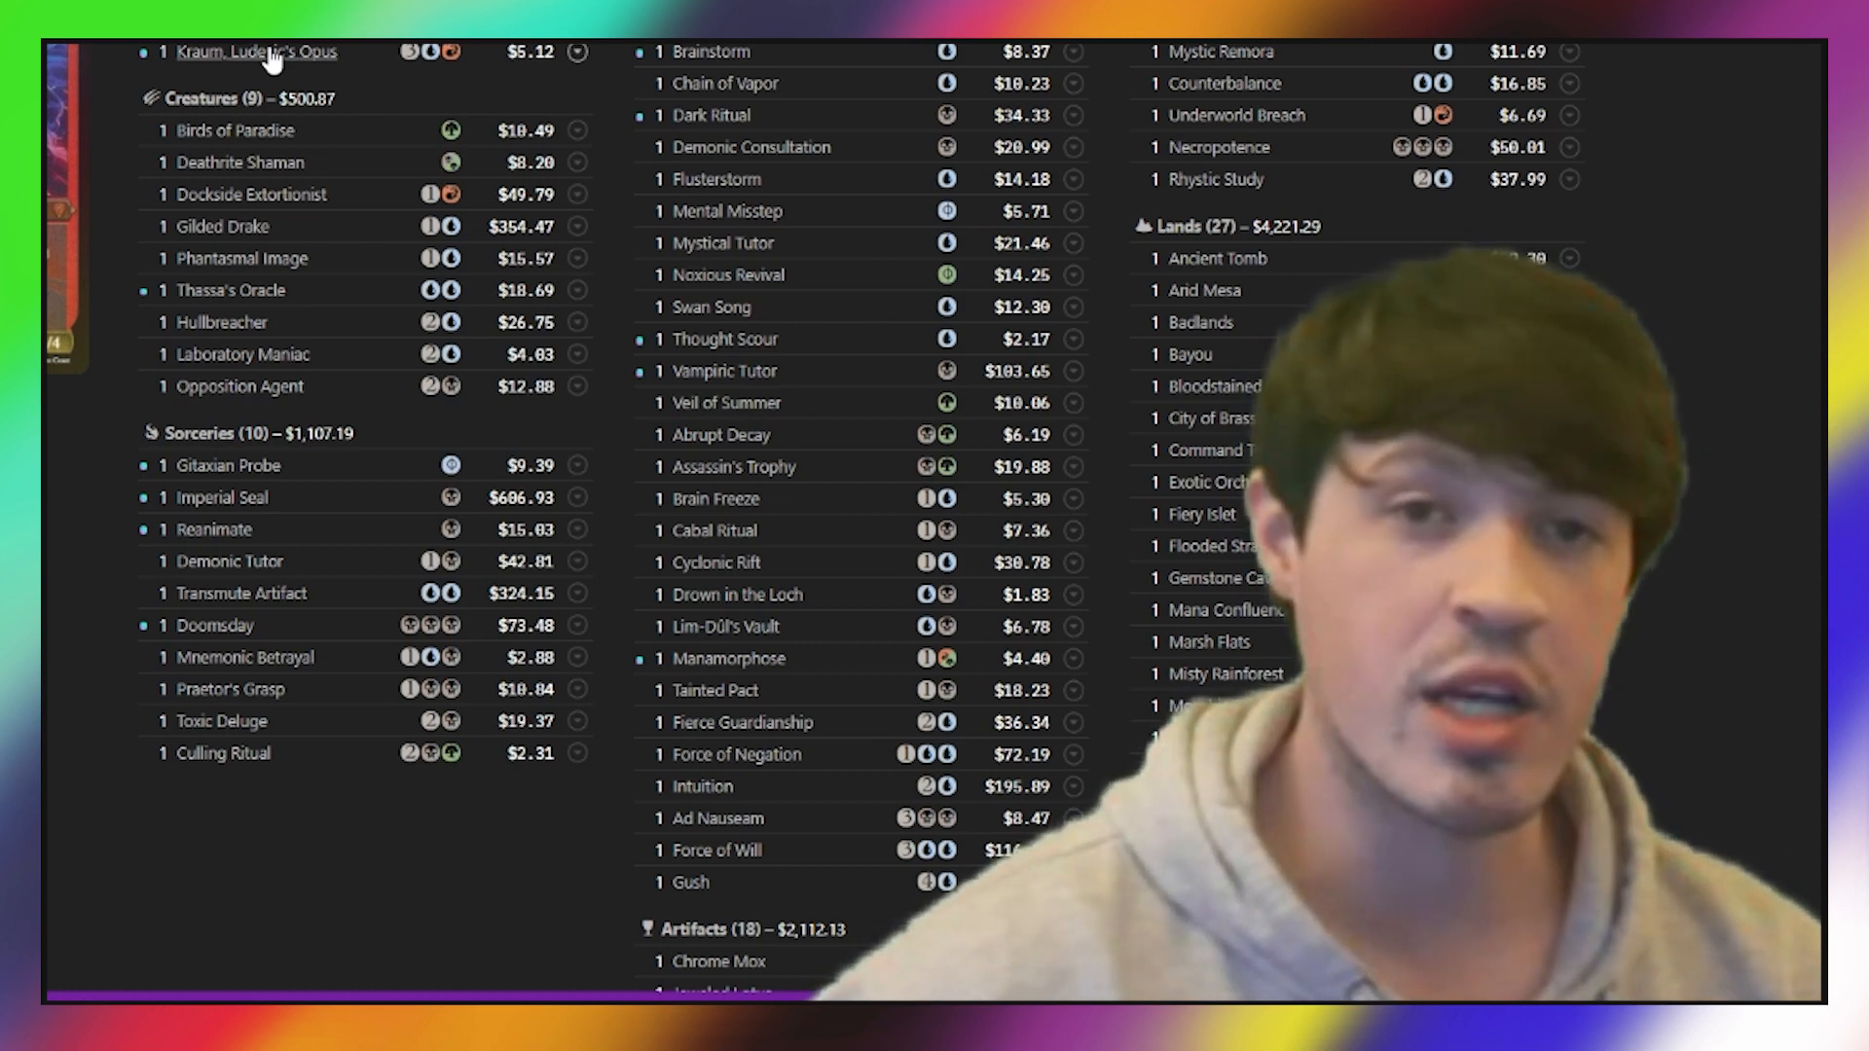
scroll(up, 3)
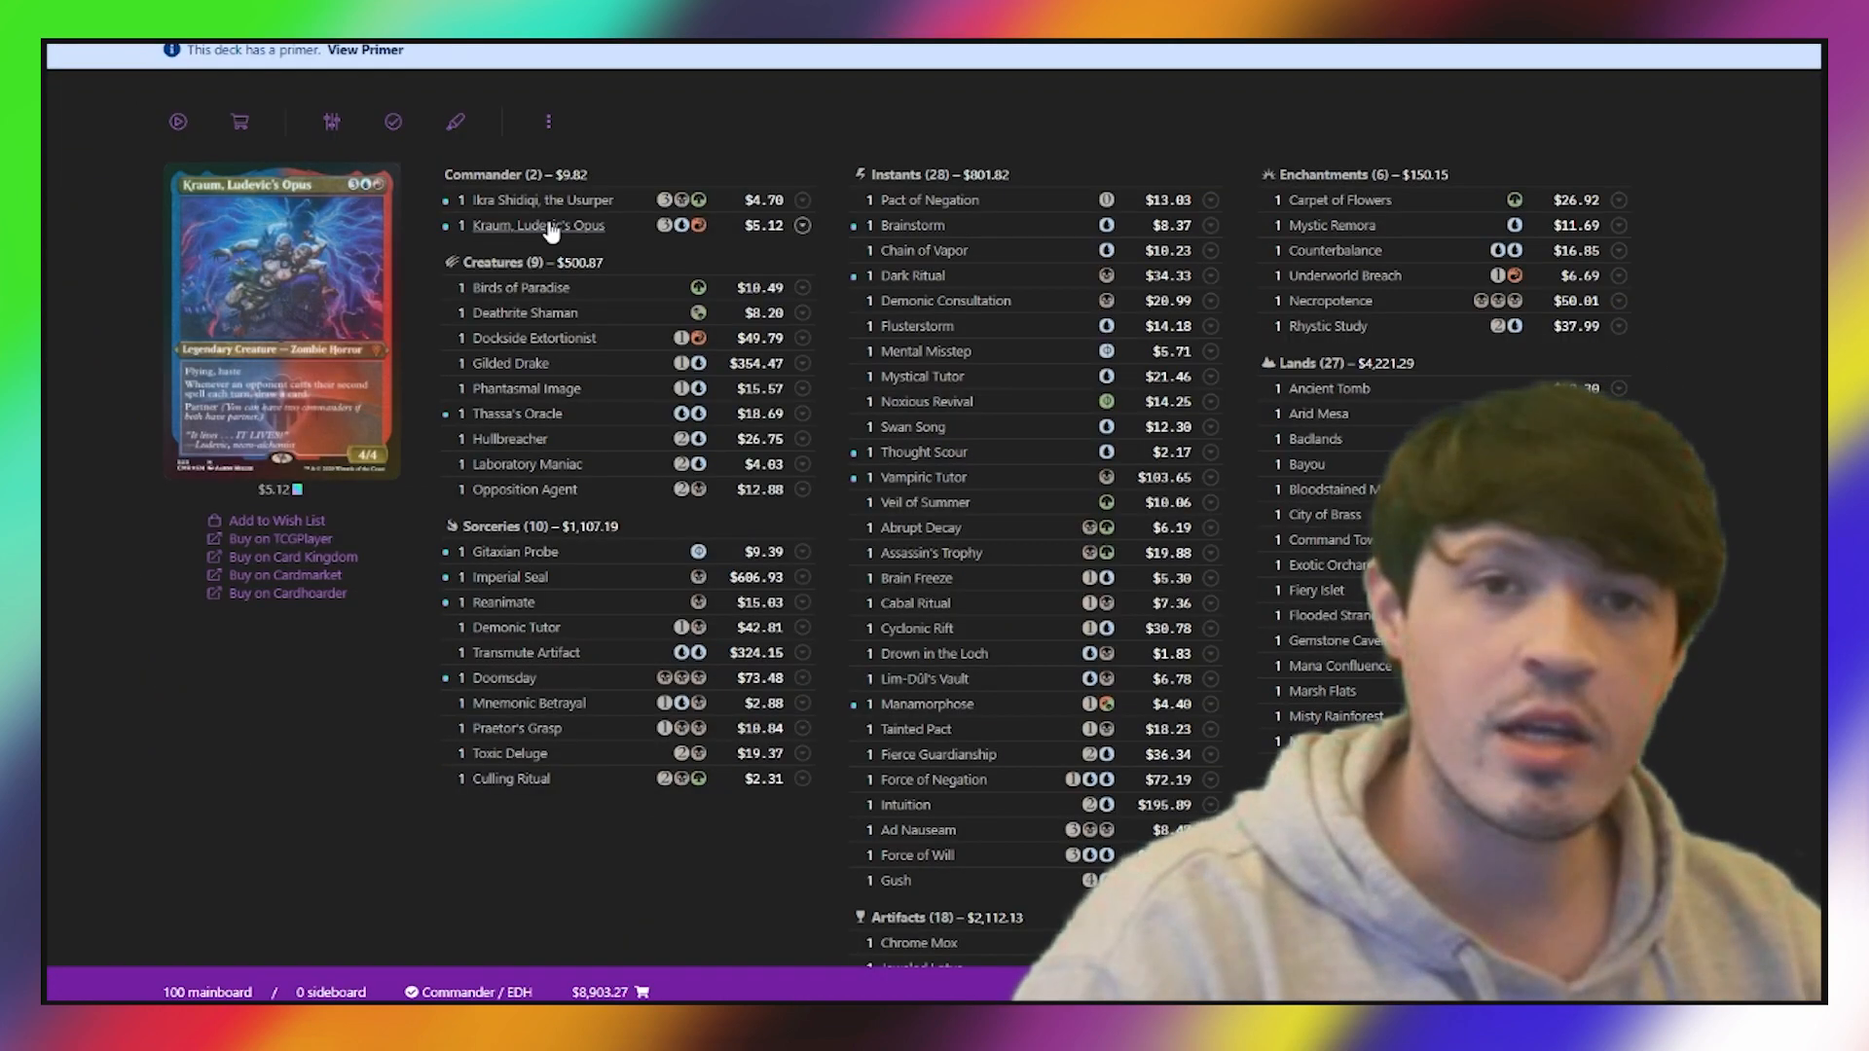
mouse_move(1335, 251)
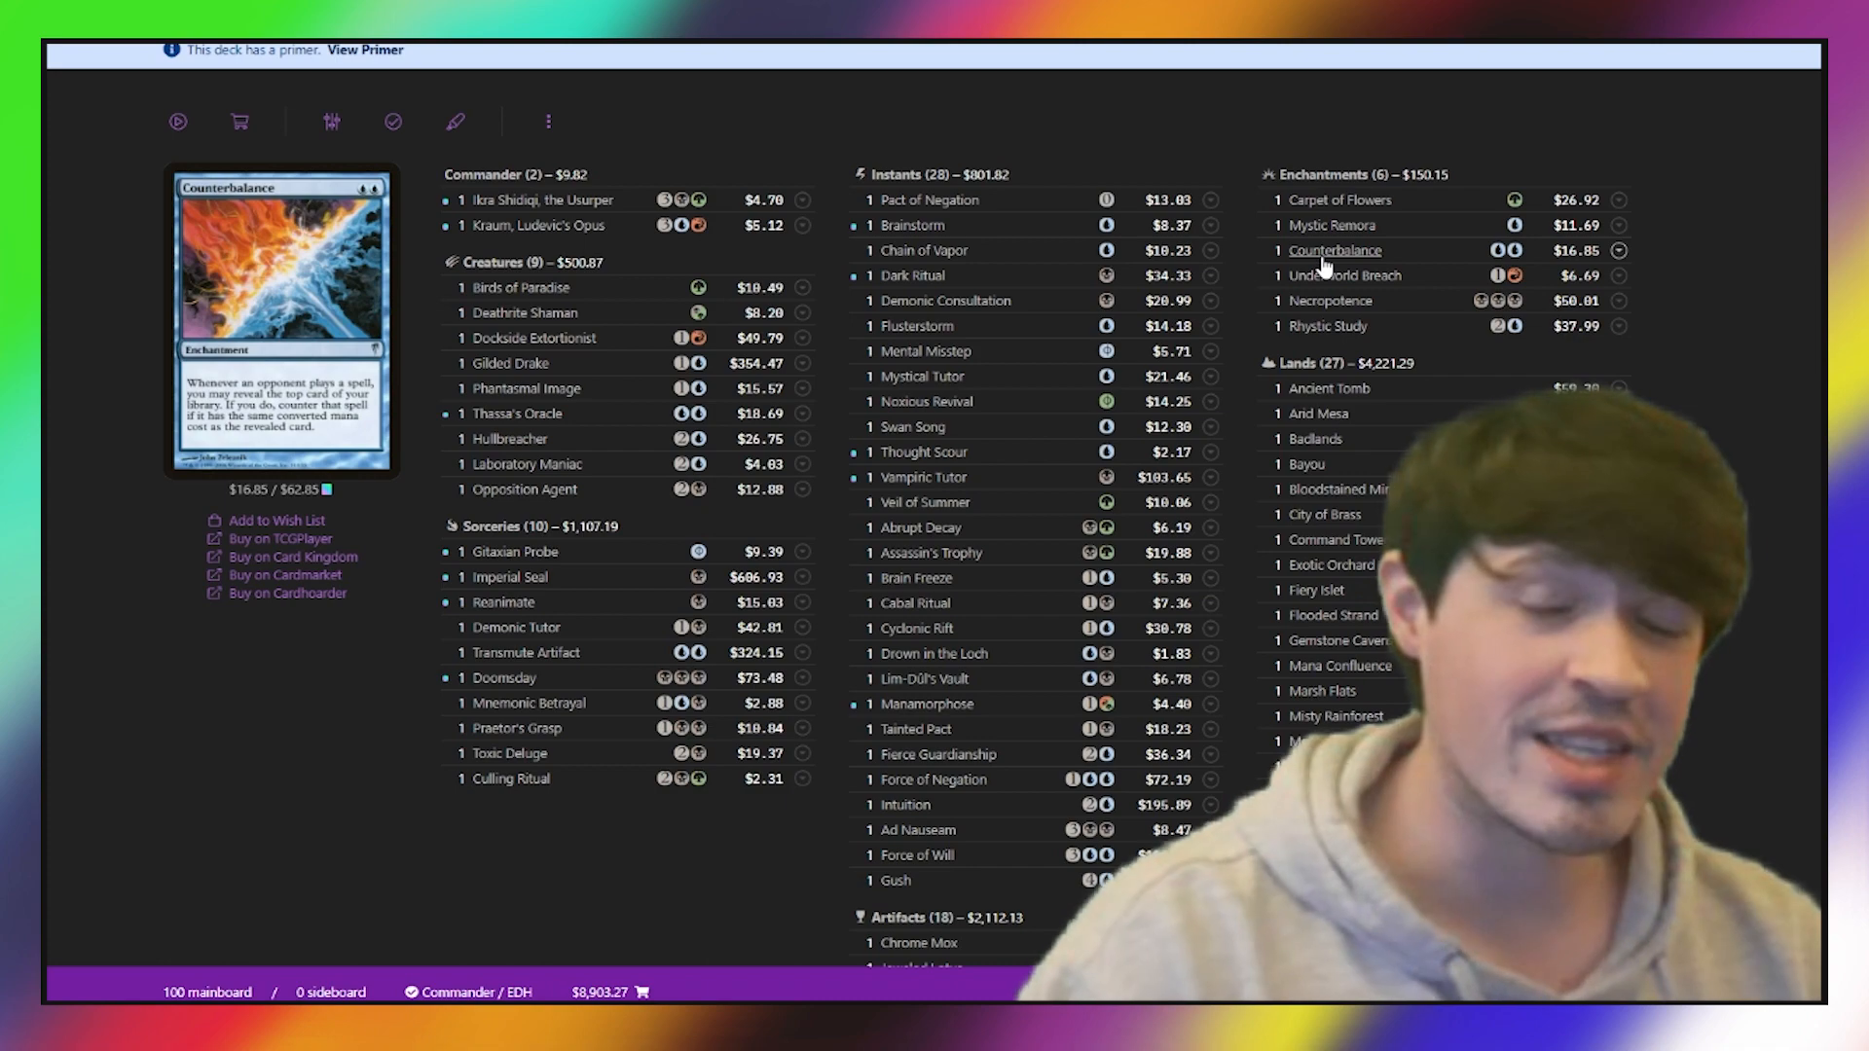
scroll(down, 3)
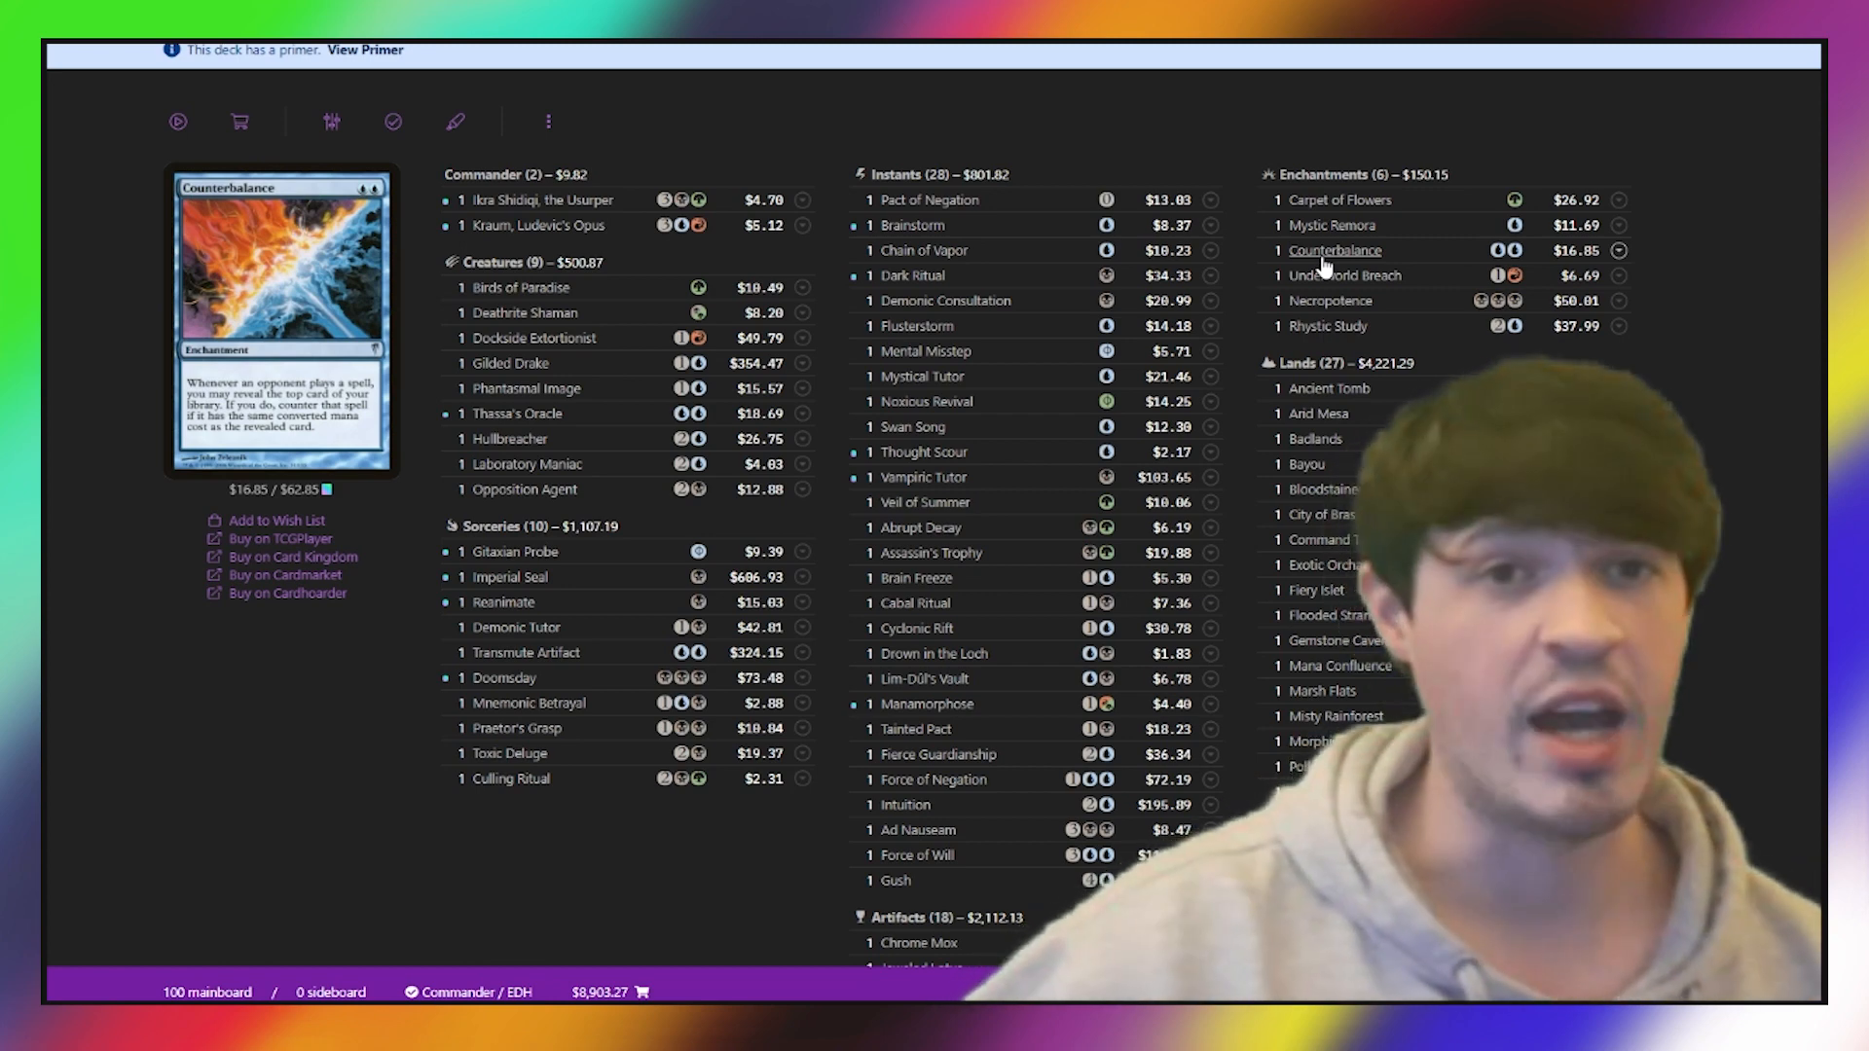
scroll(down, 3)
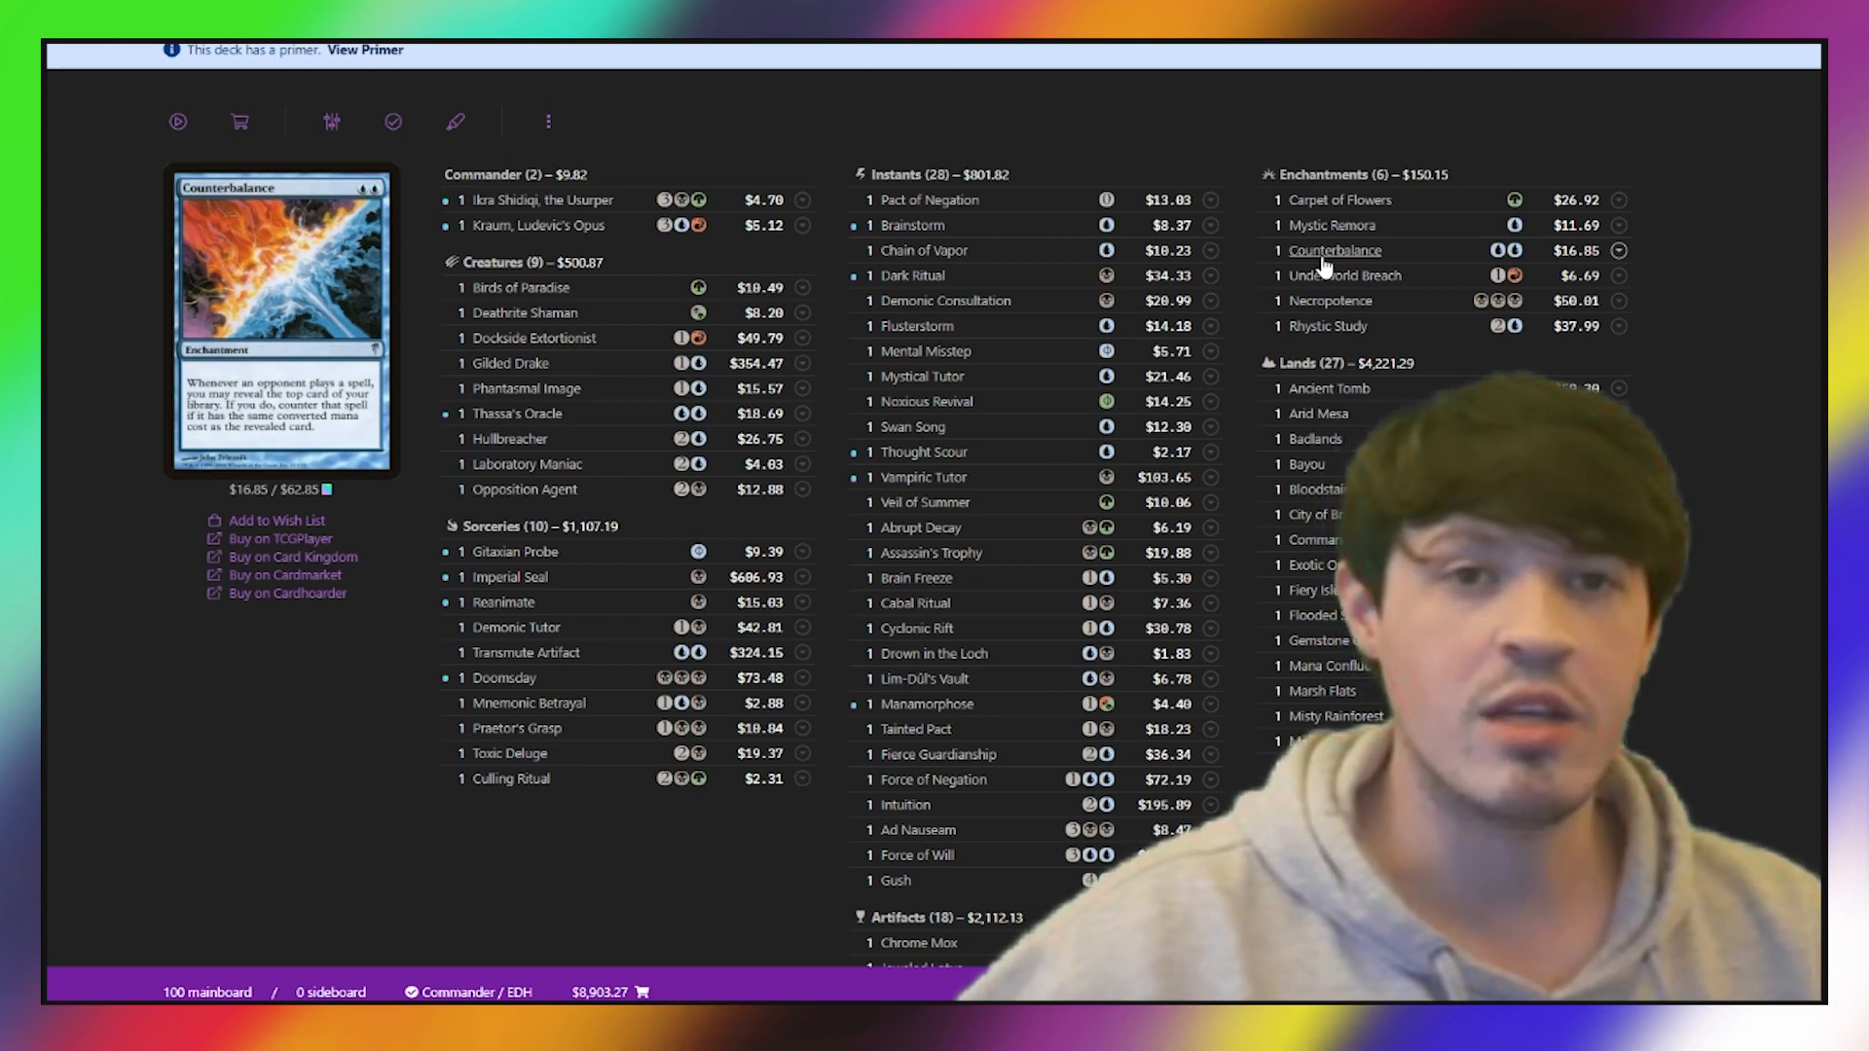
scroll(down, 3)
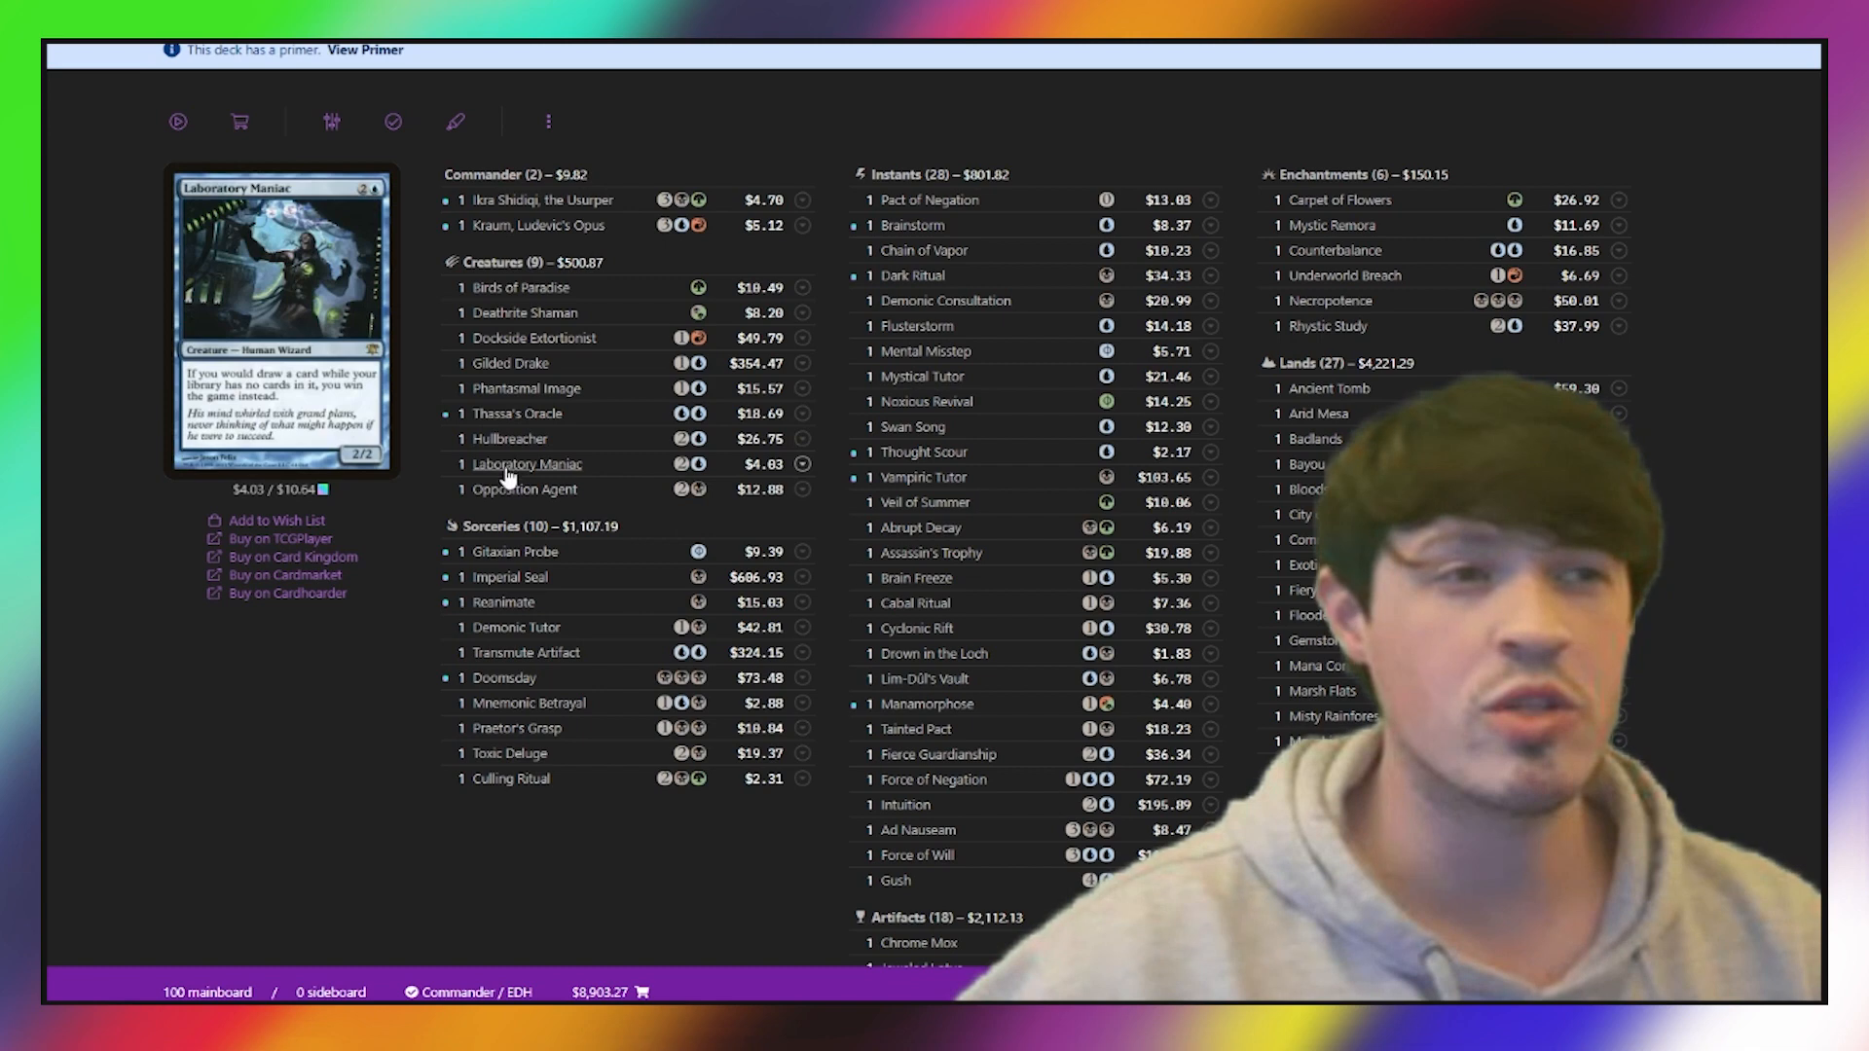
mouse_move(524, 488)
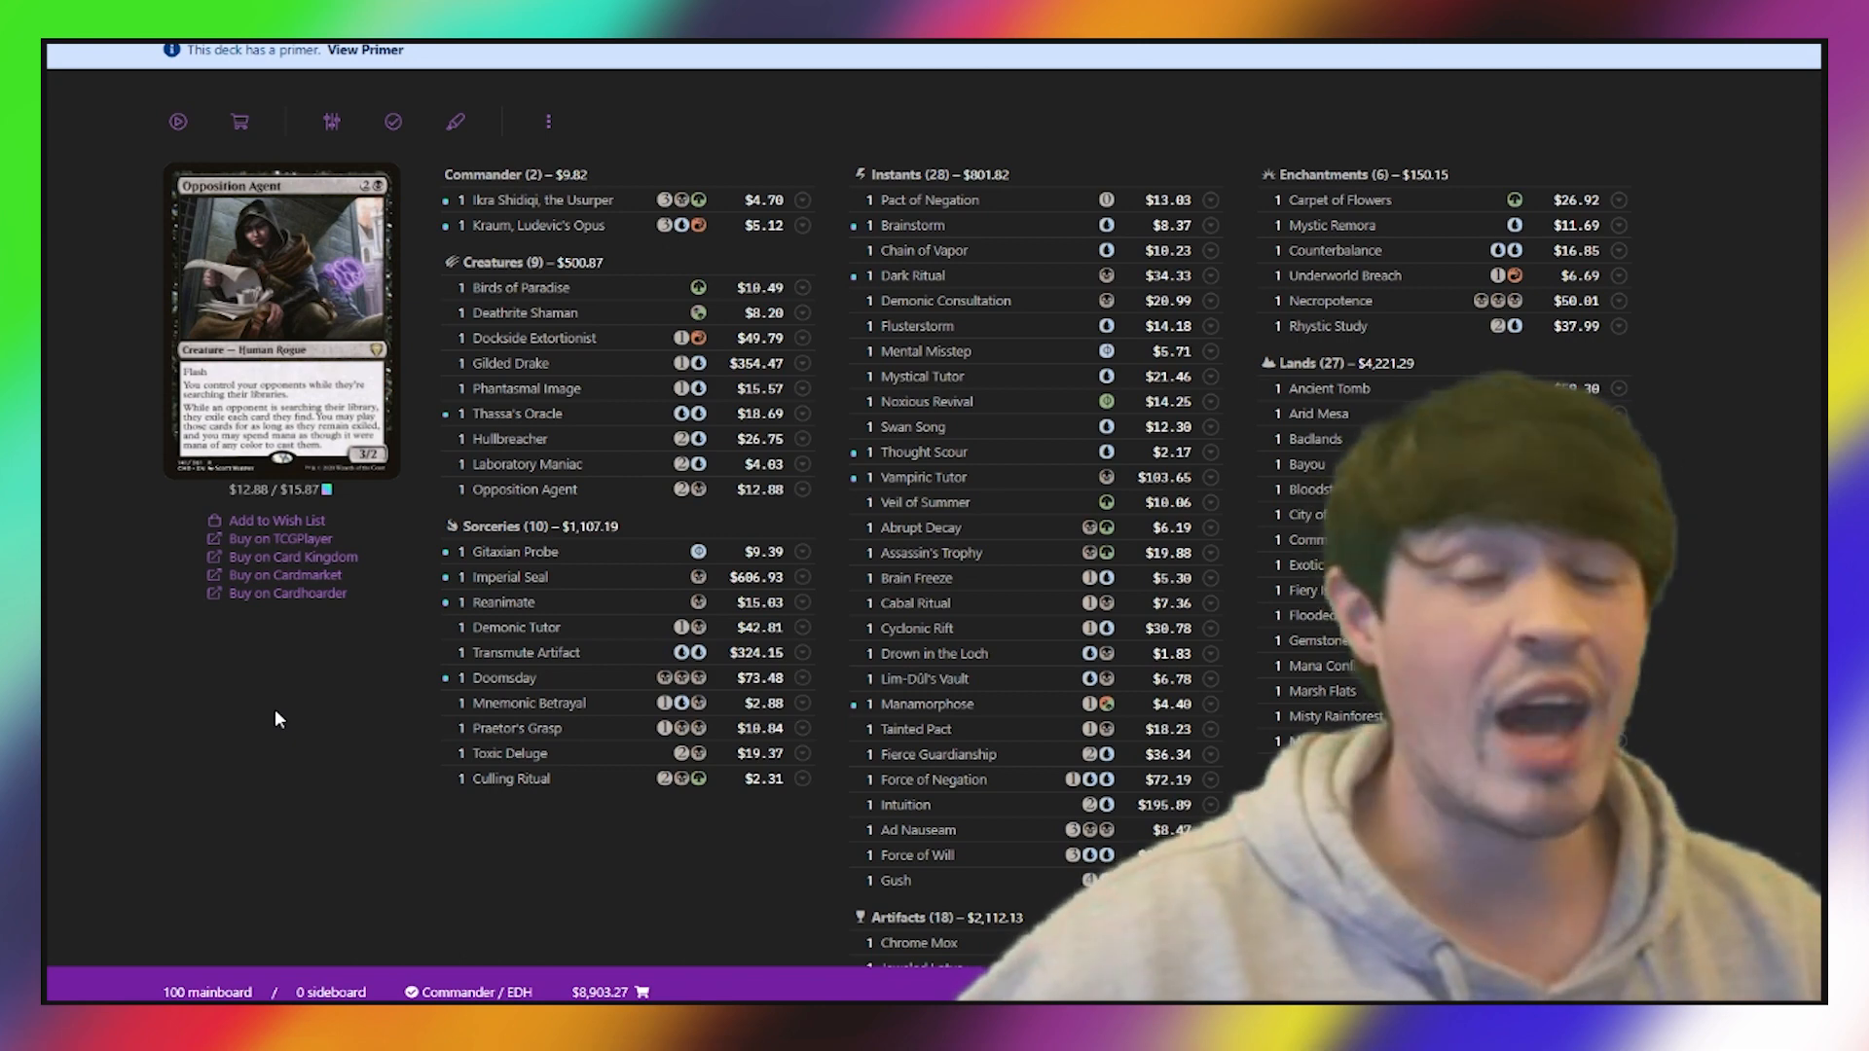
Scroll further down the current decklist before switching to the Temur Pirates [cEDH] deck.
scroll(down, 3)
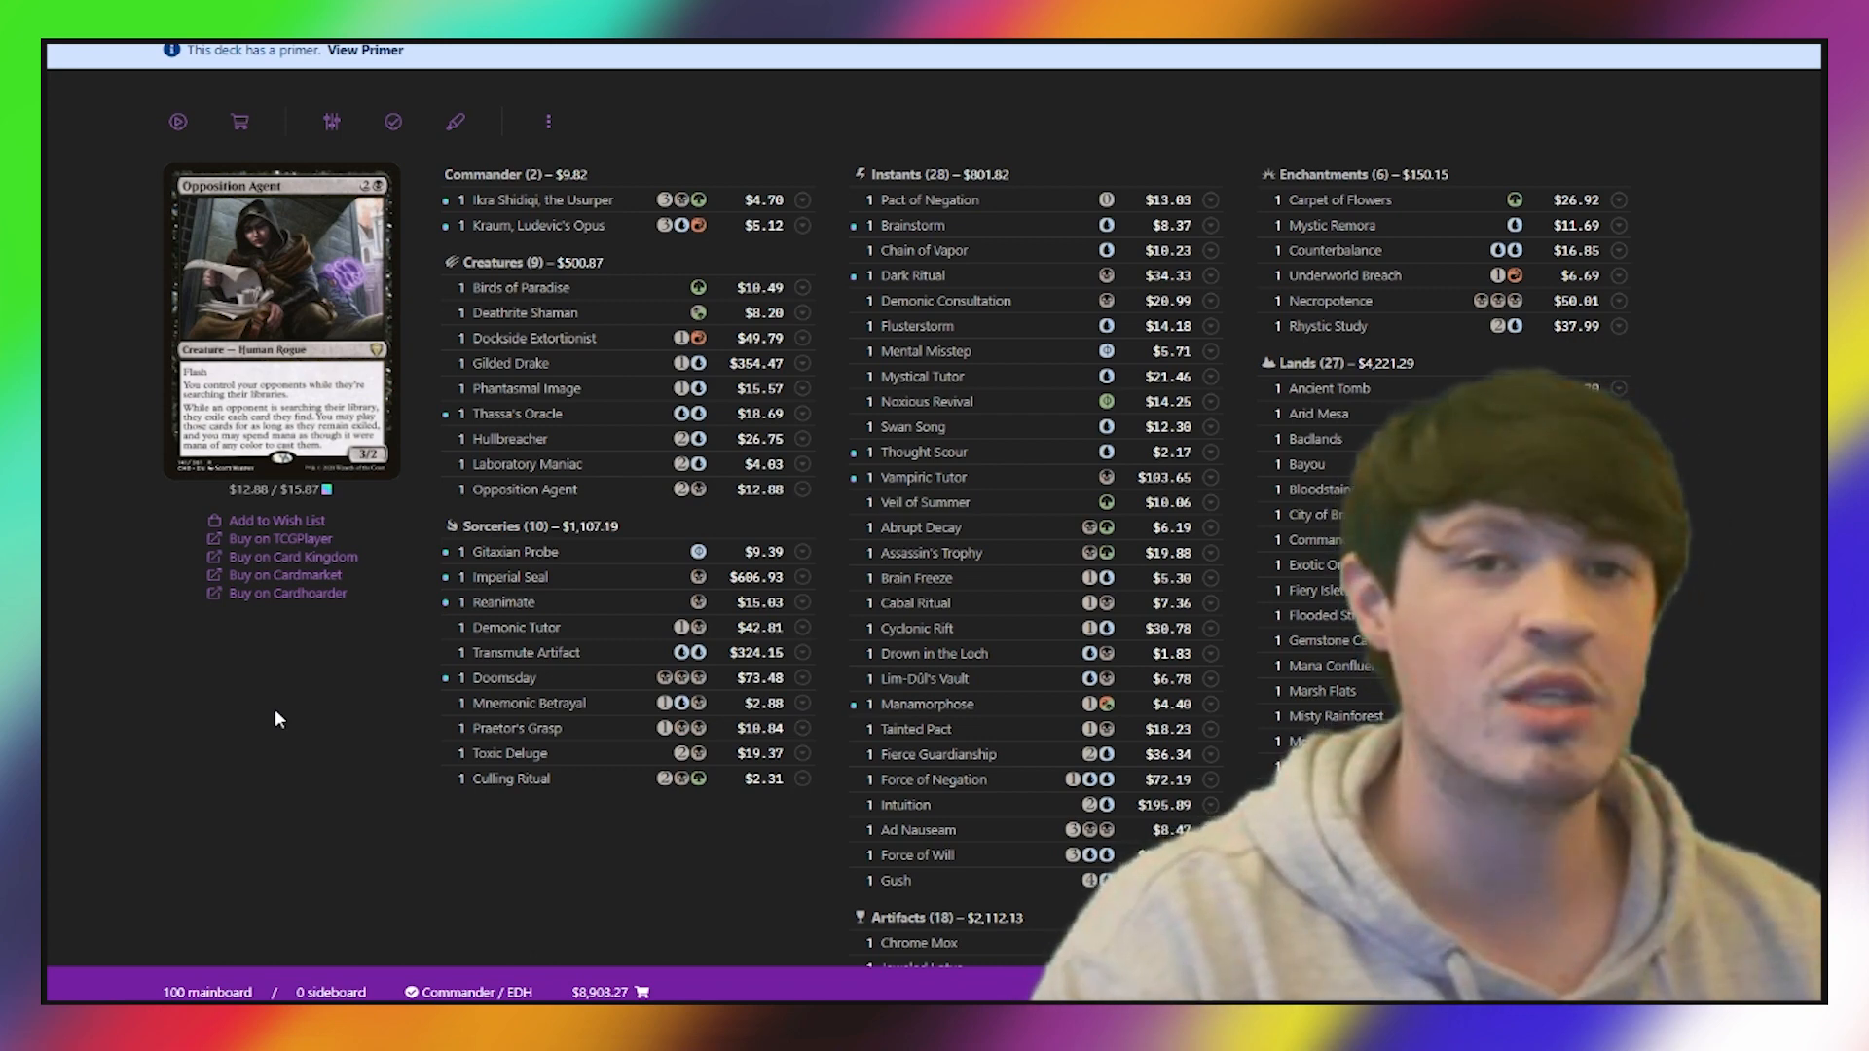
scroll(down, 3)
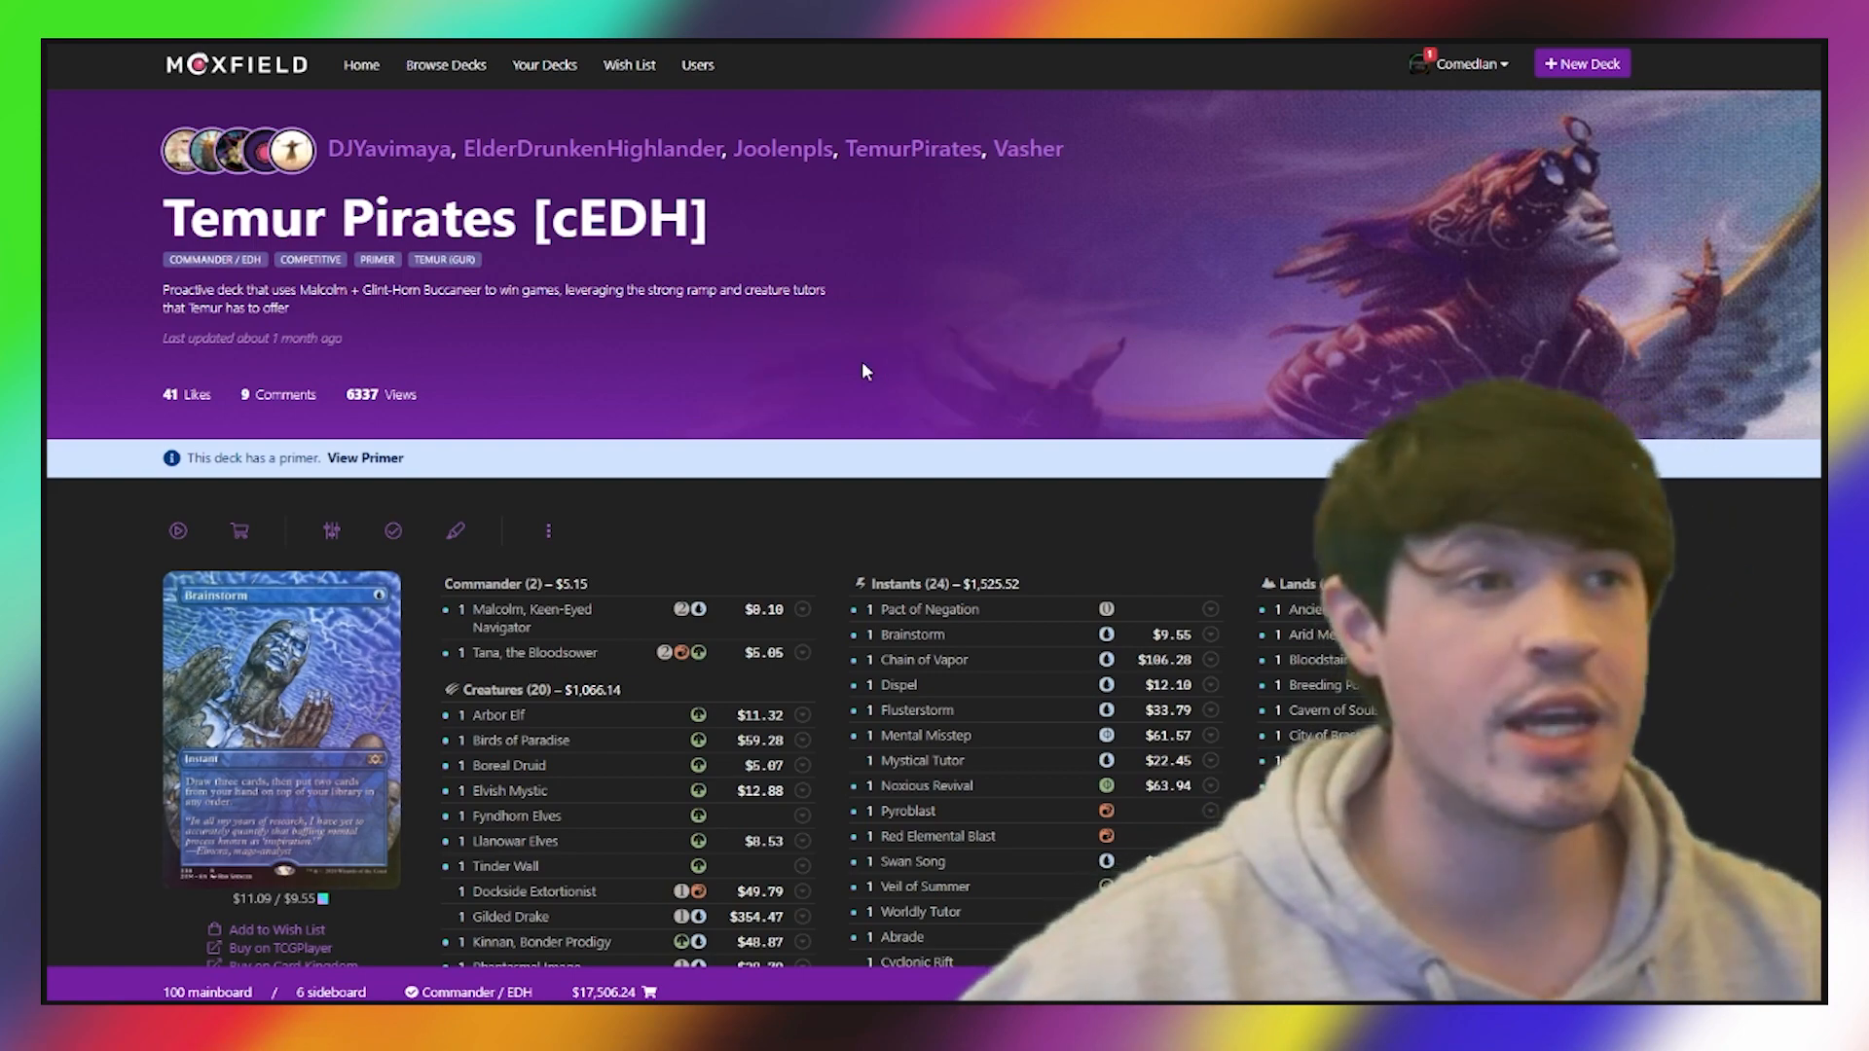
scroll(down, 3)
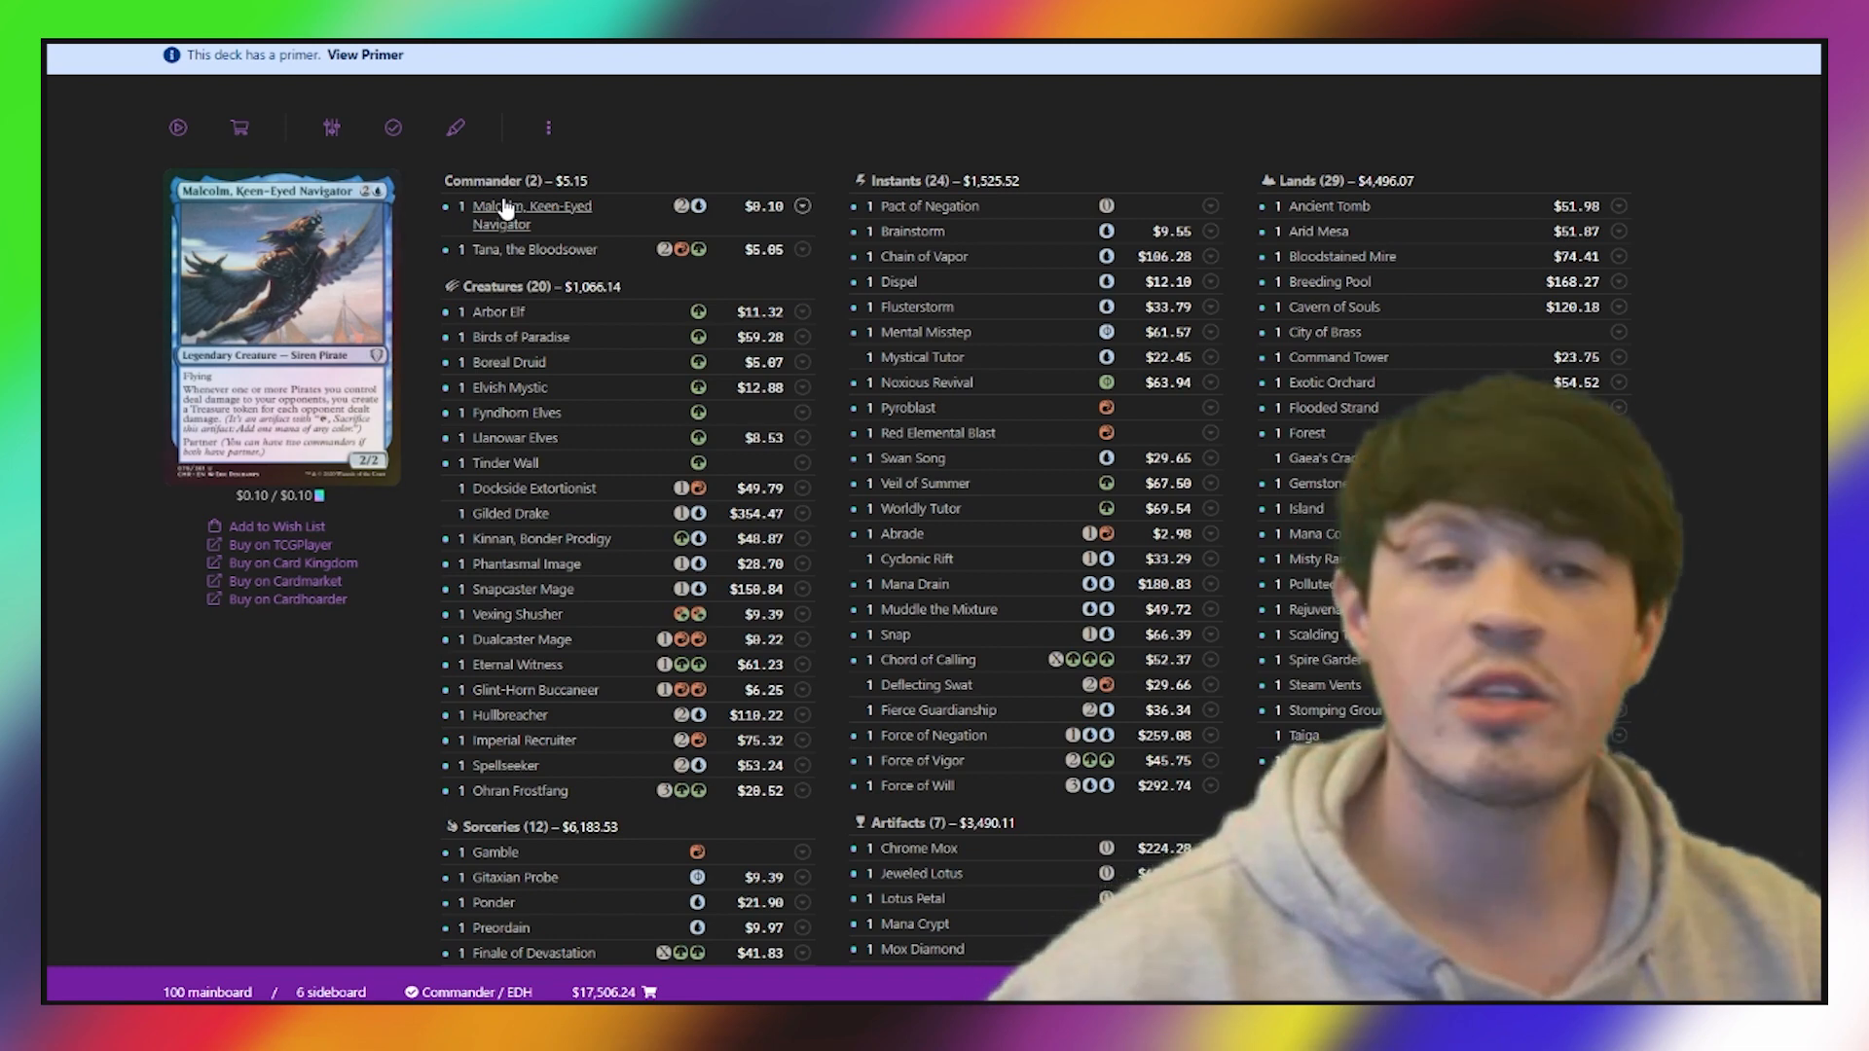
scroll(down, 3)
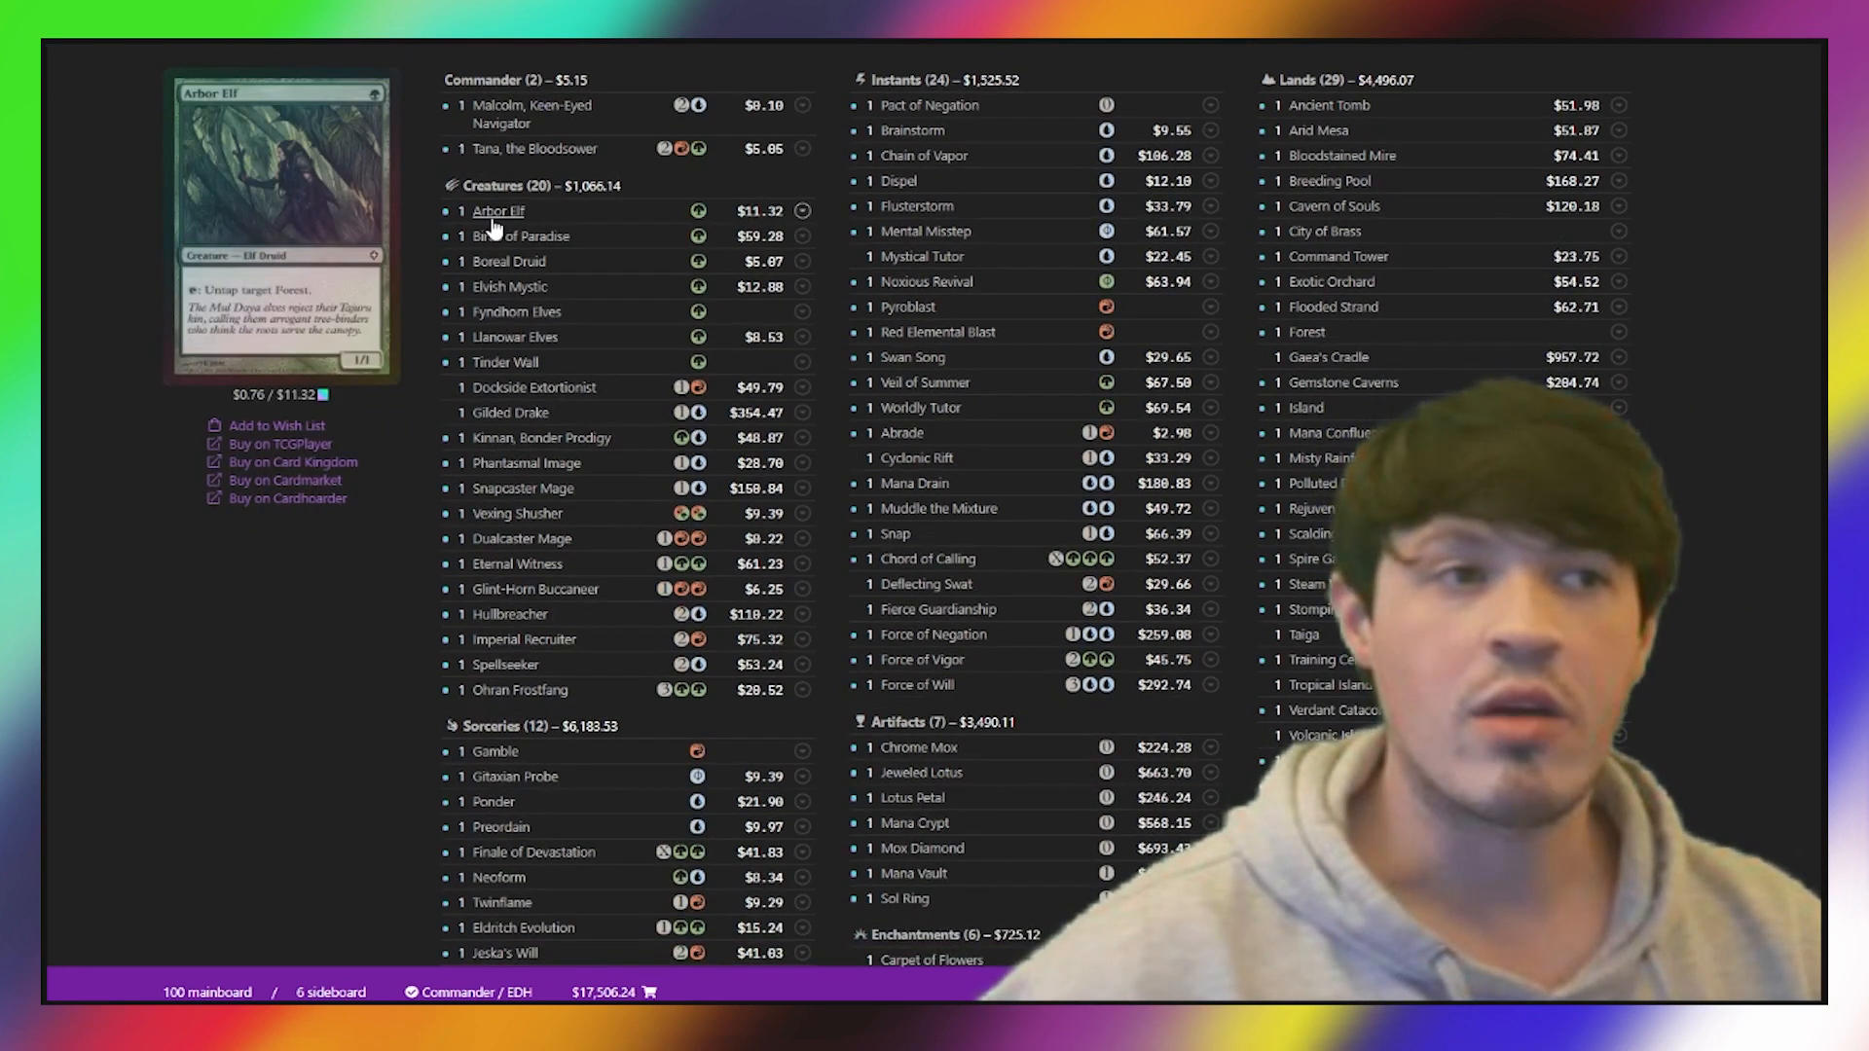
mouse_move(518, 236)
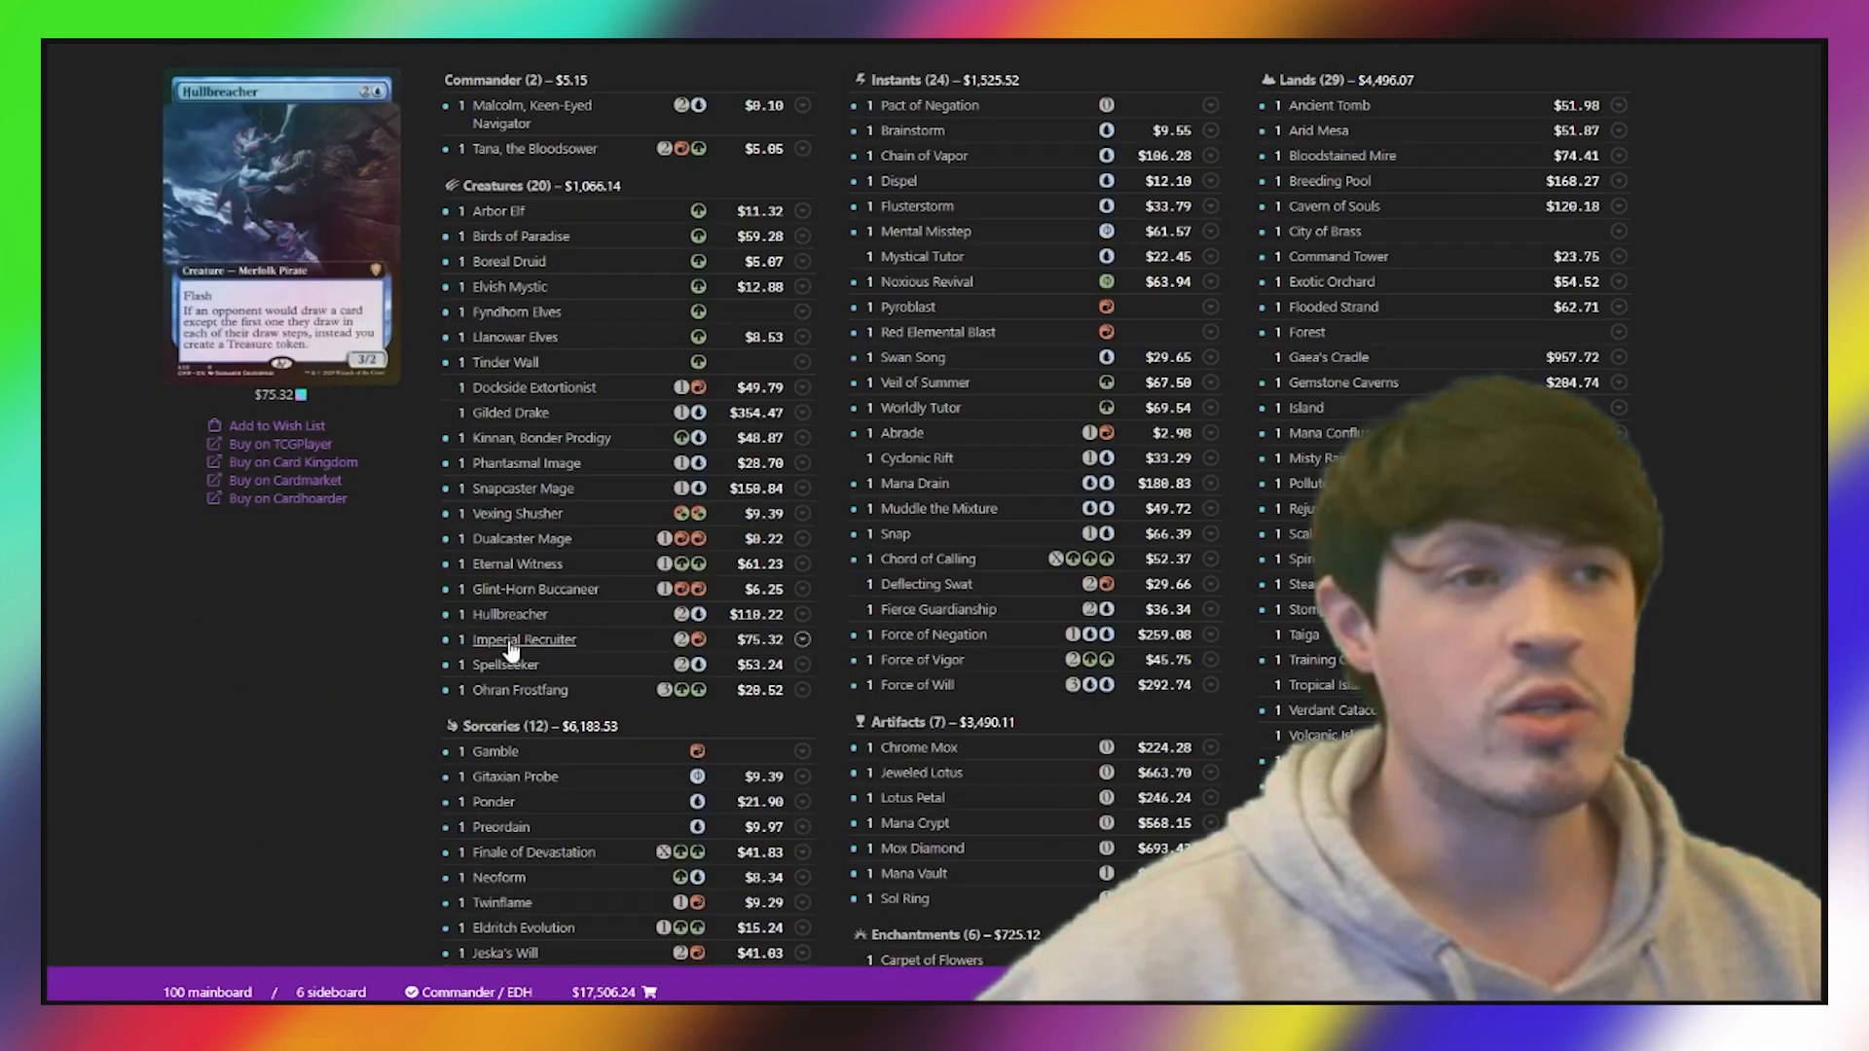
mouse_move(519, 689)
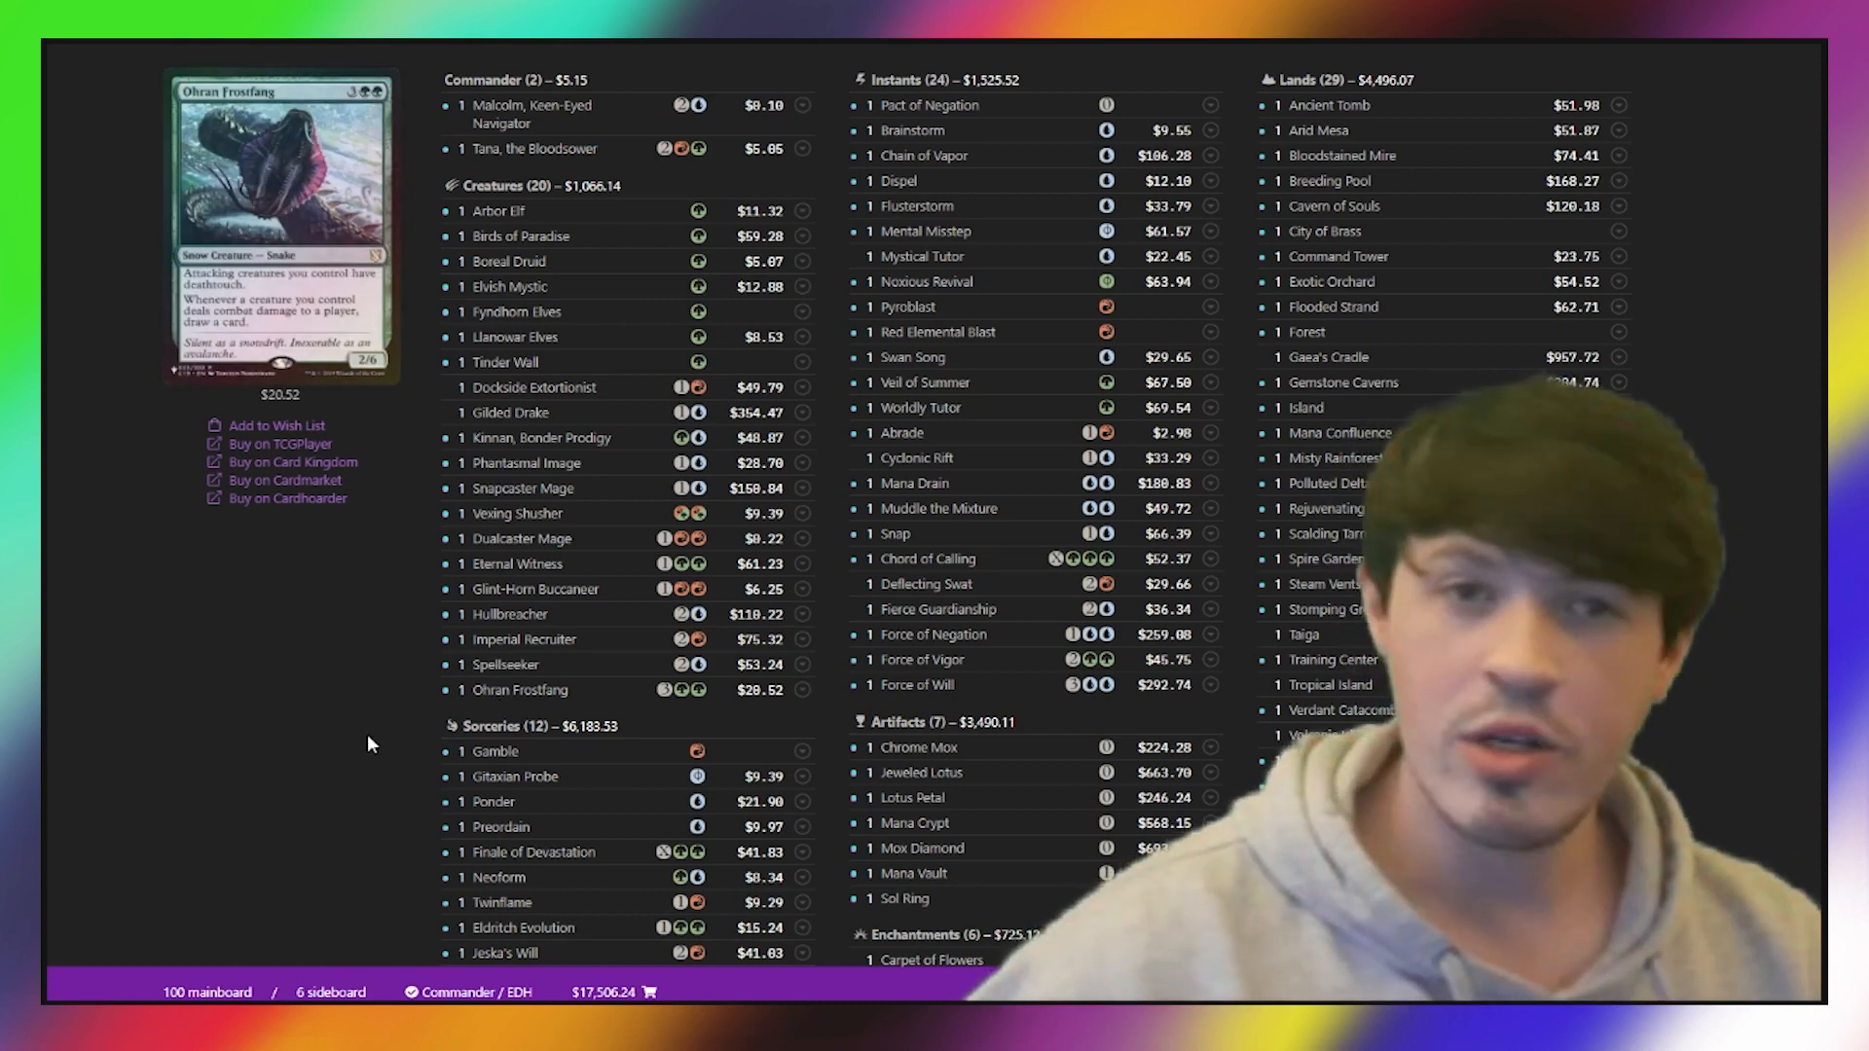
scroll(down, 3)
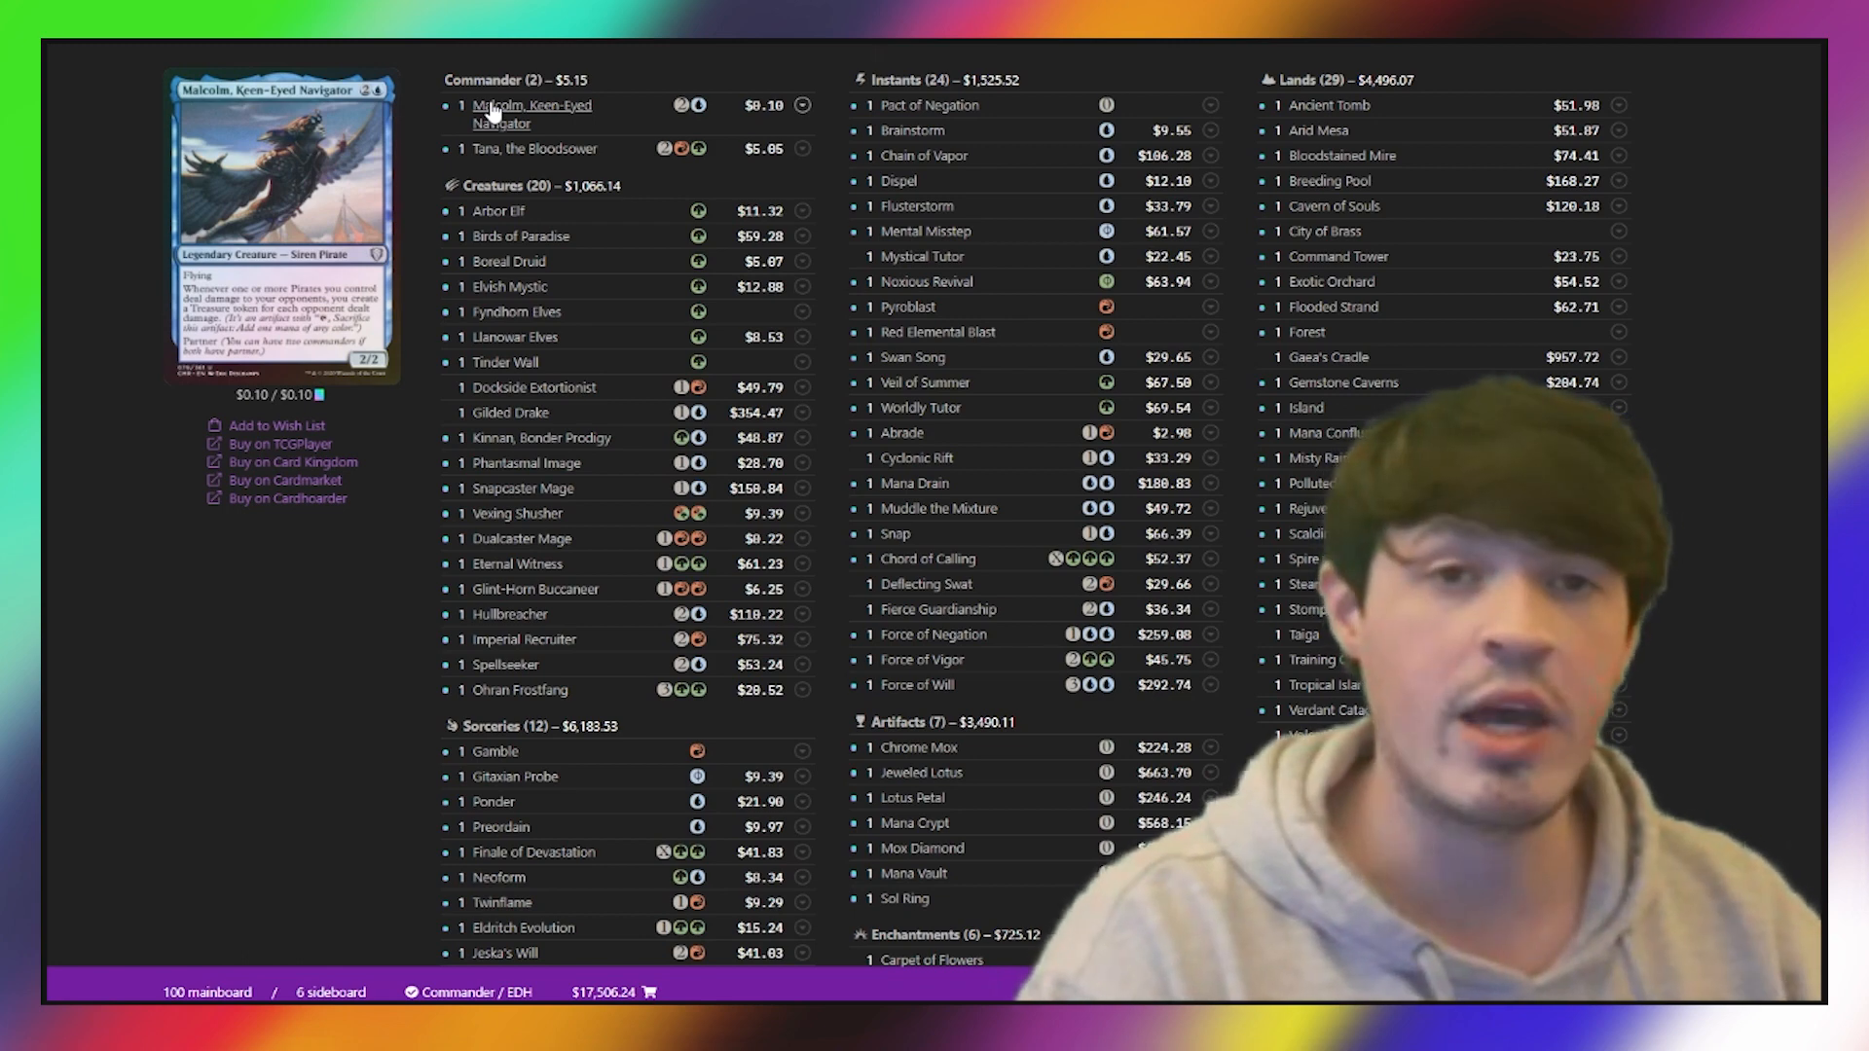
scroll(down, 3)
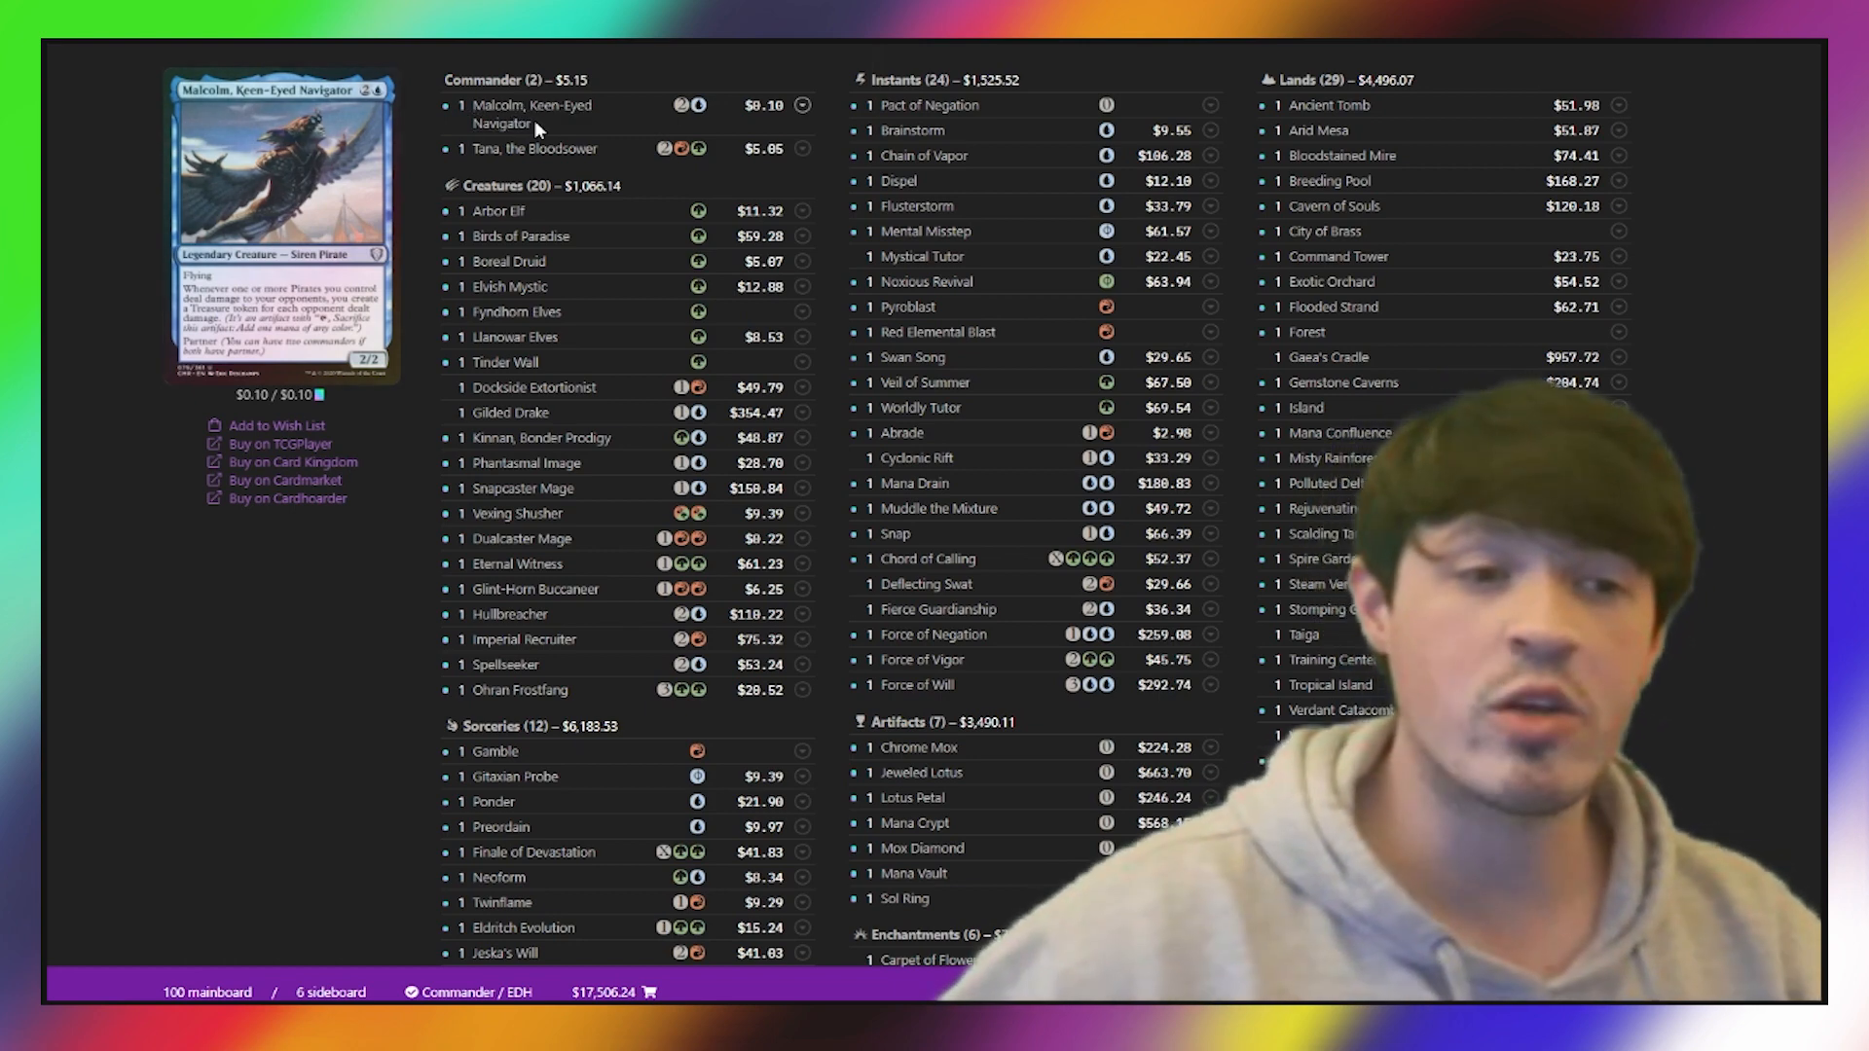
scroll(down, 3)
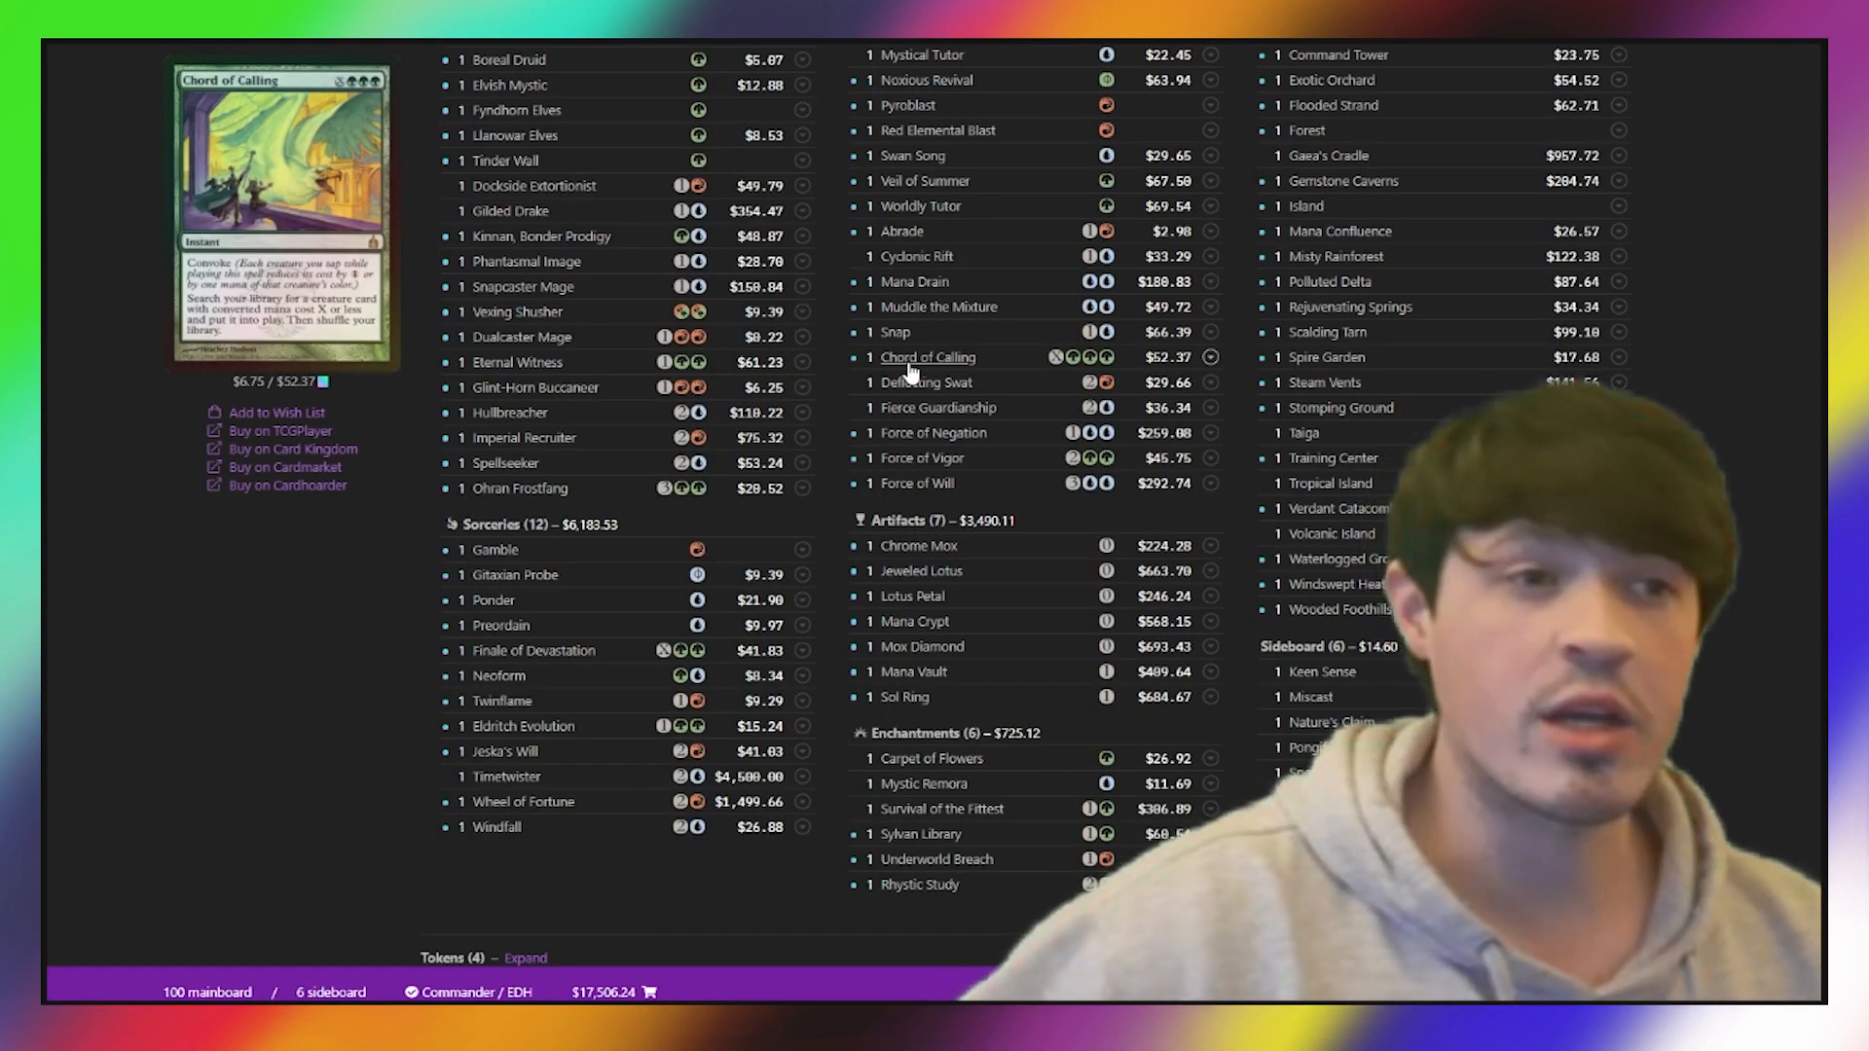
mouse_move(511, 413)
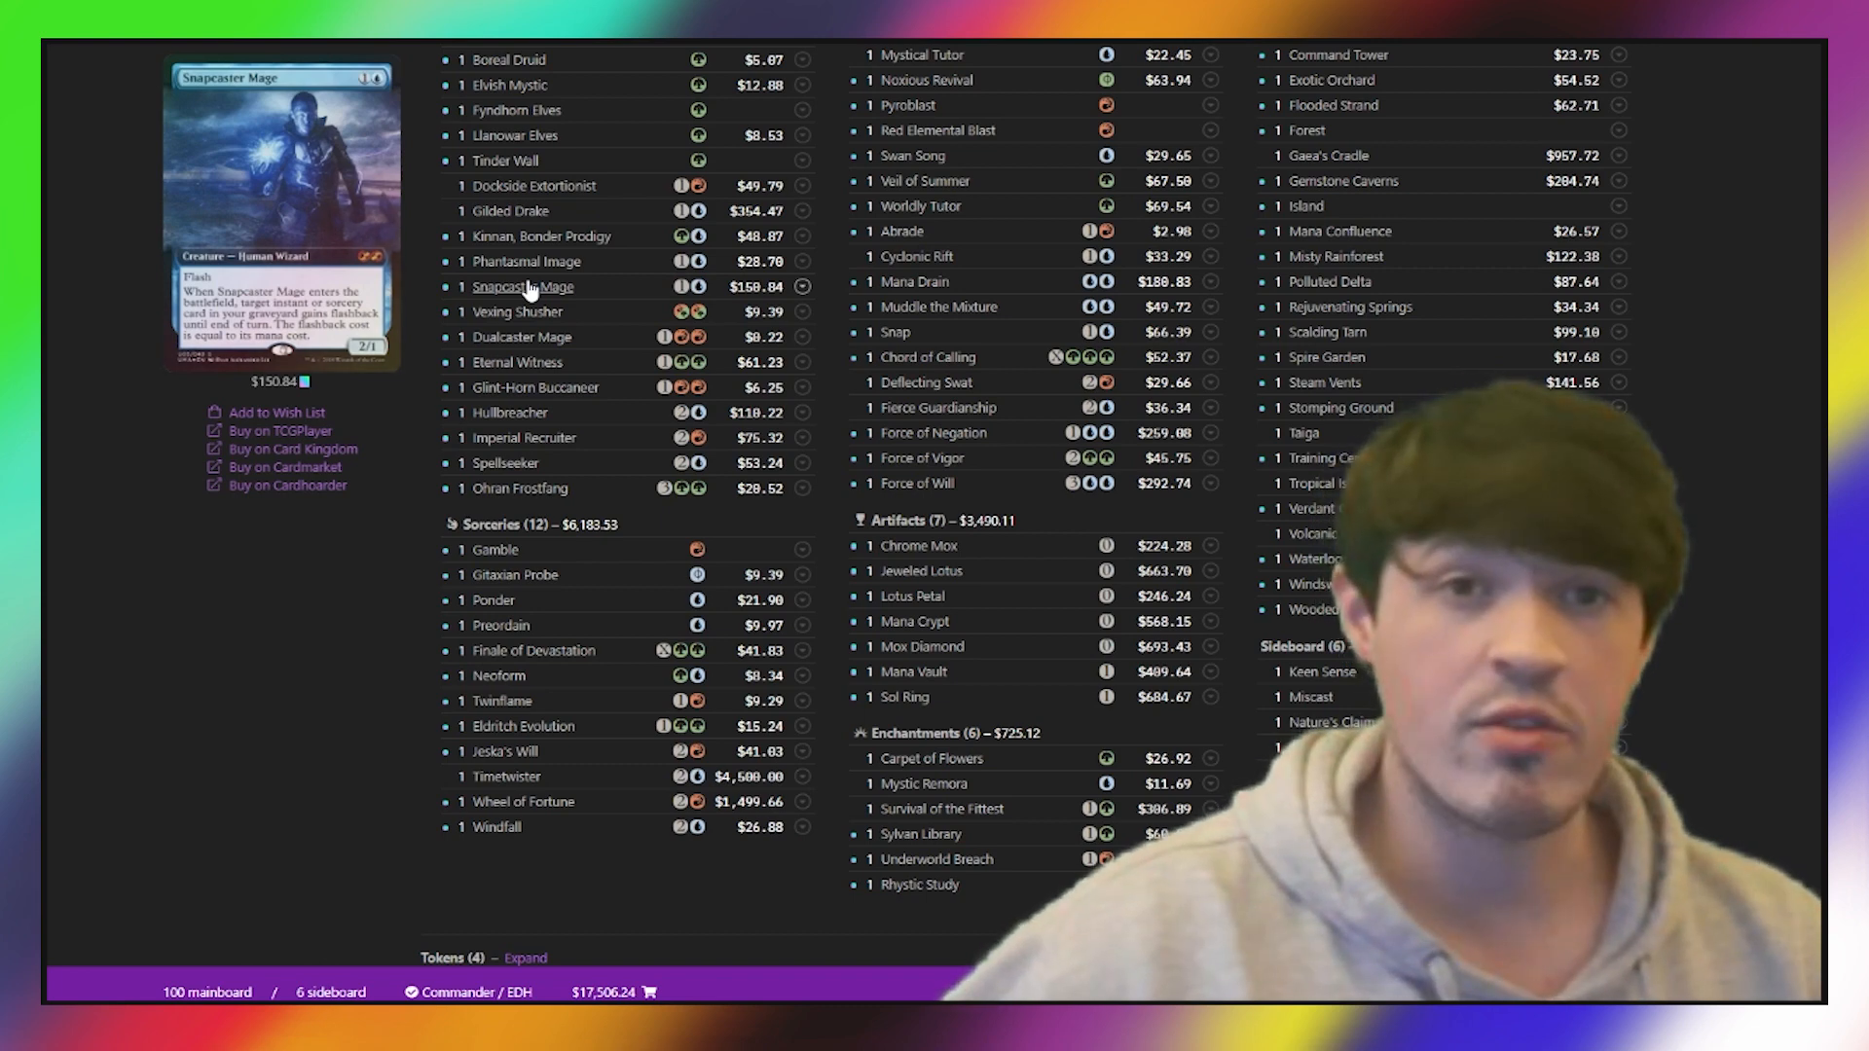
scroll(down, 3)
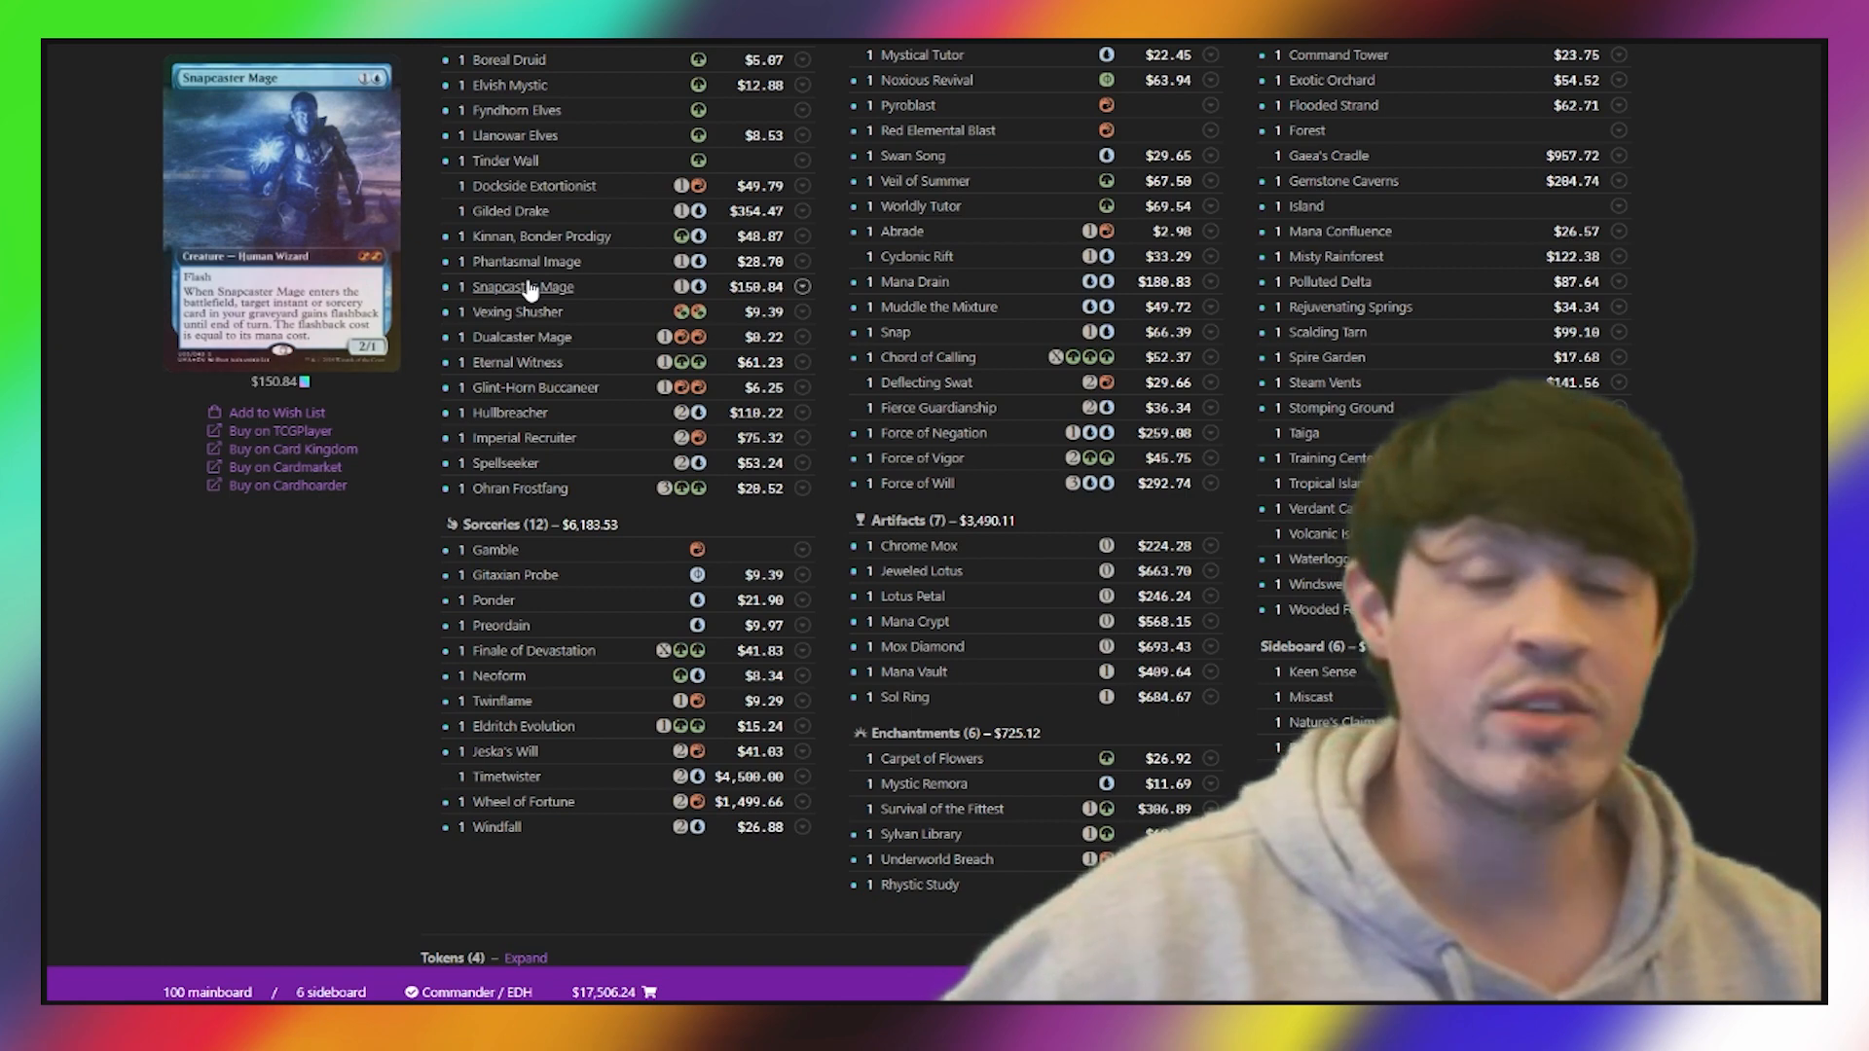
scroll(down, 3)
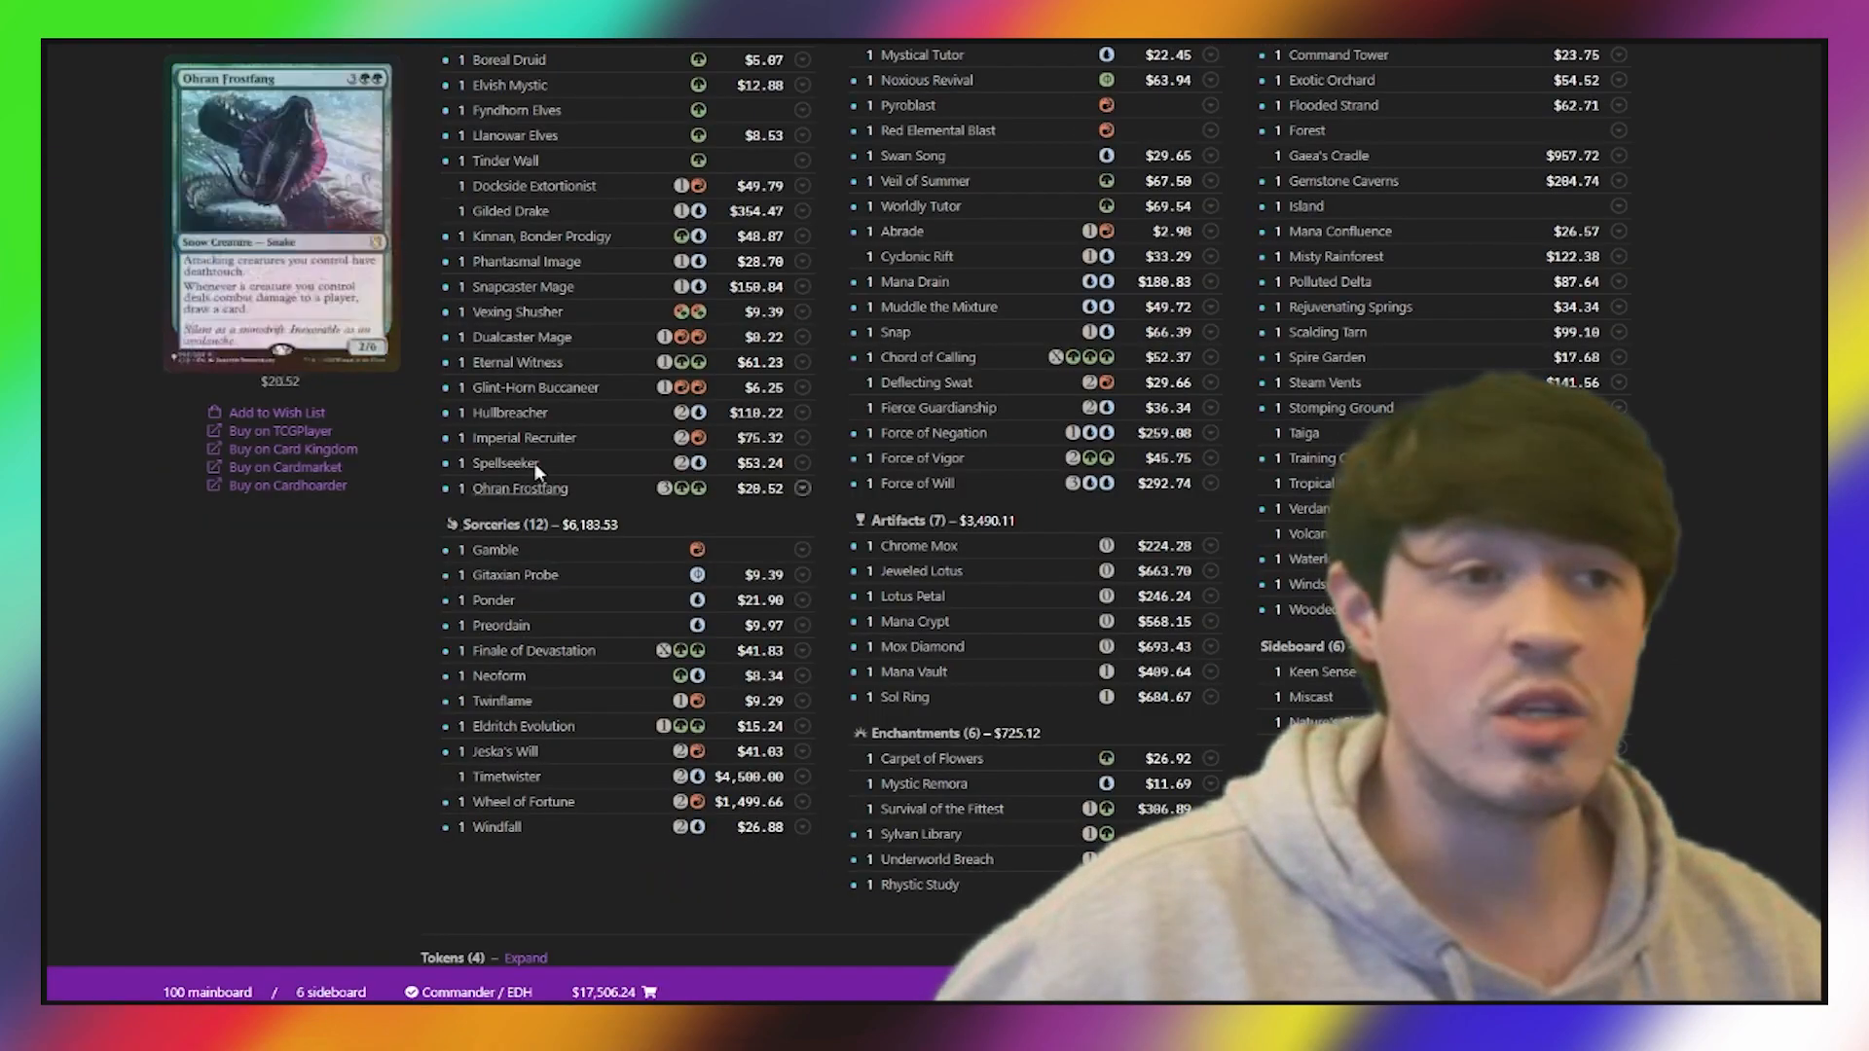
mouse_move(522, 337)
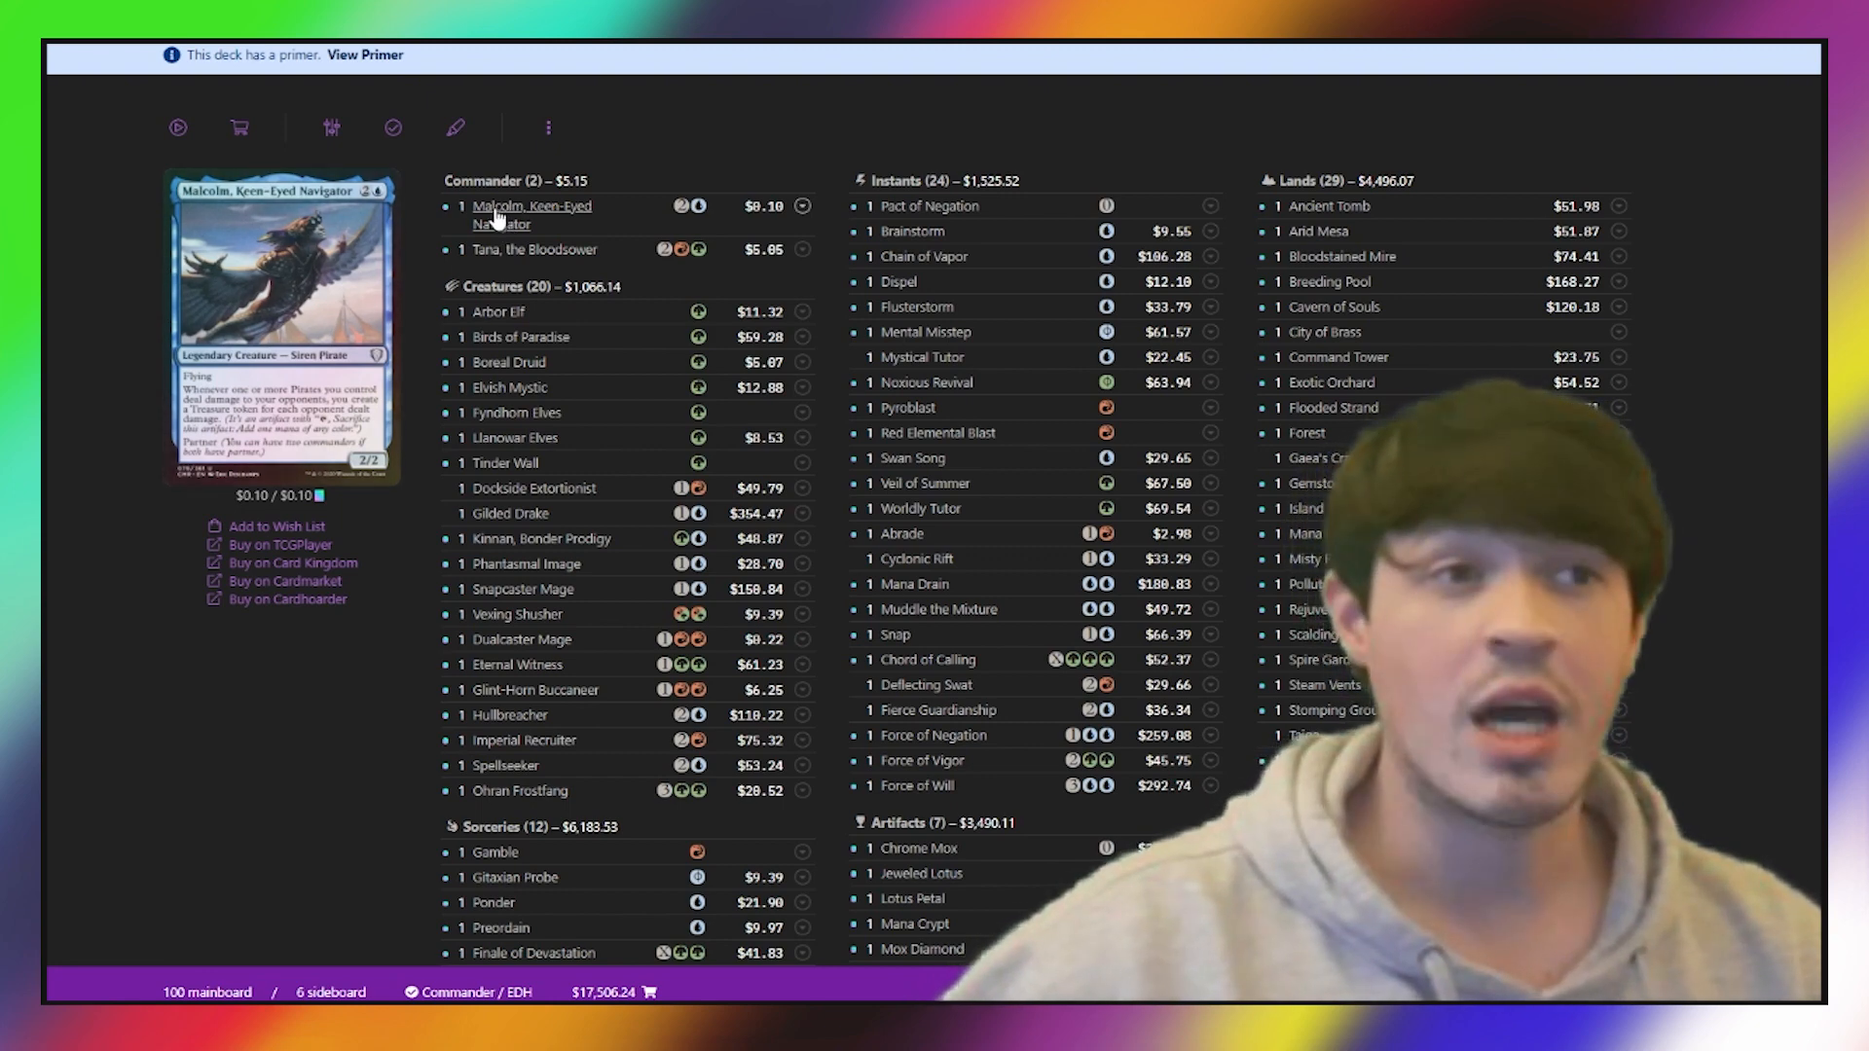
Start a comparison of [Competitive] Temur Malcolm against another list from its More Options menu.
scroll(up, 3)
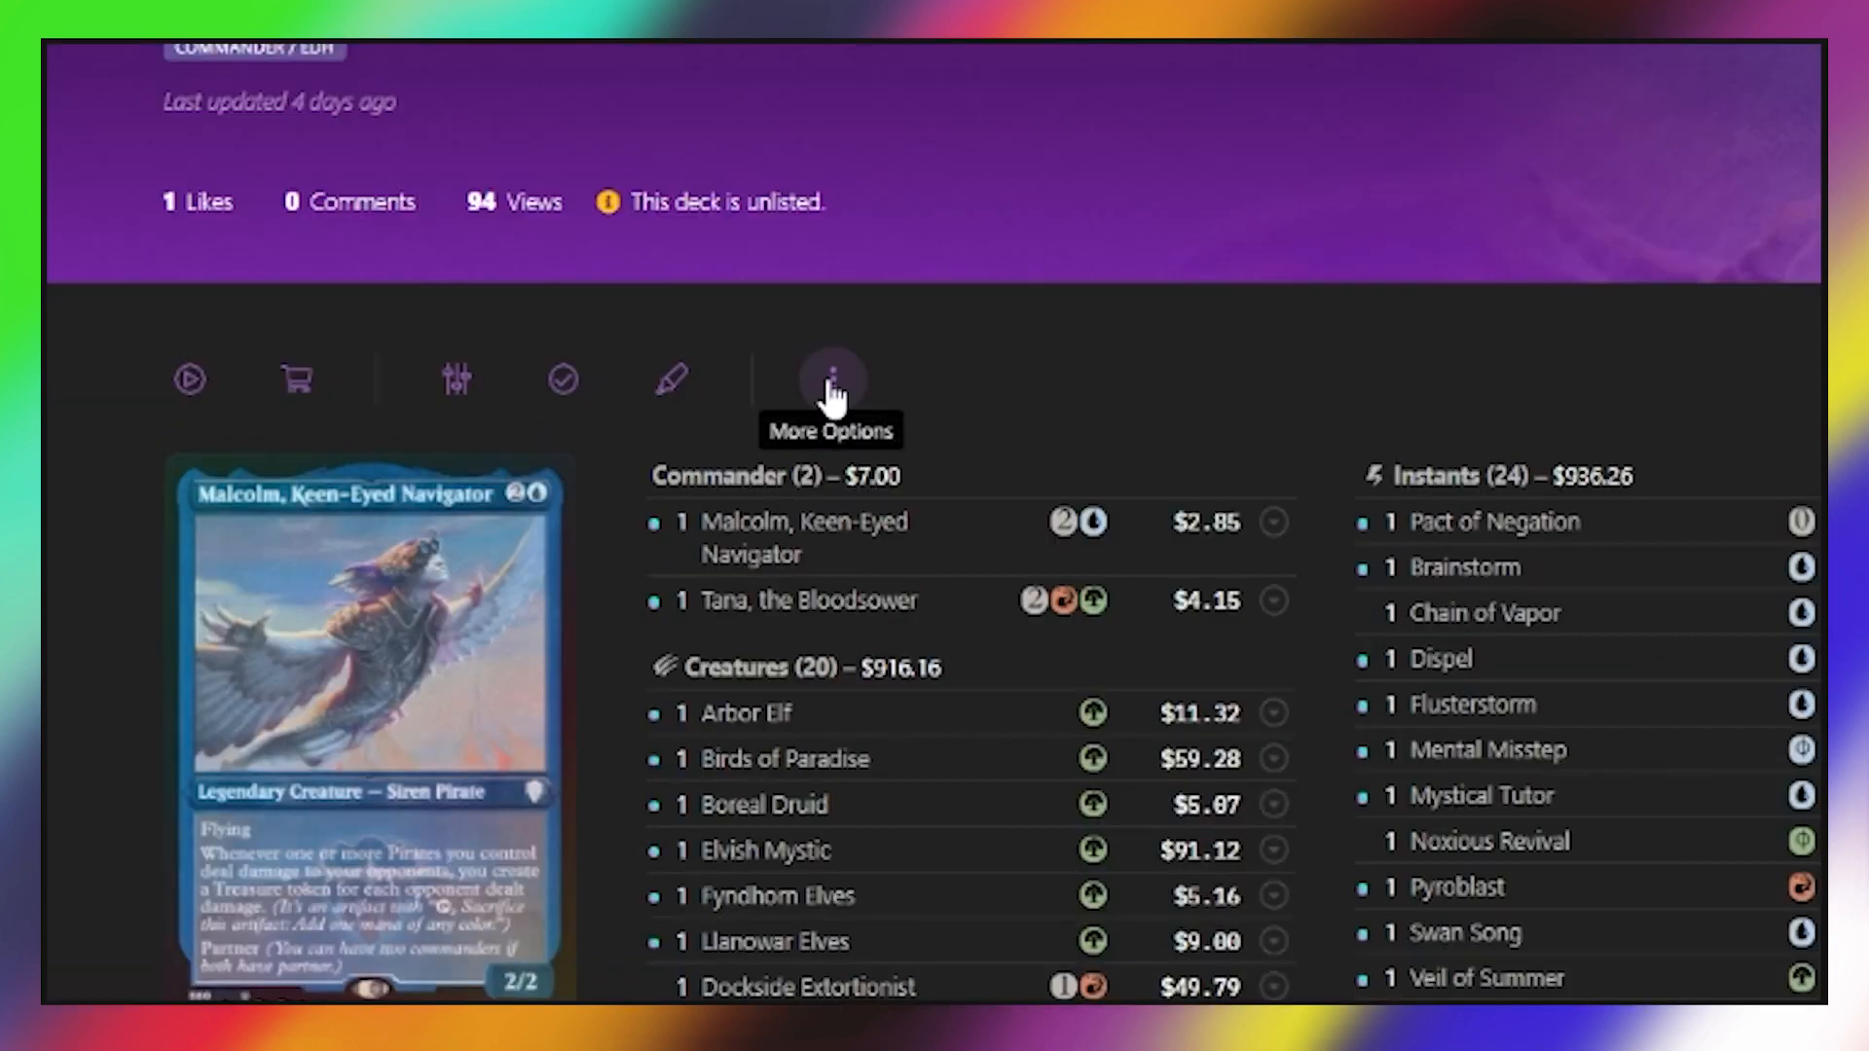
click(832, 380)
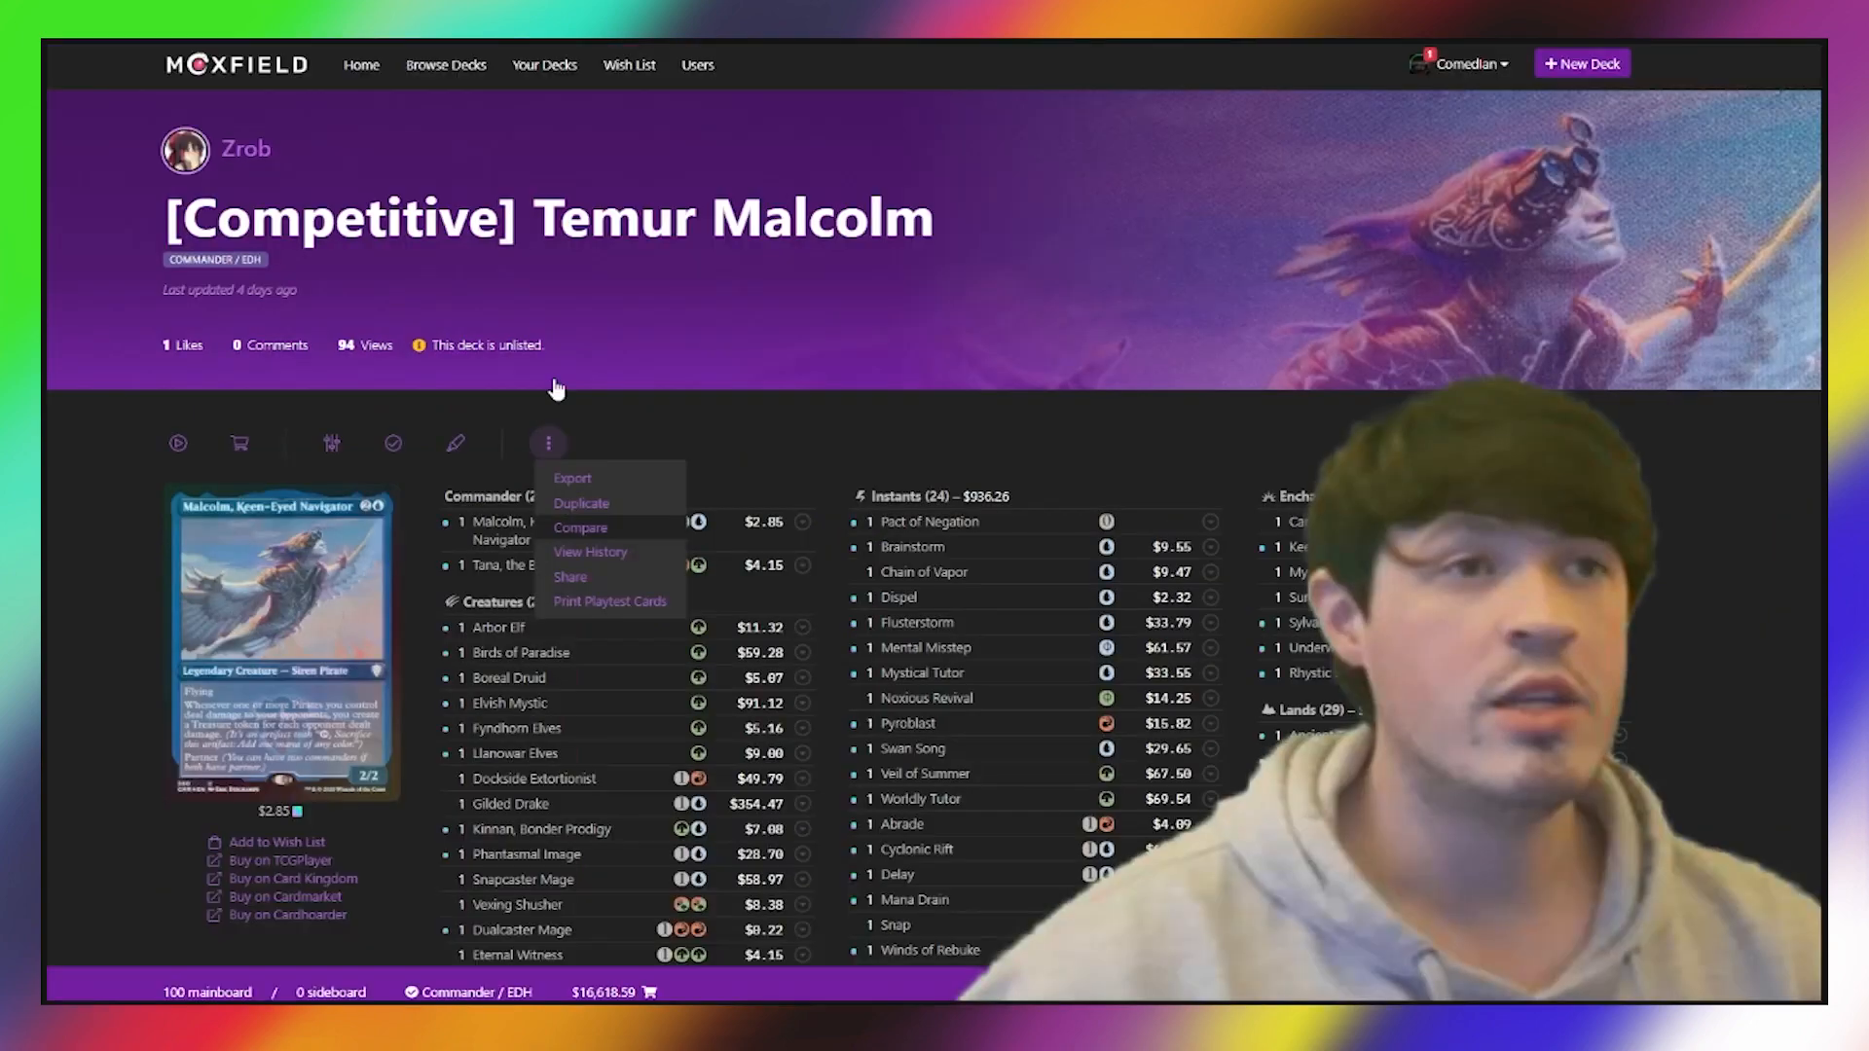
click(580, 528)
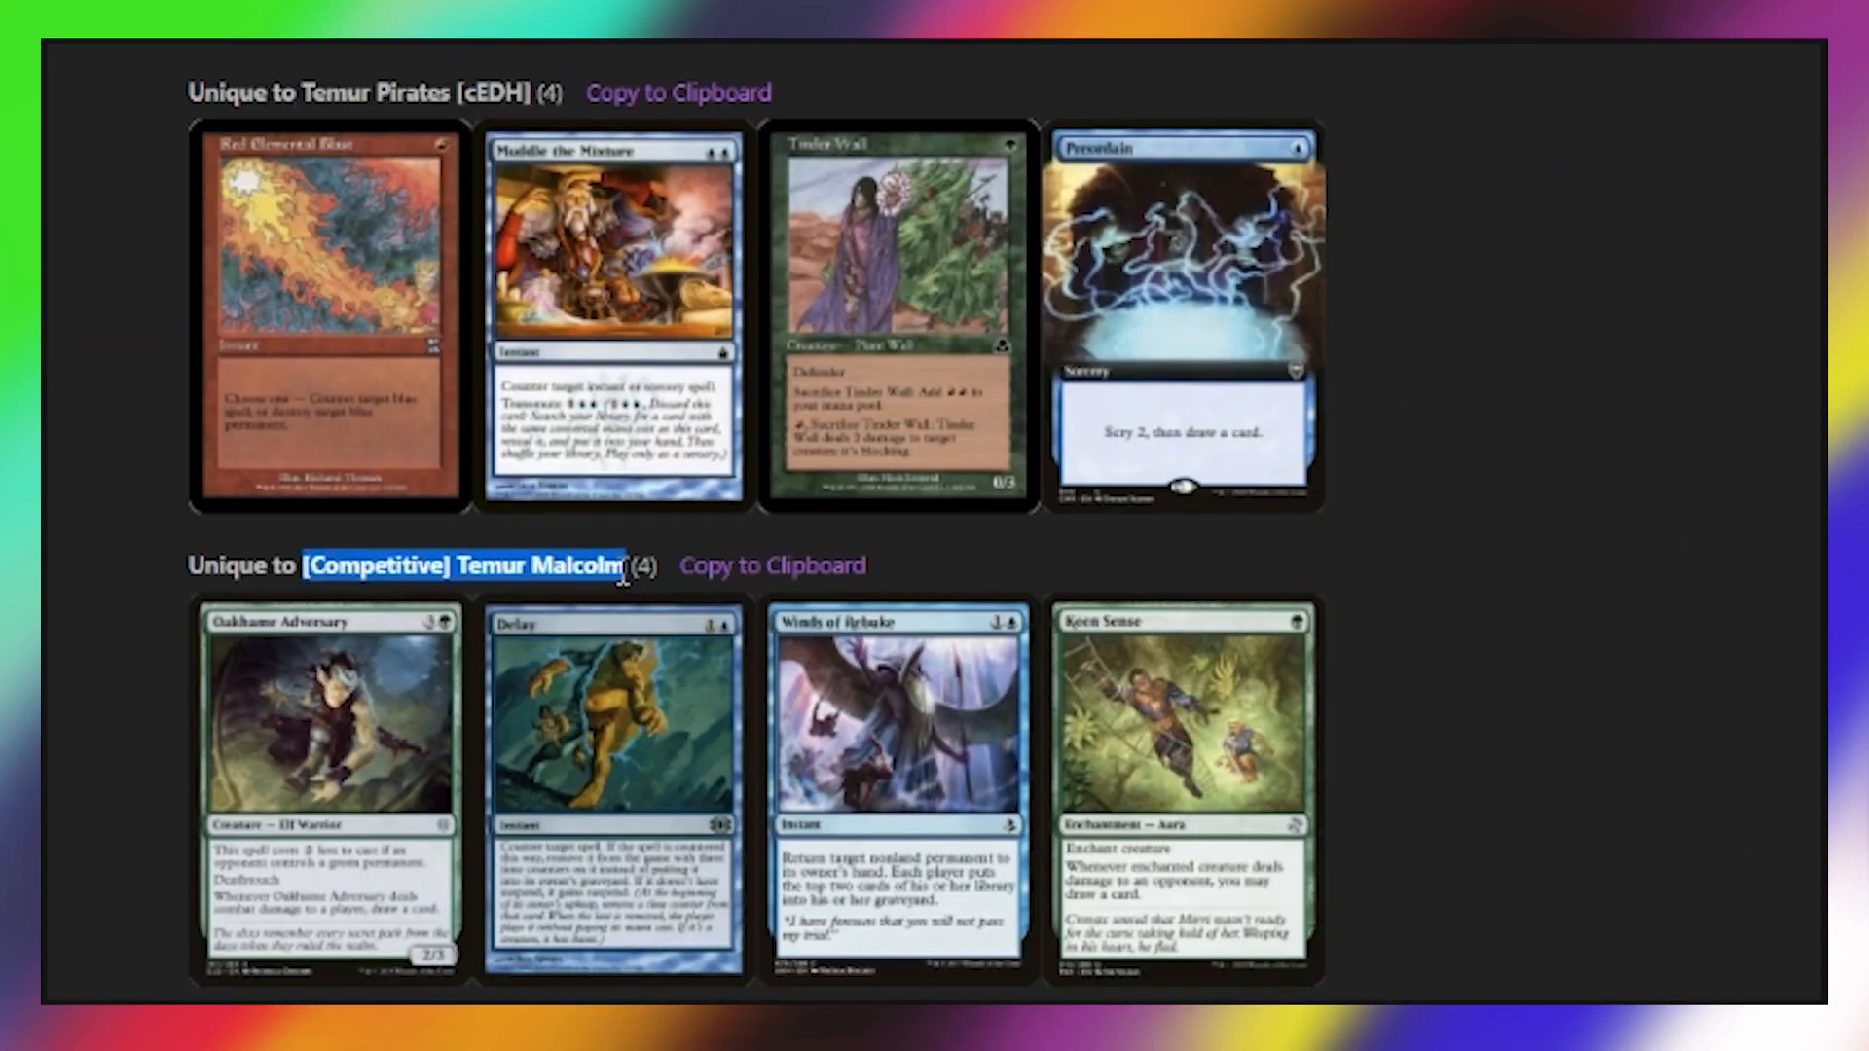
mouse_move(1573, 816)
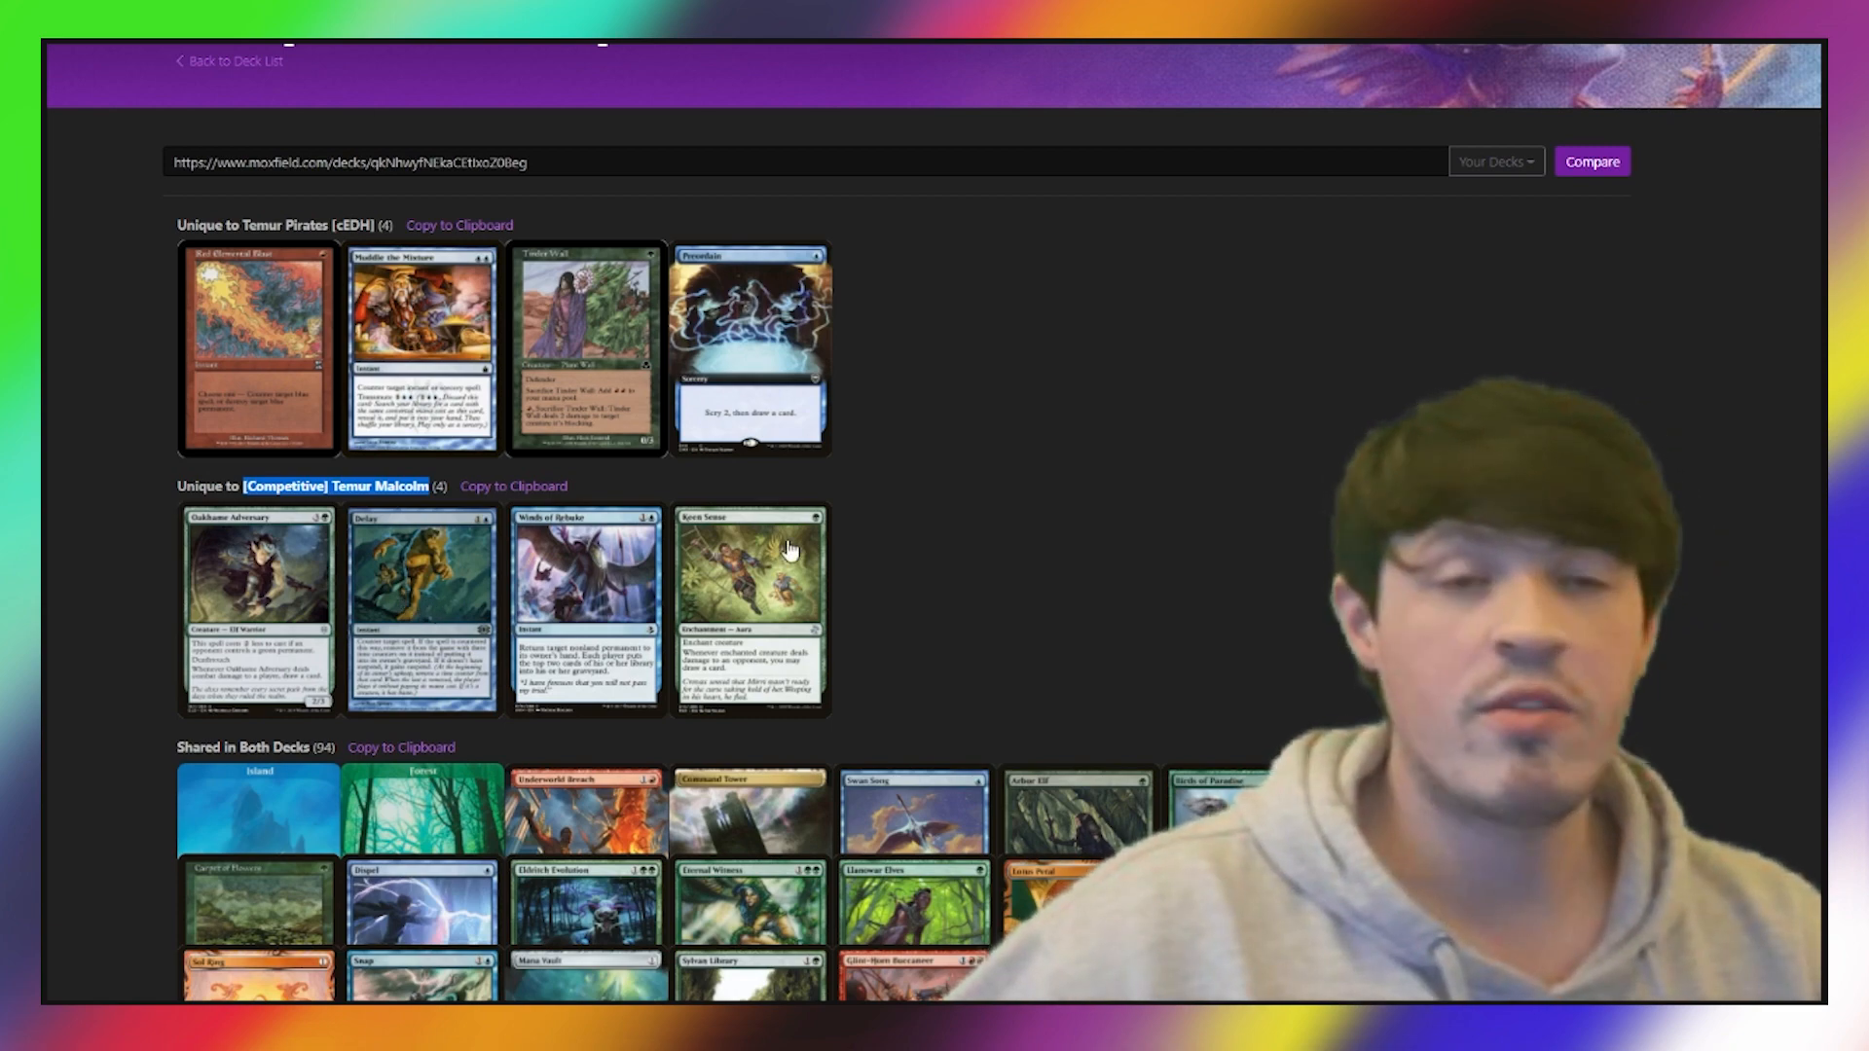
mouse_move(292, 370)
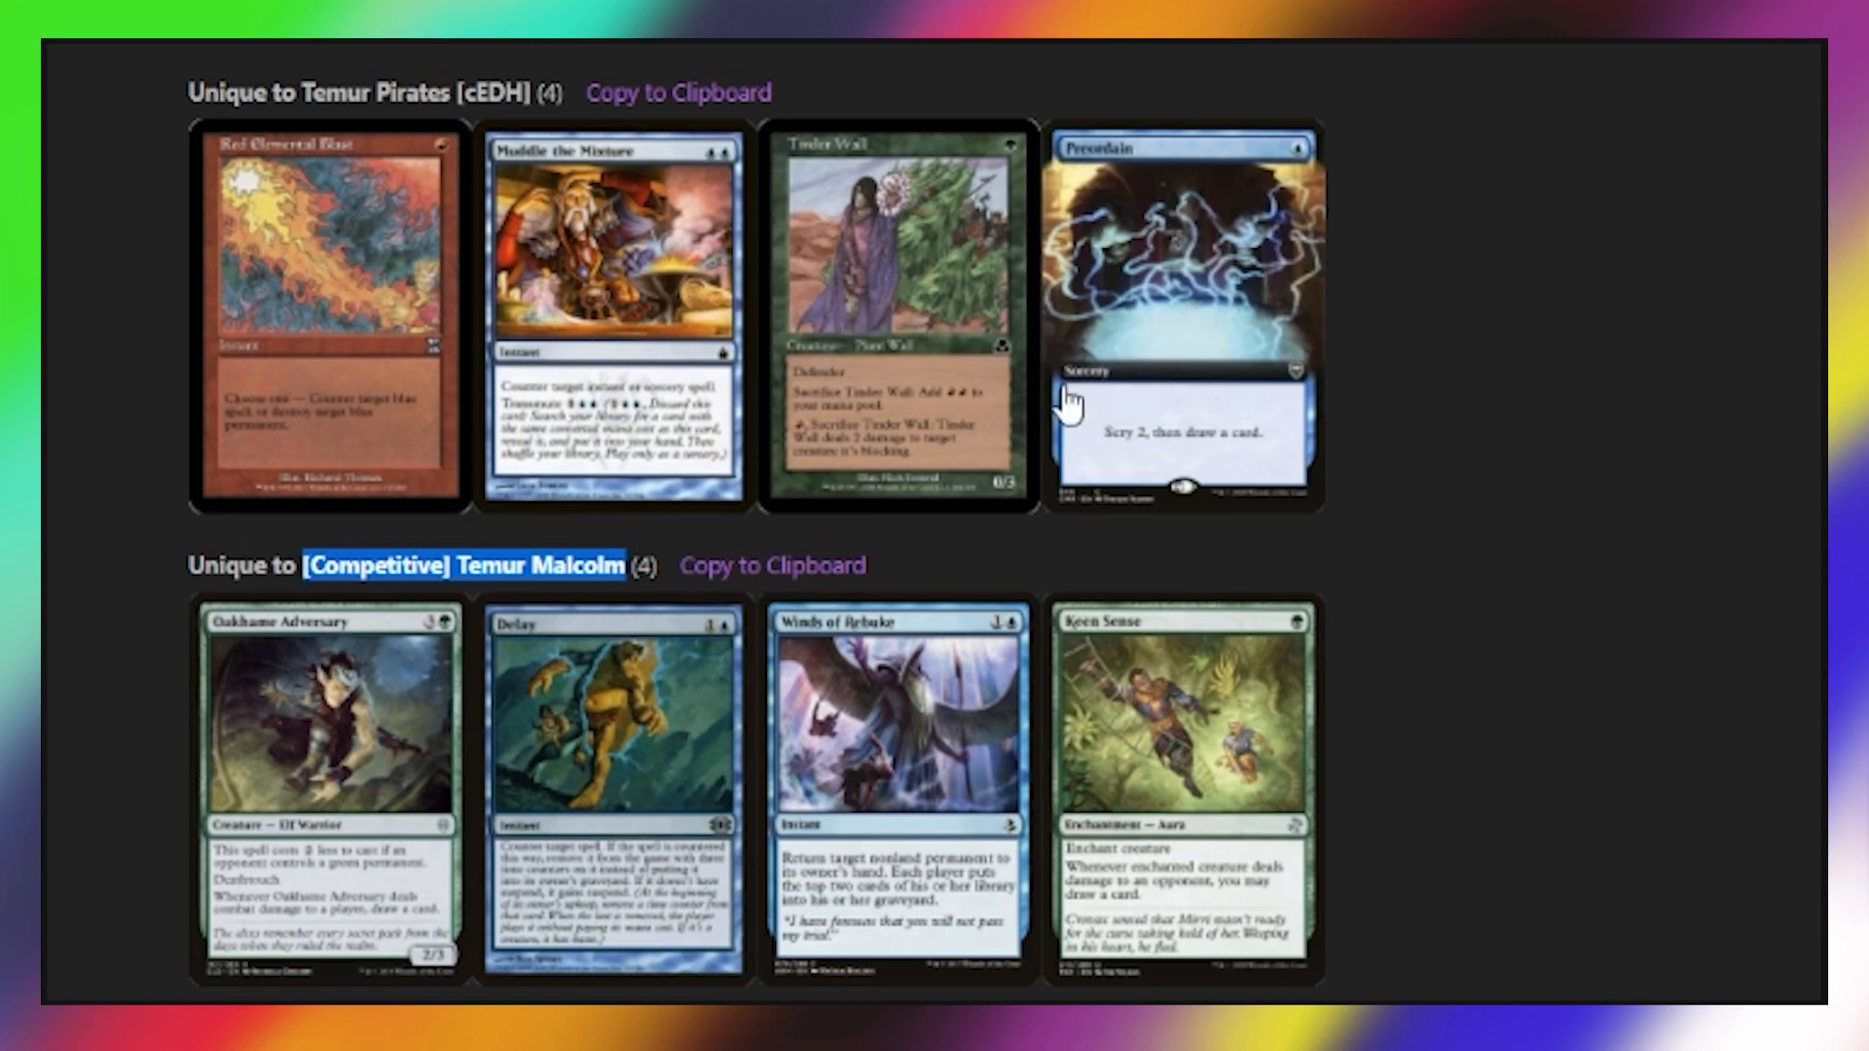
mouse_move(584, 769)
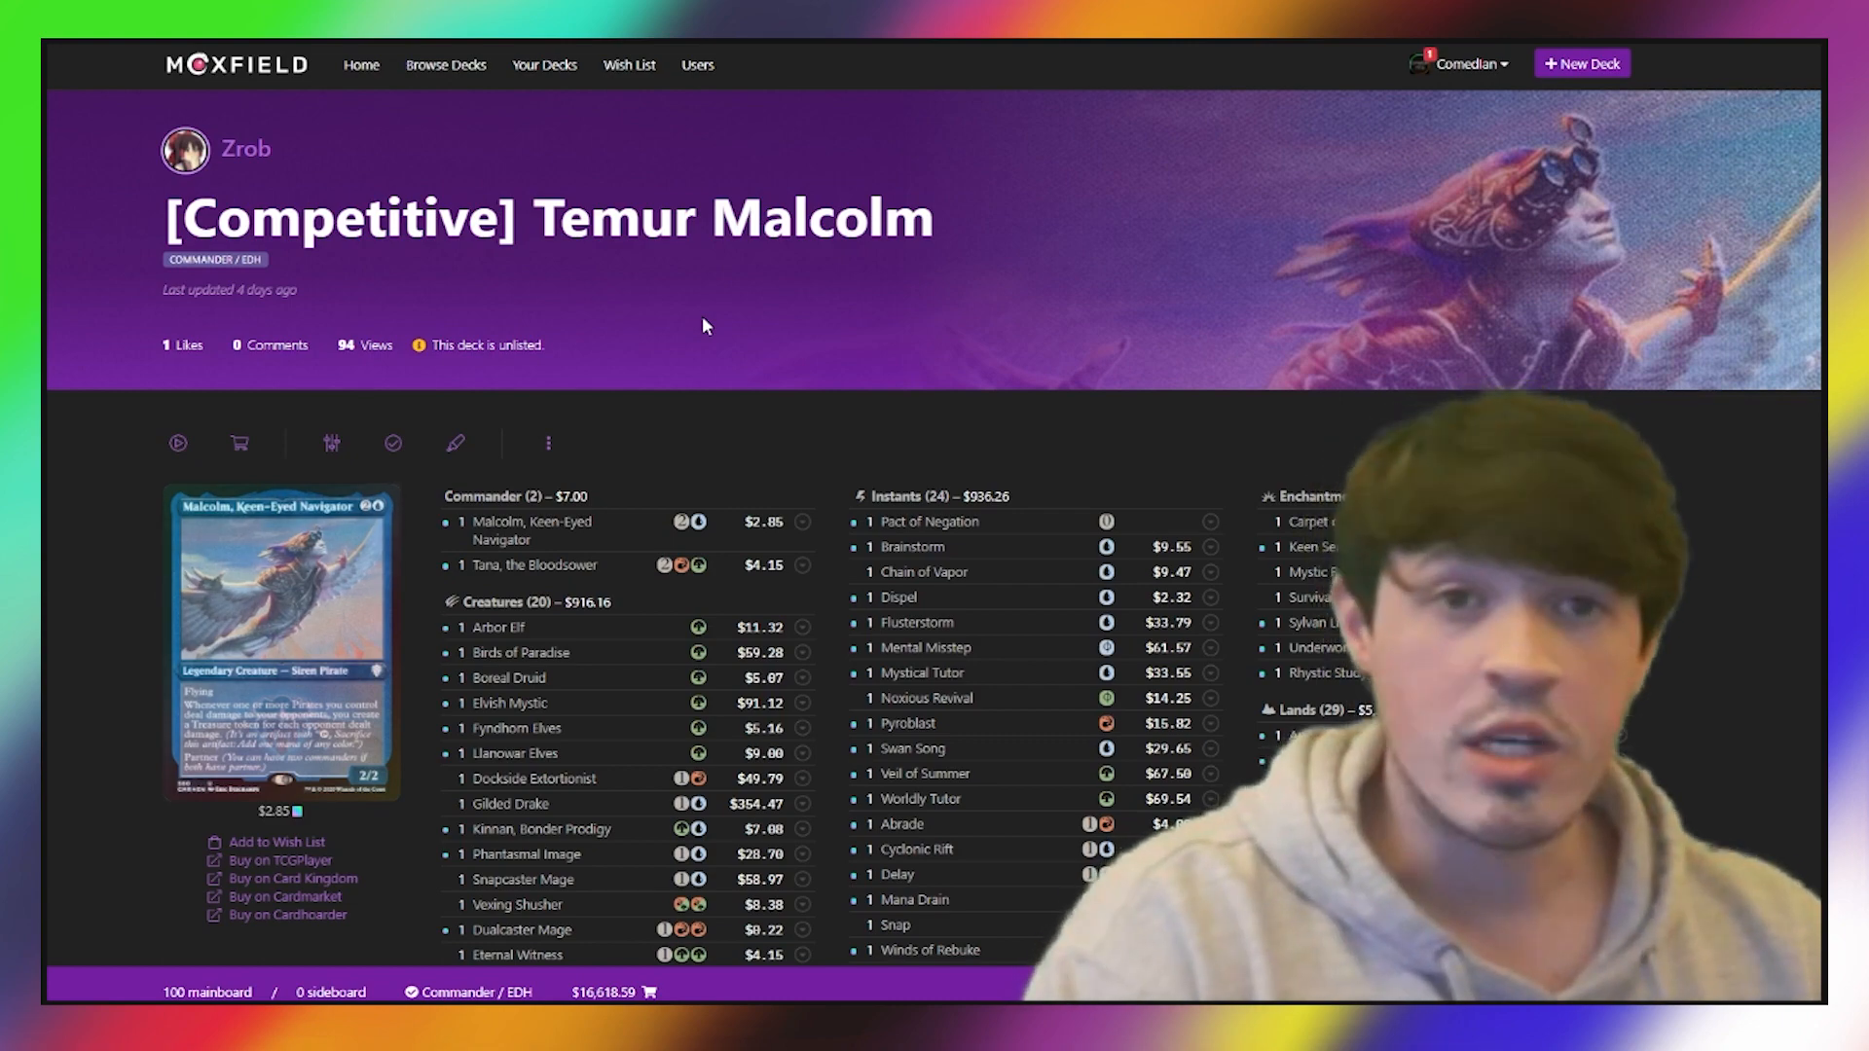
Scroll down the [Competitive] Temur Malcolm decklist to review its cards after leaving the comparison.
scroll(down, 3)
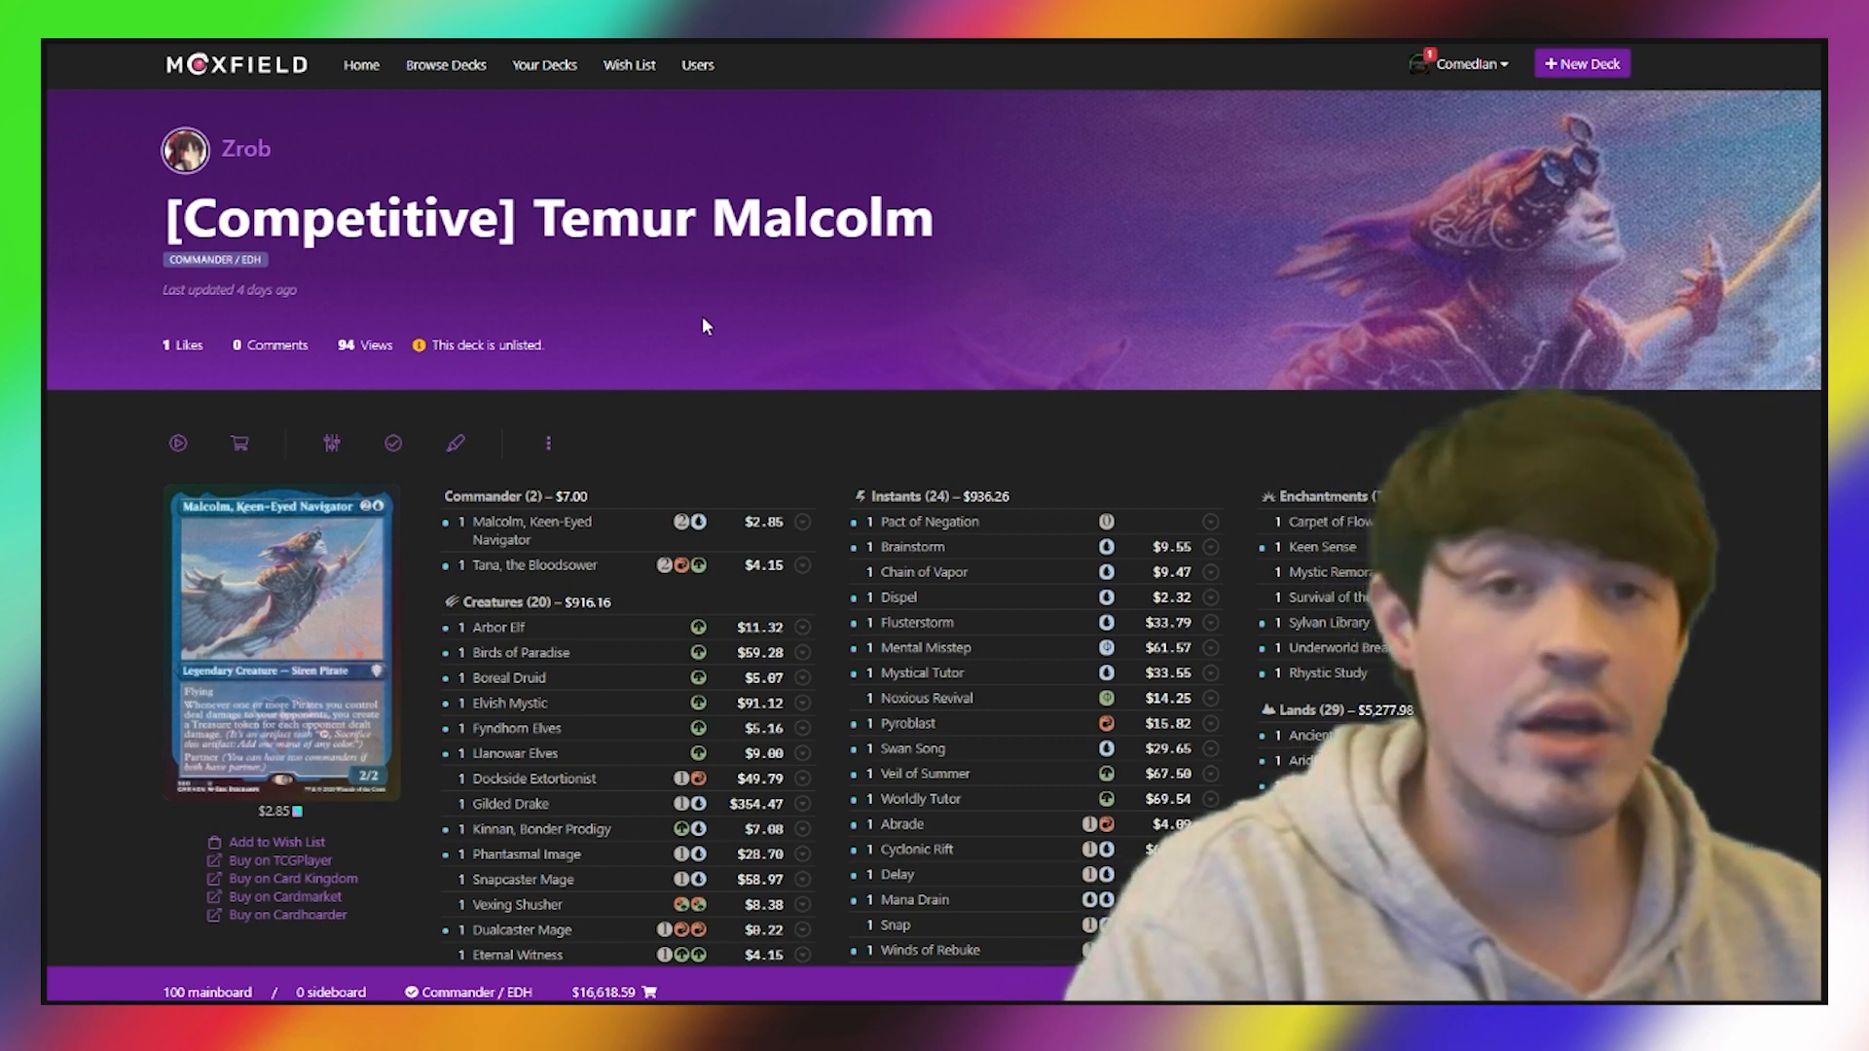
scroll(down, 3)
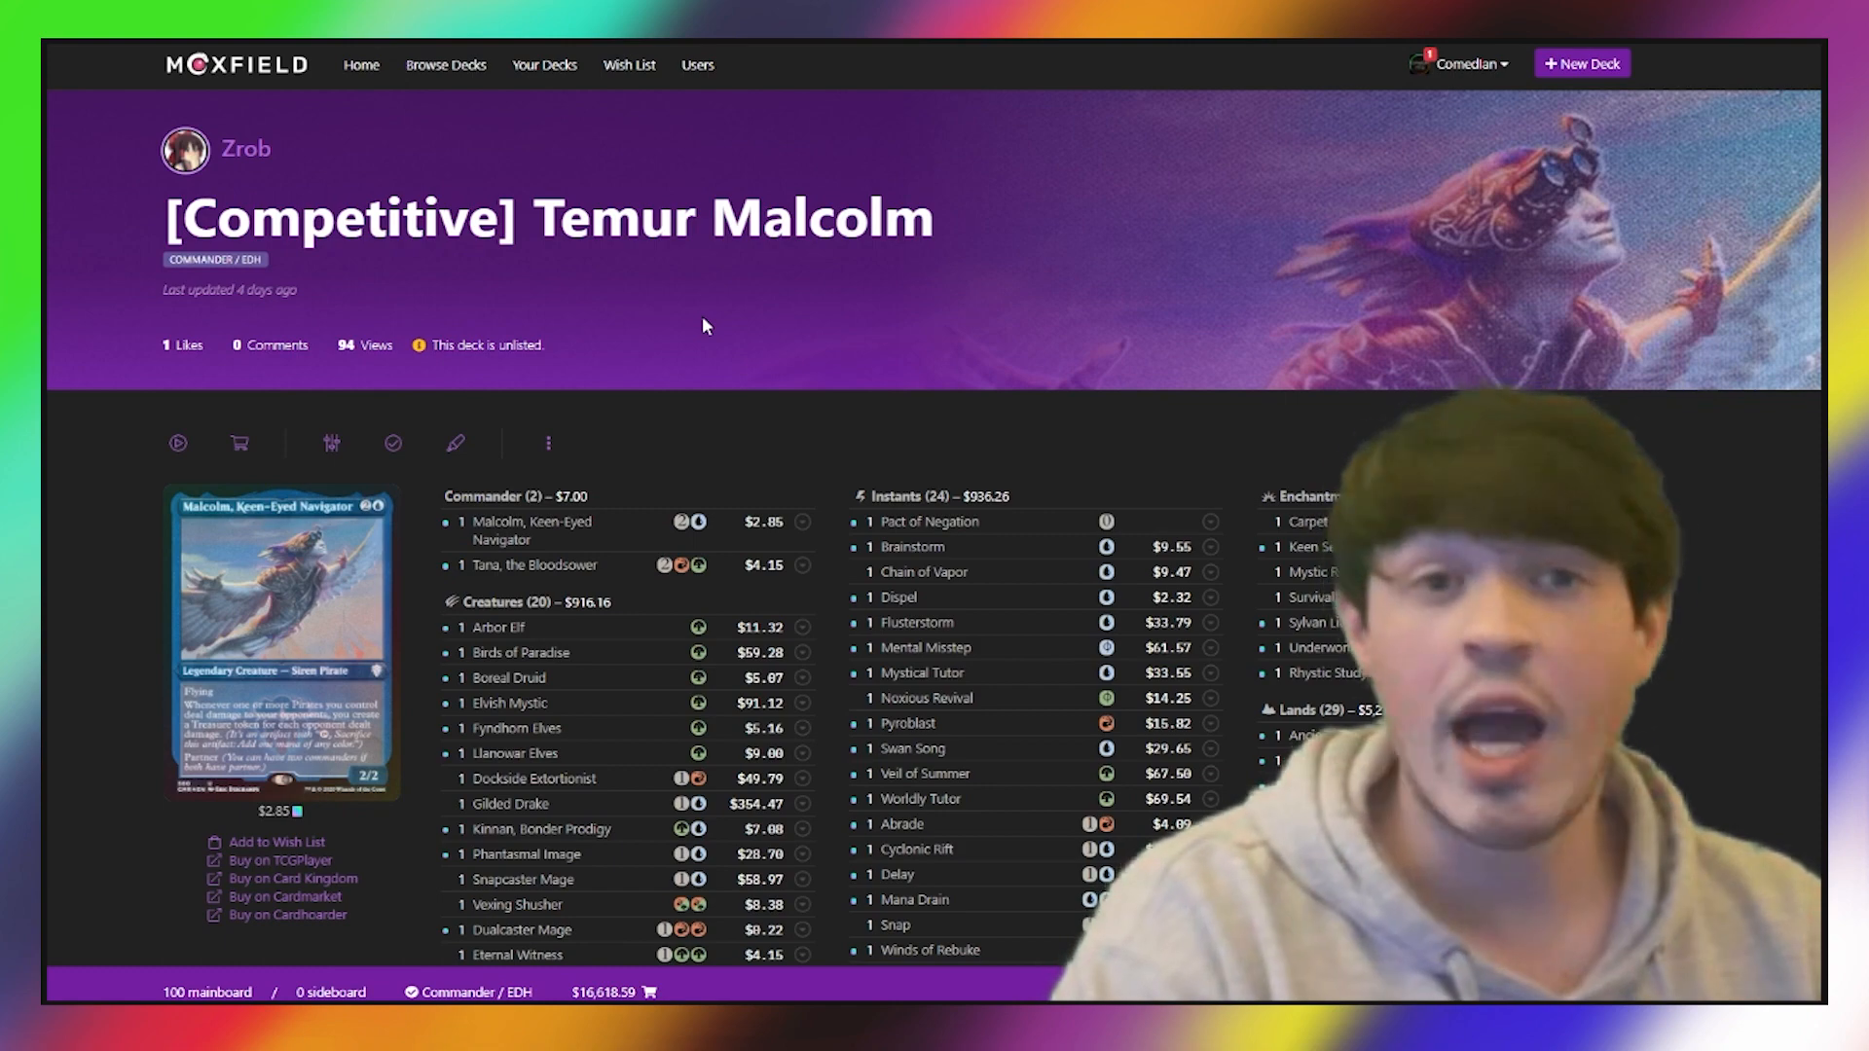
scroll(down, 3)
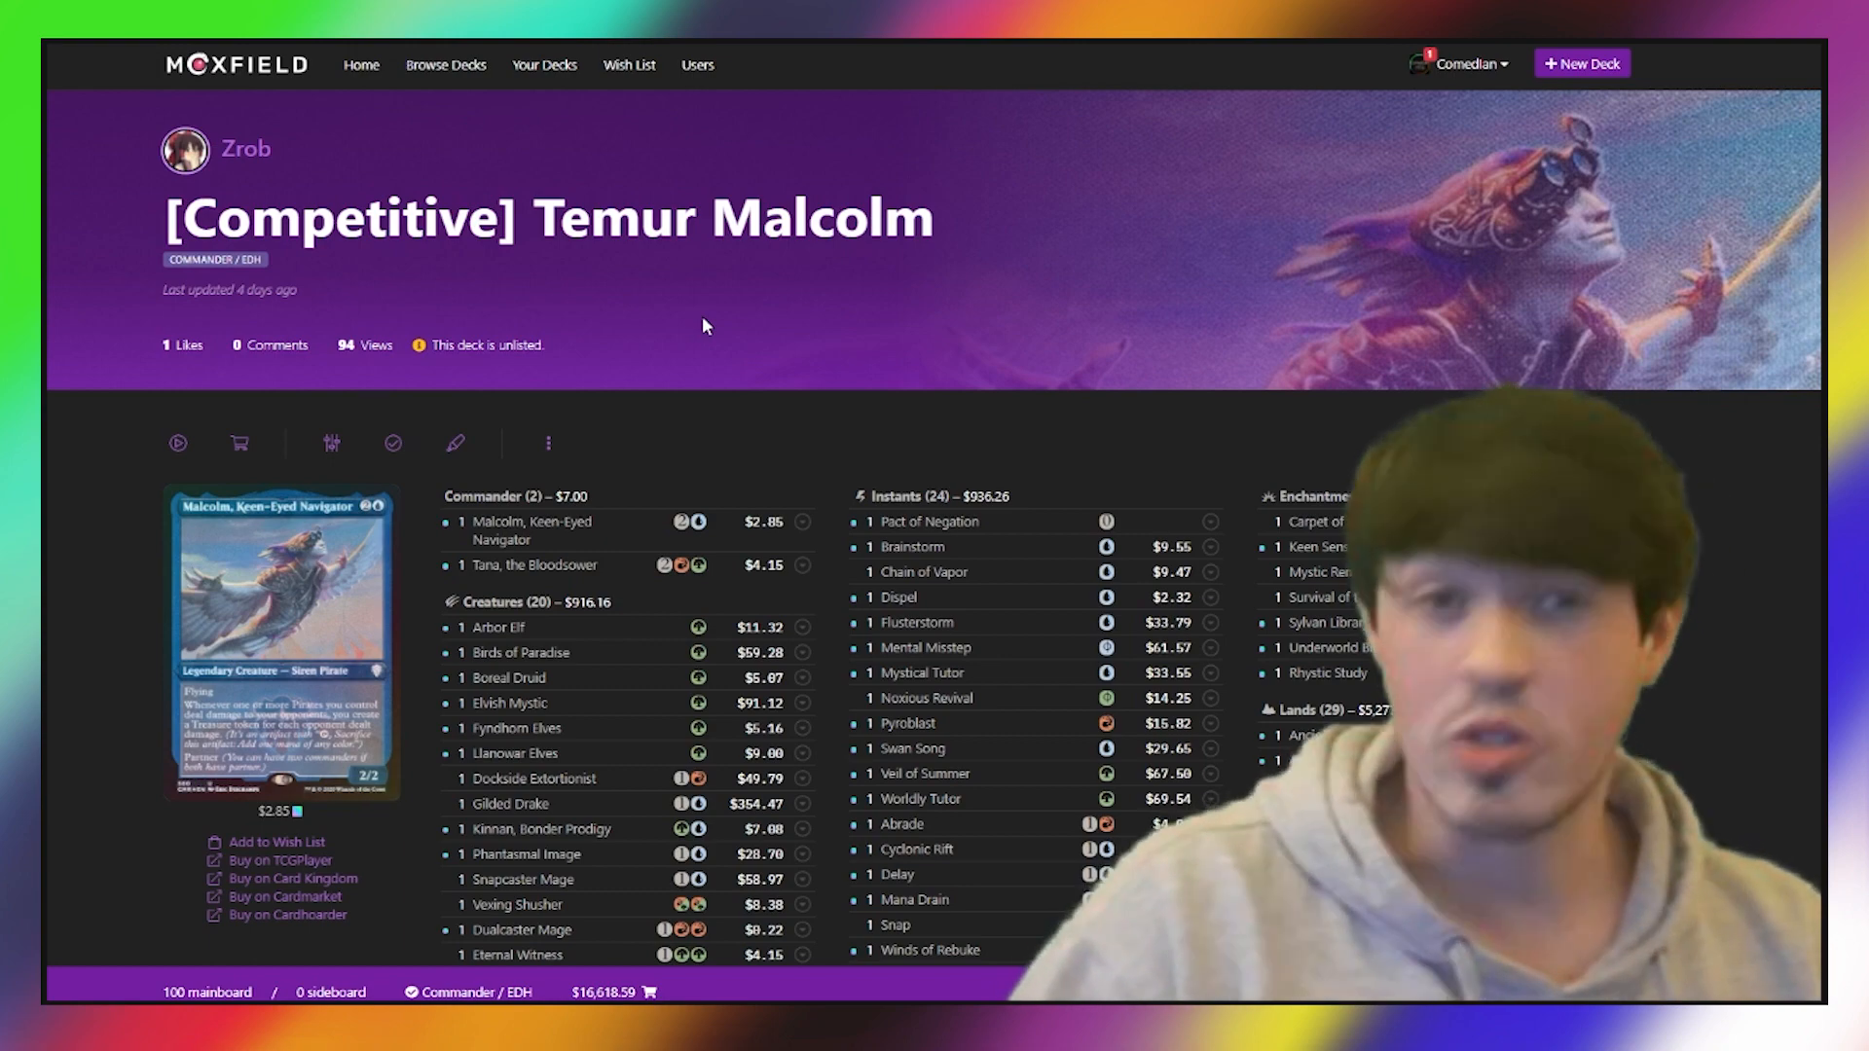
scroll(down, 3)
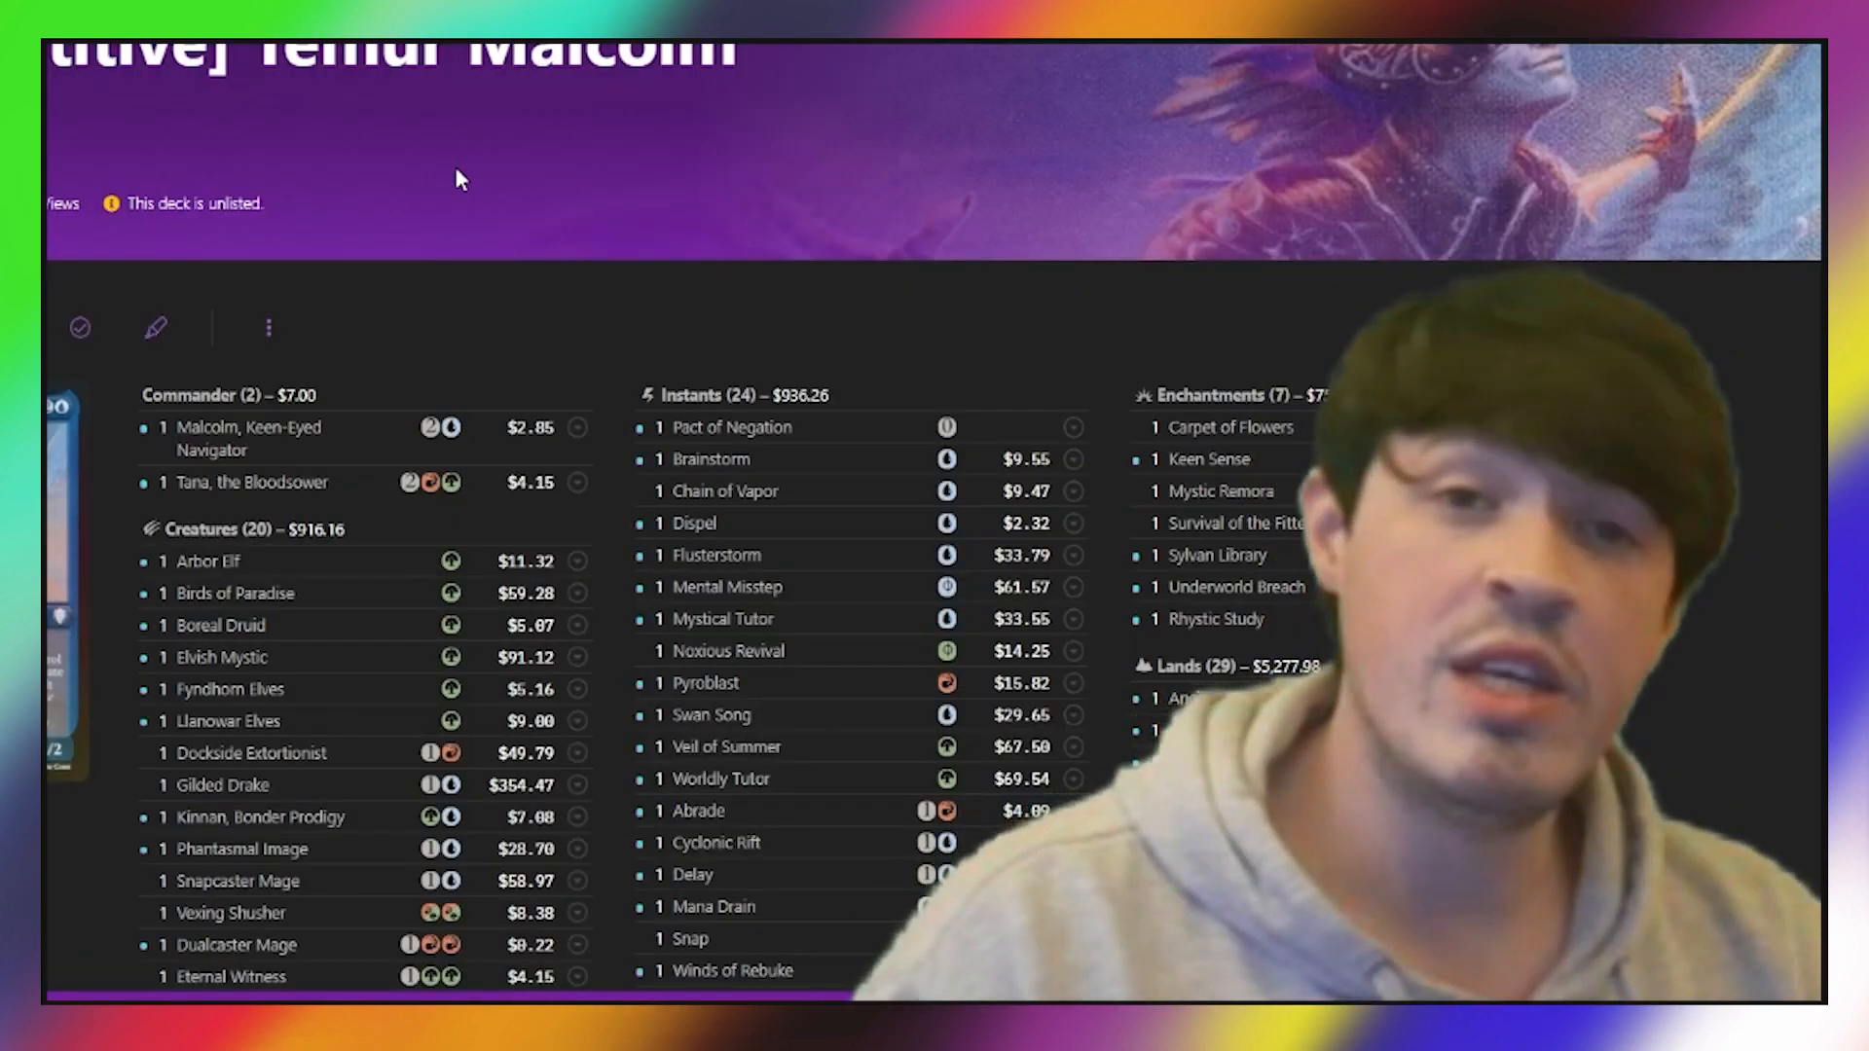